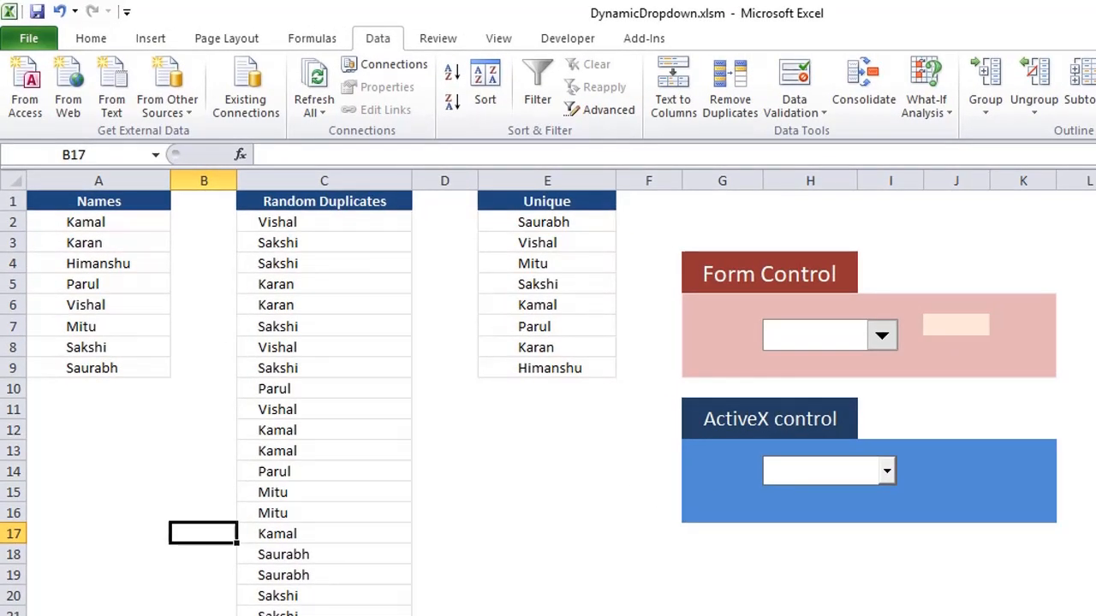
mouse_move(332, 247)
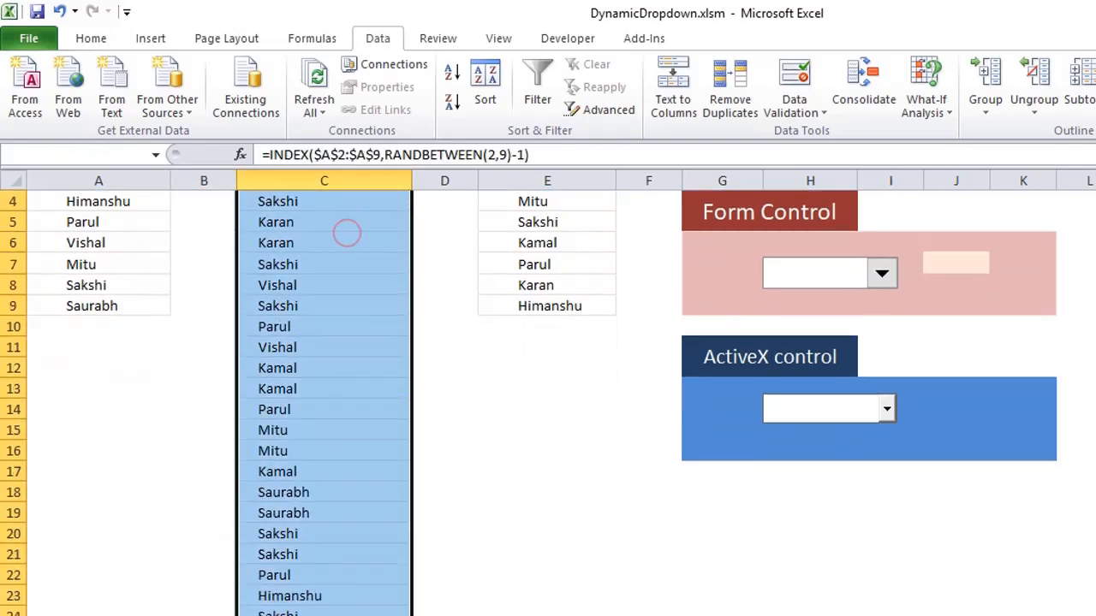
Step: Inspect the random-name formula in C2 and the Names and Random Duplicates ranges
click(881, 272)
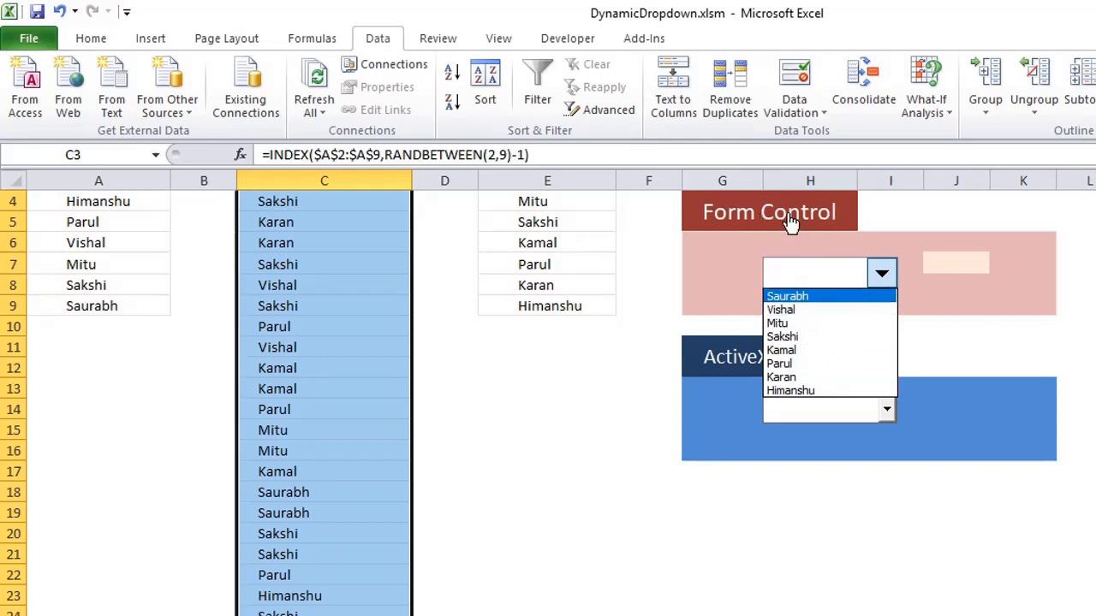
click(886, 405)
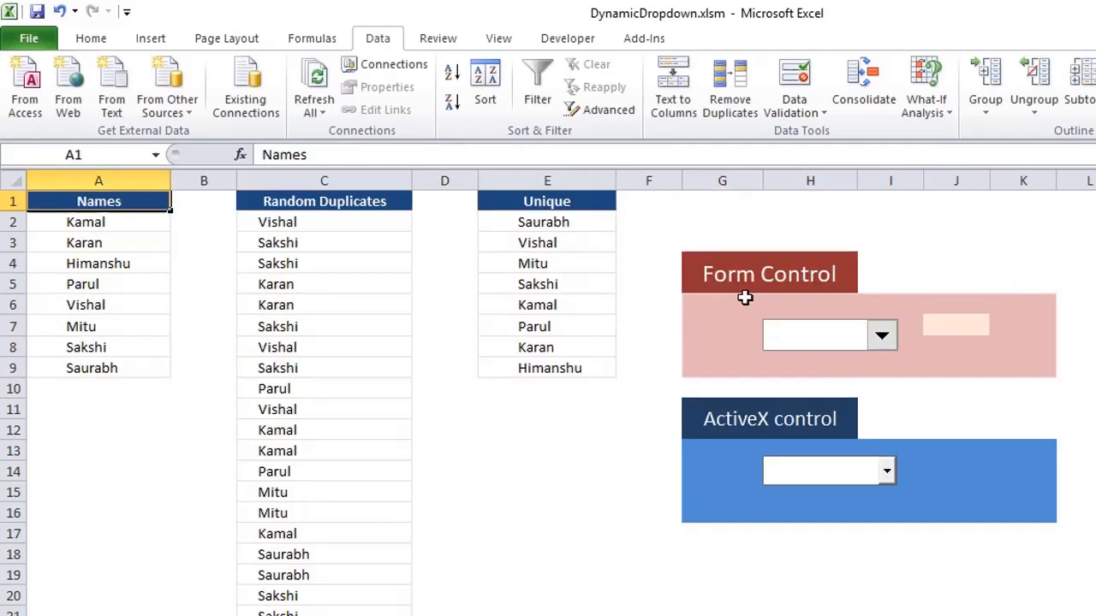
drag(324, 222, 323, 451)
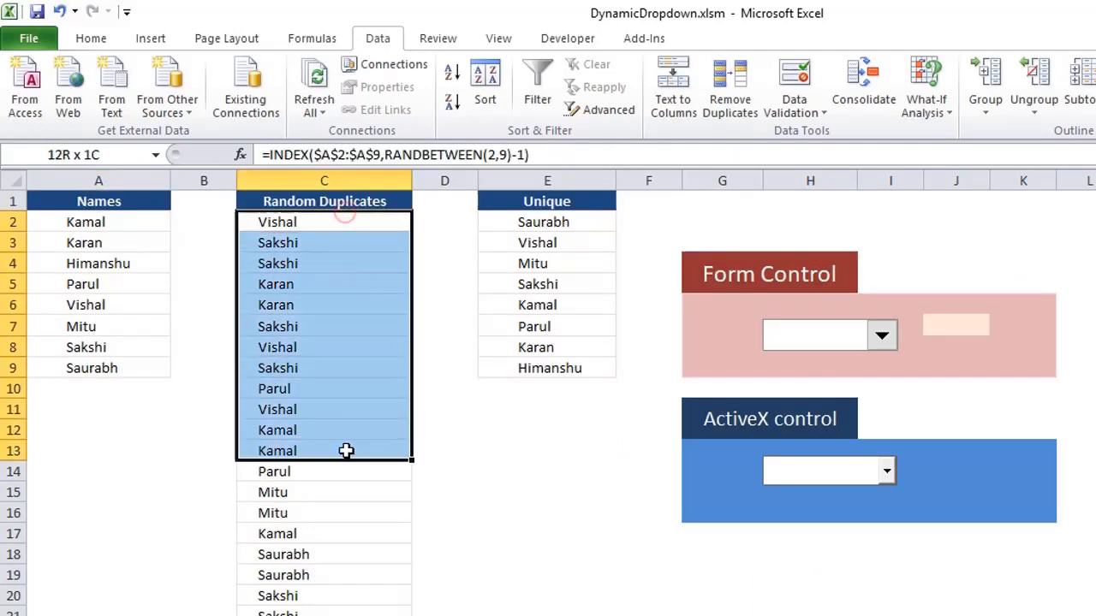
click(323, 222)
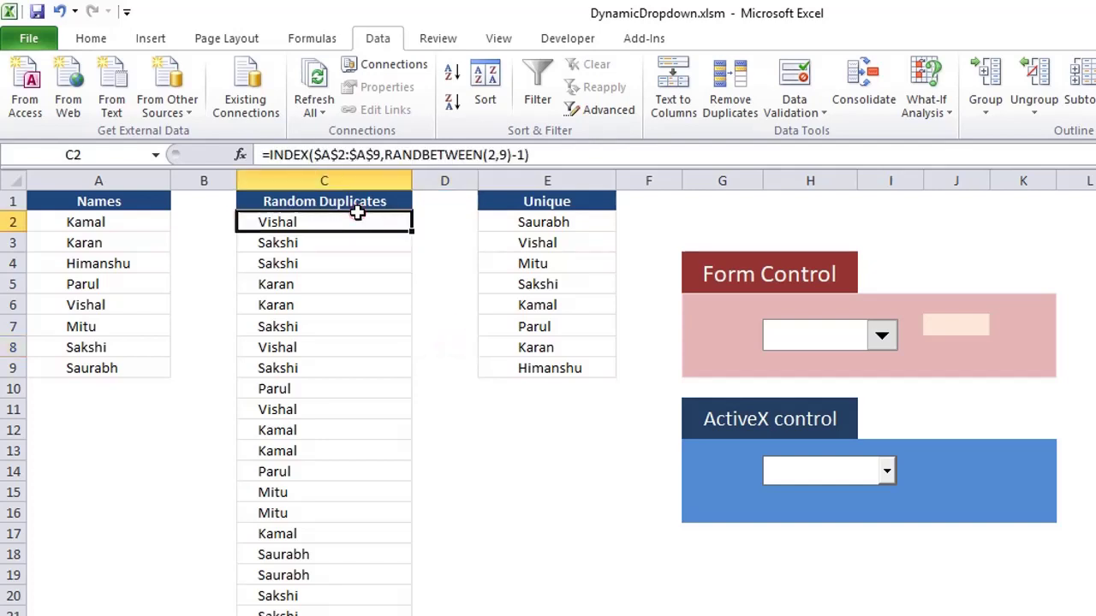
click(304, 284)
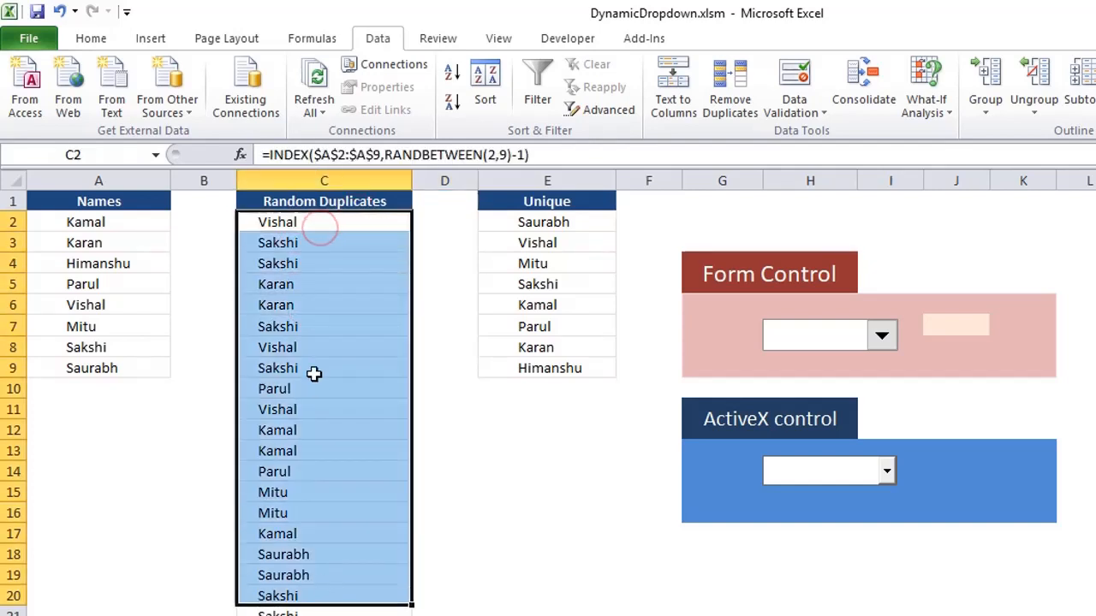
click(98, 222)
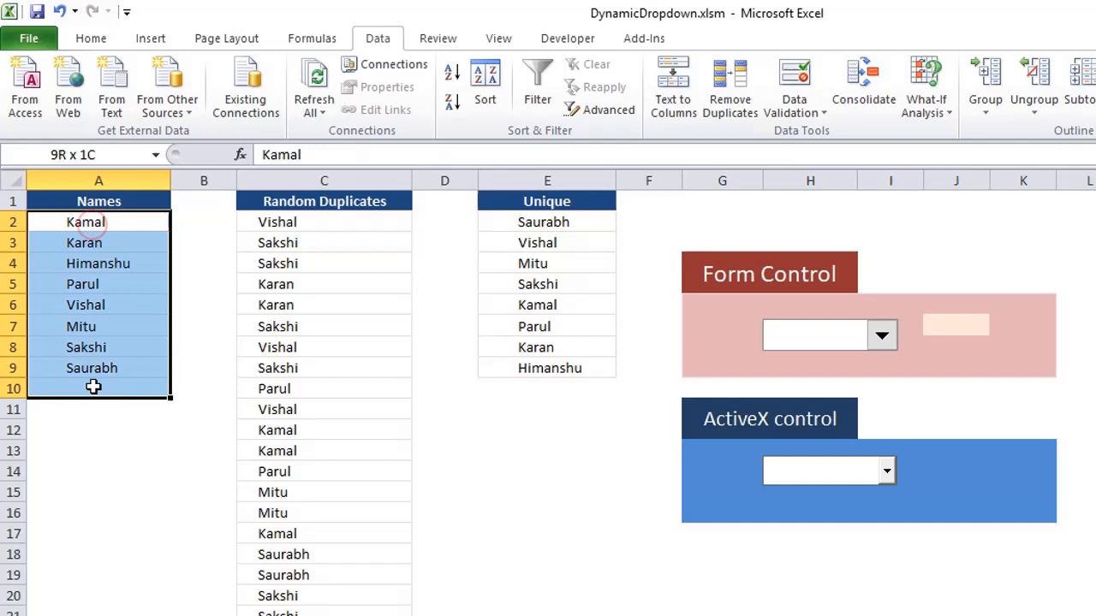
click(324, 222)
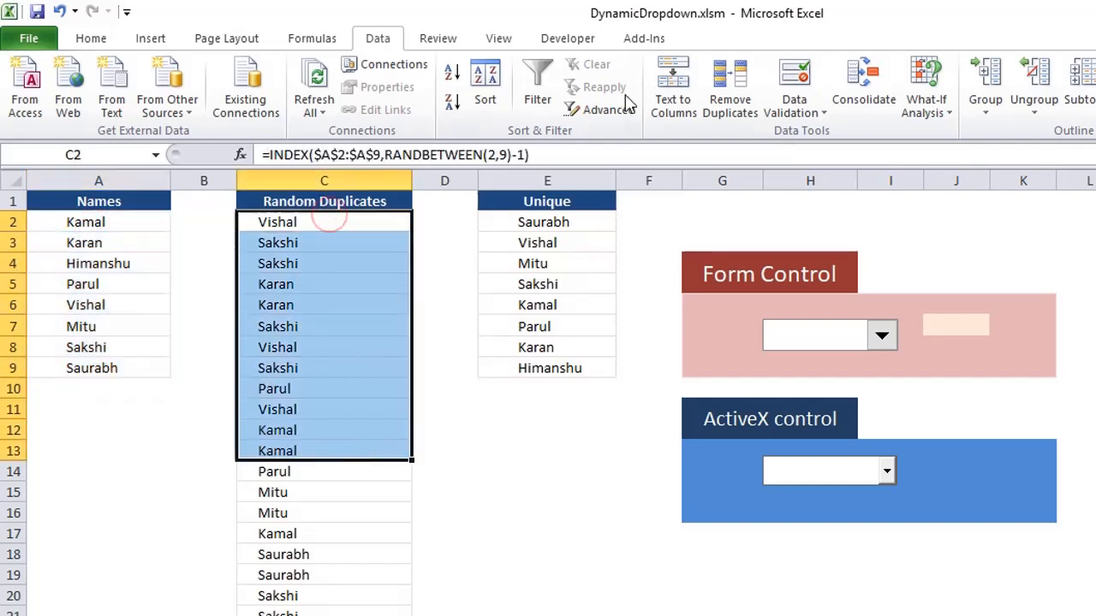
Step: Recalculate from the Formulas tab, then recheck the form dropdown and the empty ActiveX combo box
click(312, 38)
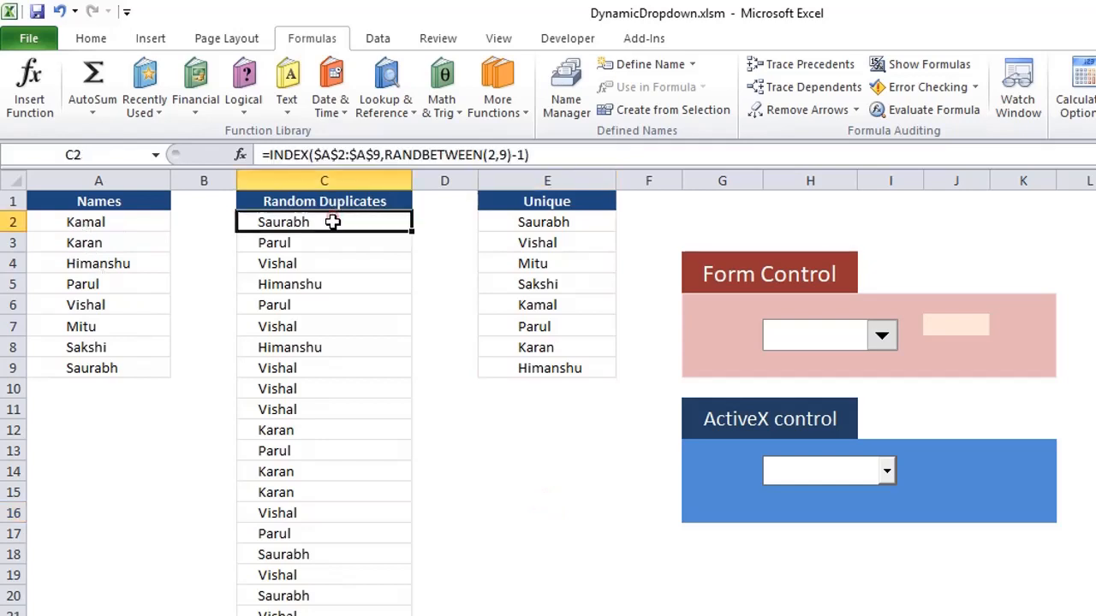
drag(324, 222, 323, 430)
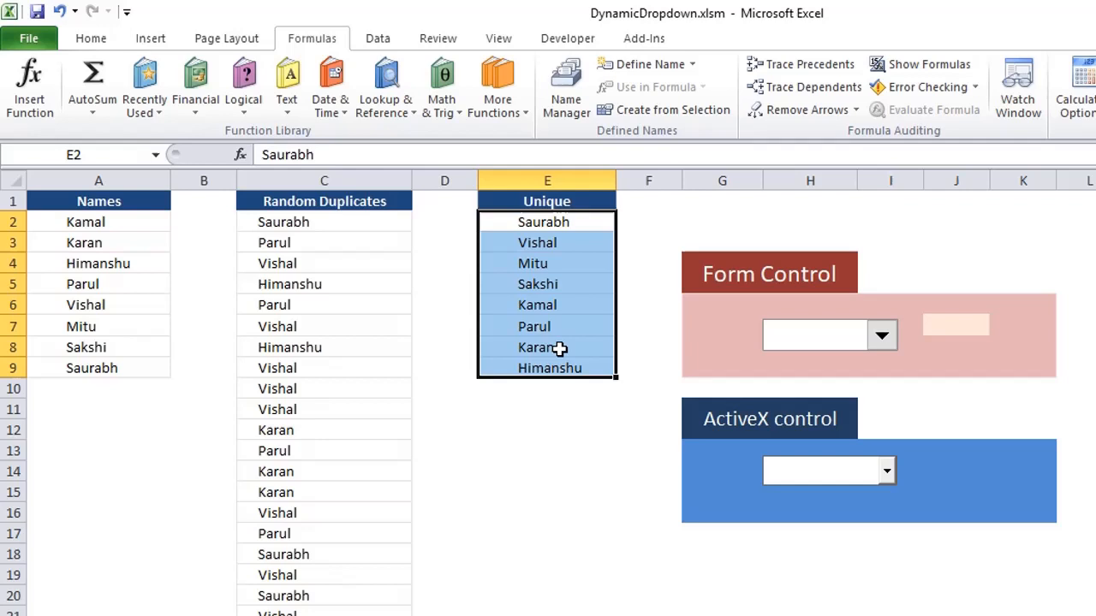
click(377, 38)
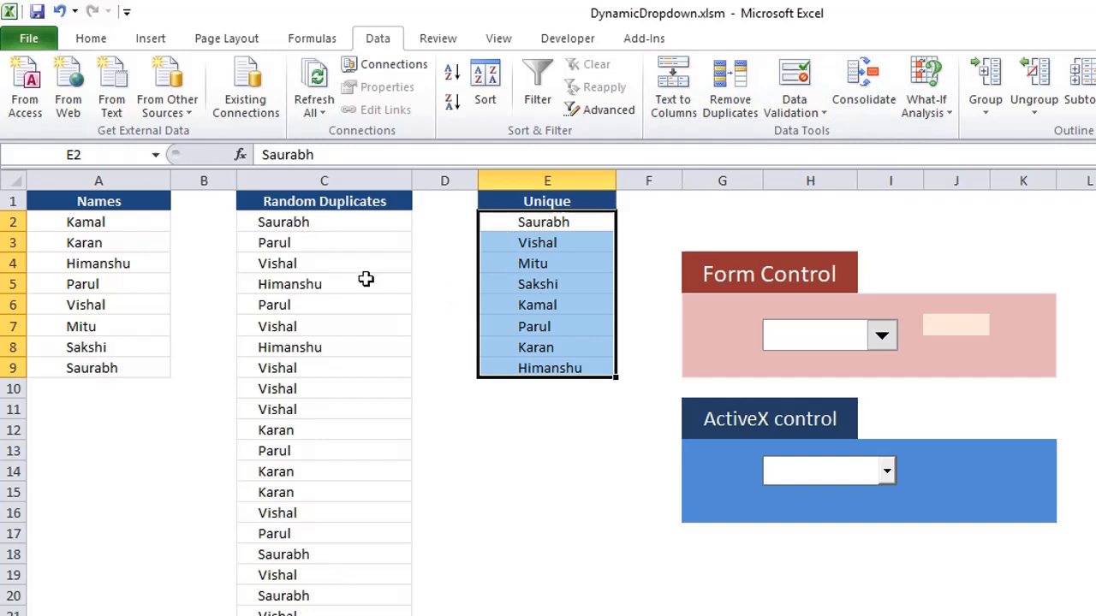
click(302, 242)
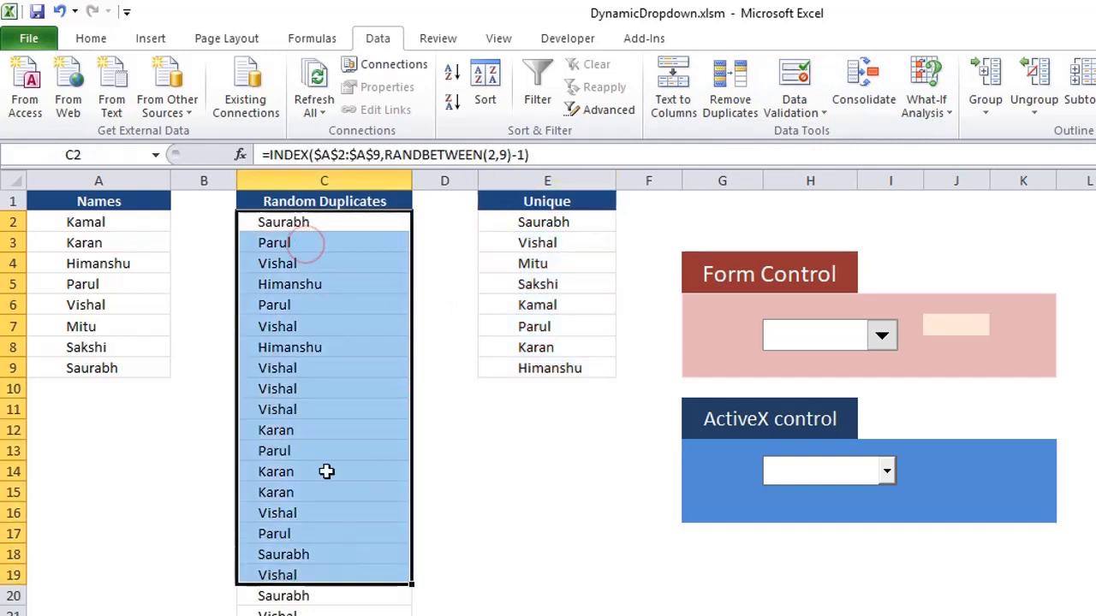
mouse_move(859, 380)
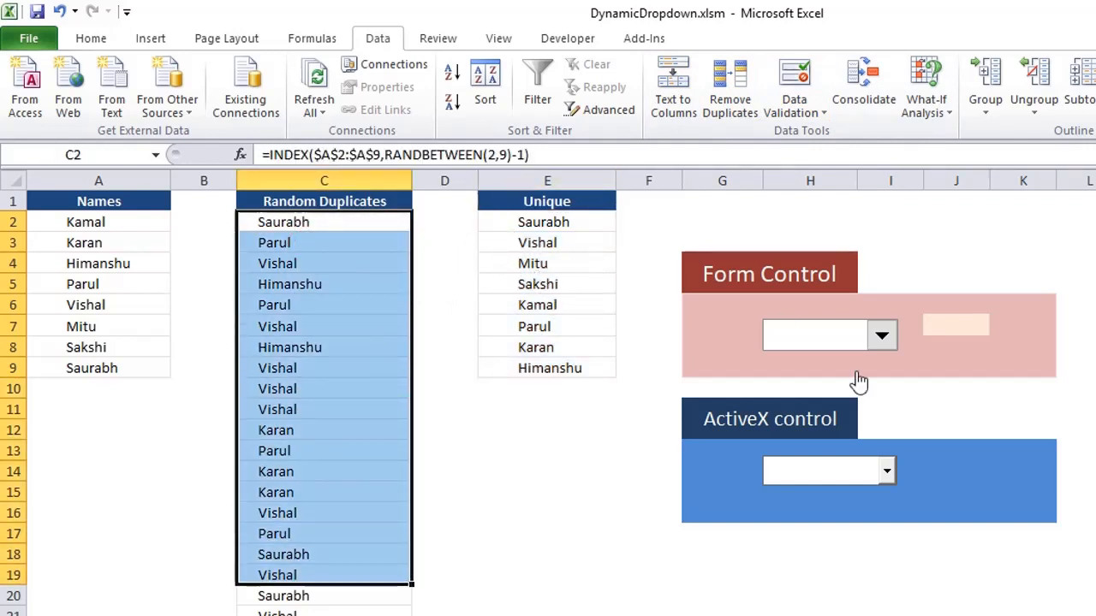
click(880, 334)
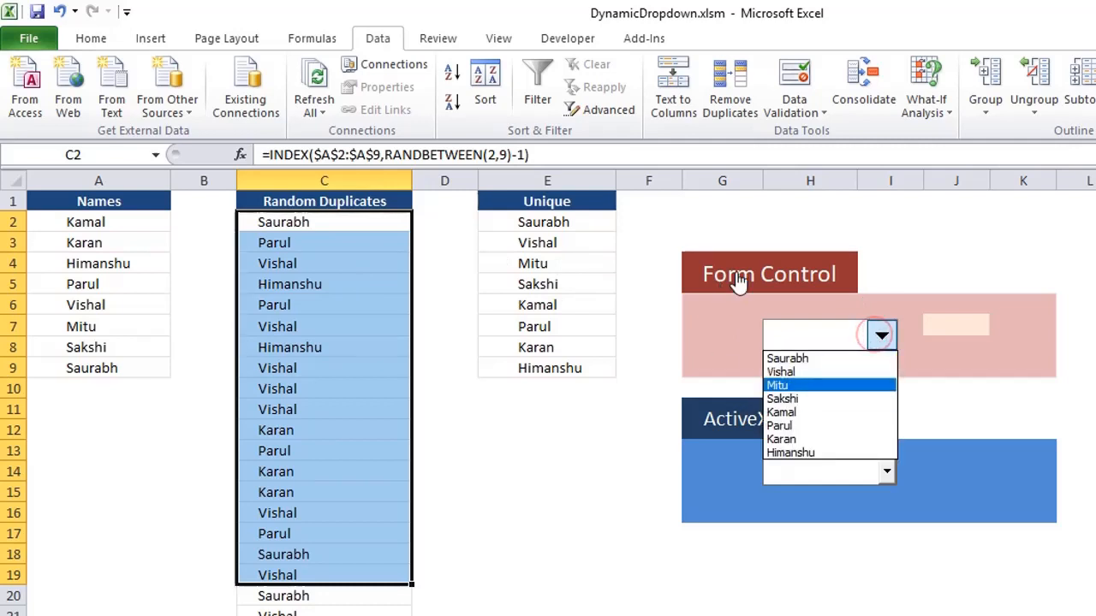
click(855, 470)
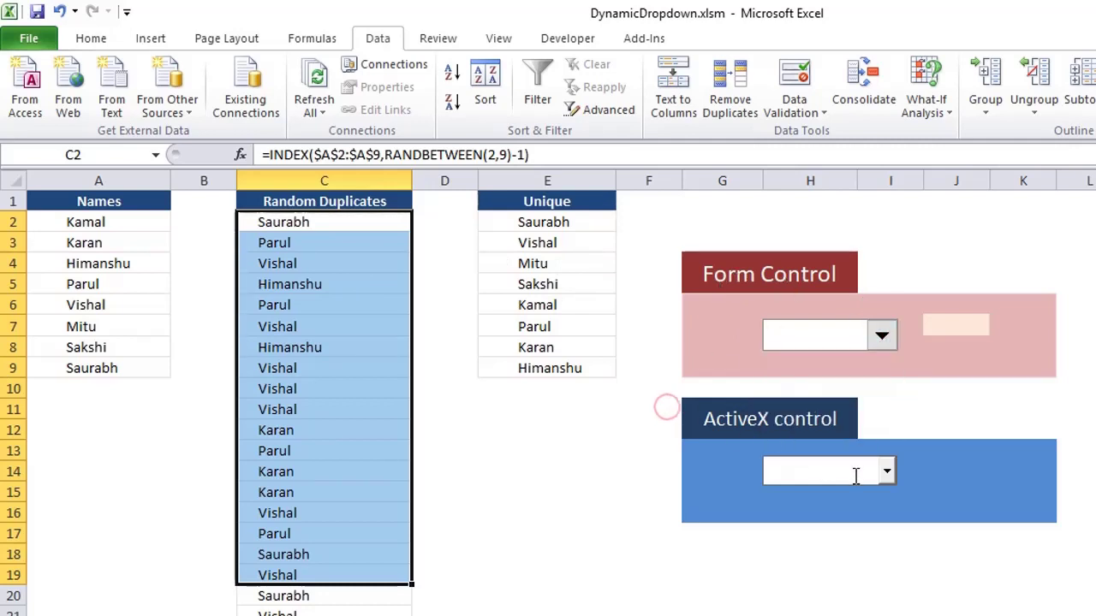
click(546, 429)
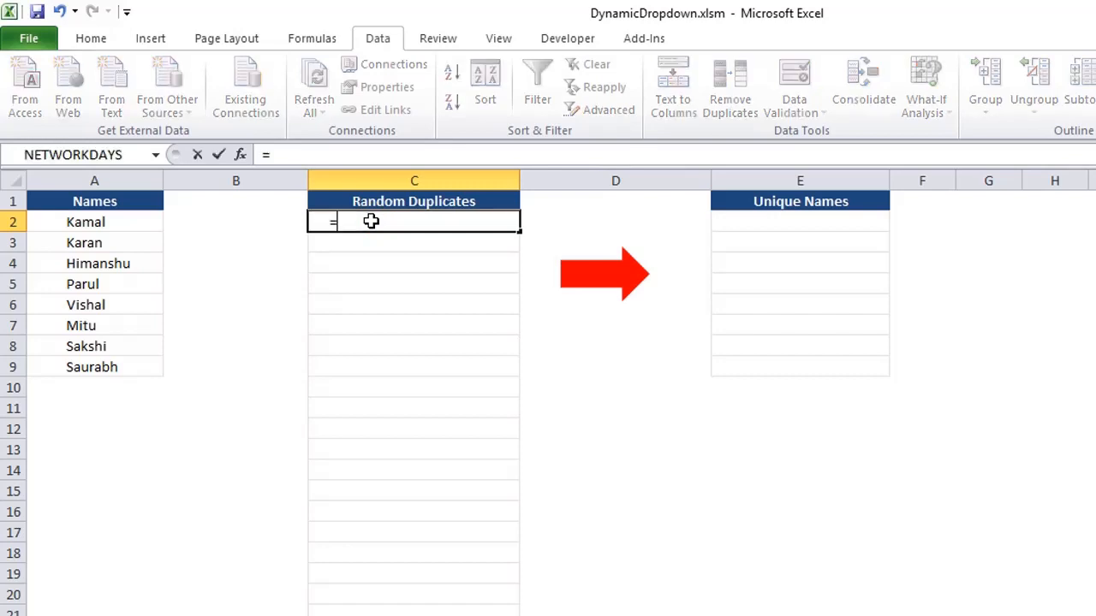
Step: Enter a RANDBETWEEN(2,9) random-number formula in C2
text(randbetween)
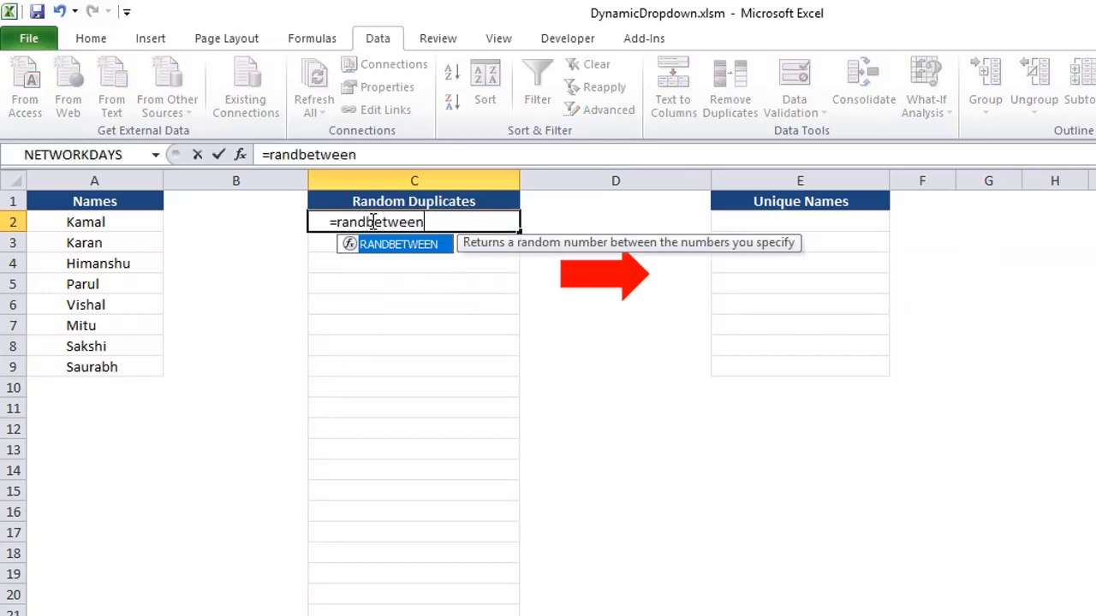
text(()
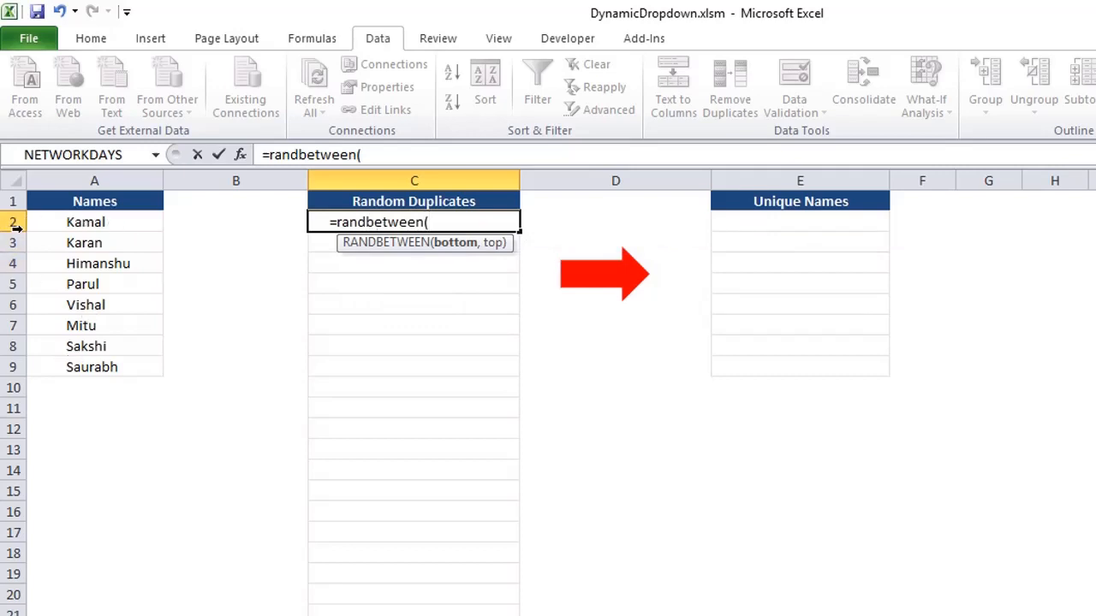
text(2,)
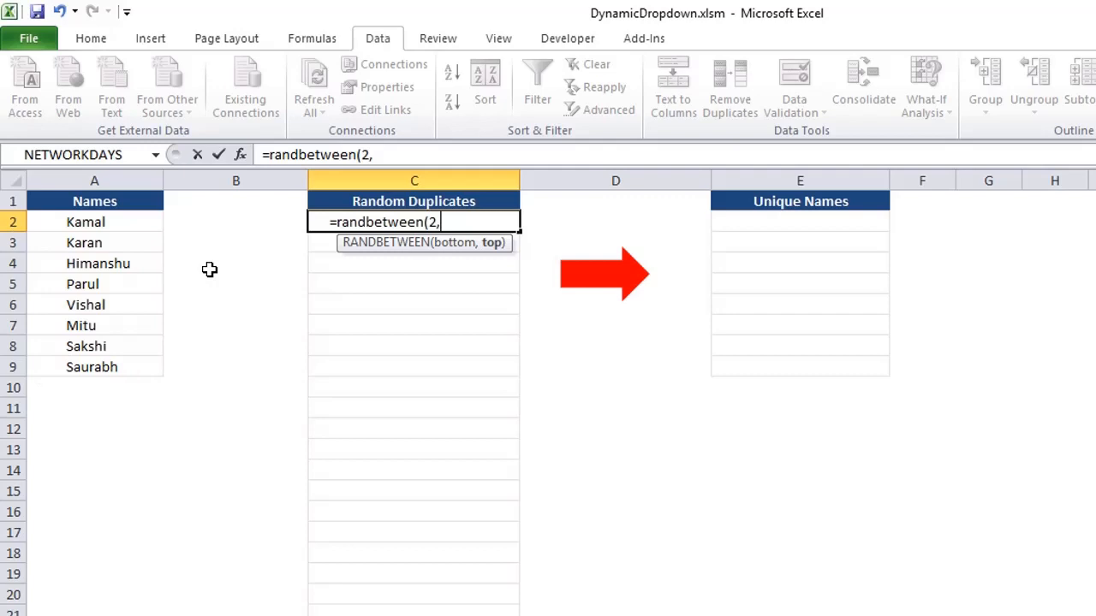
key(Enter)
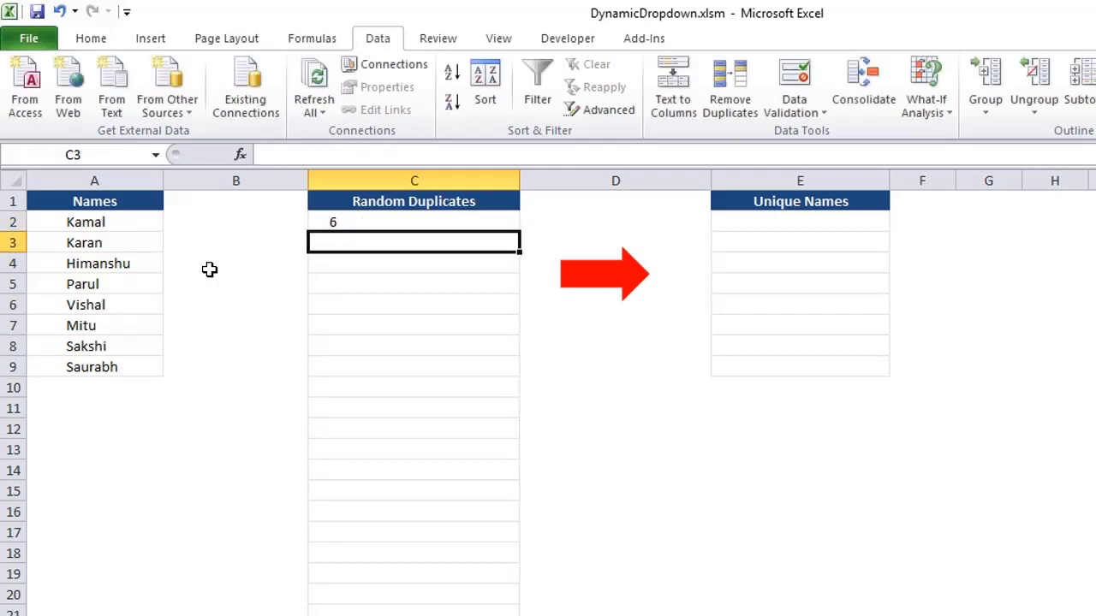
Step: Wrap C2 as =INDEX($A$1:$A$9,RANDBETWEEN(2,9)) with absolute references to draw random names
click(414, 222)
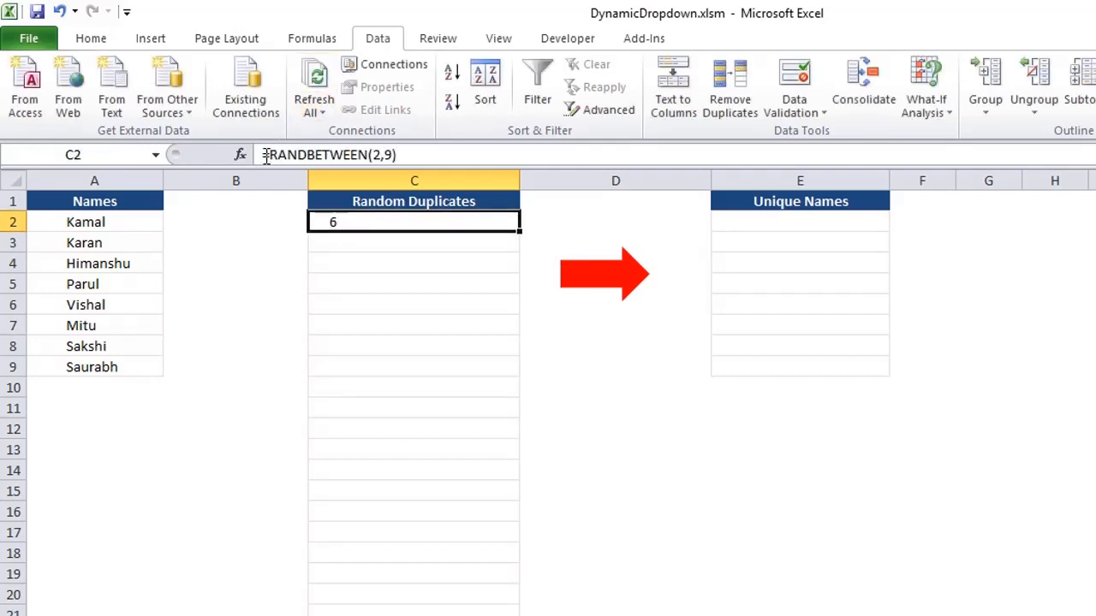
double_click(414, 222)
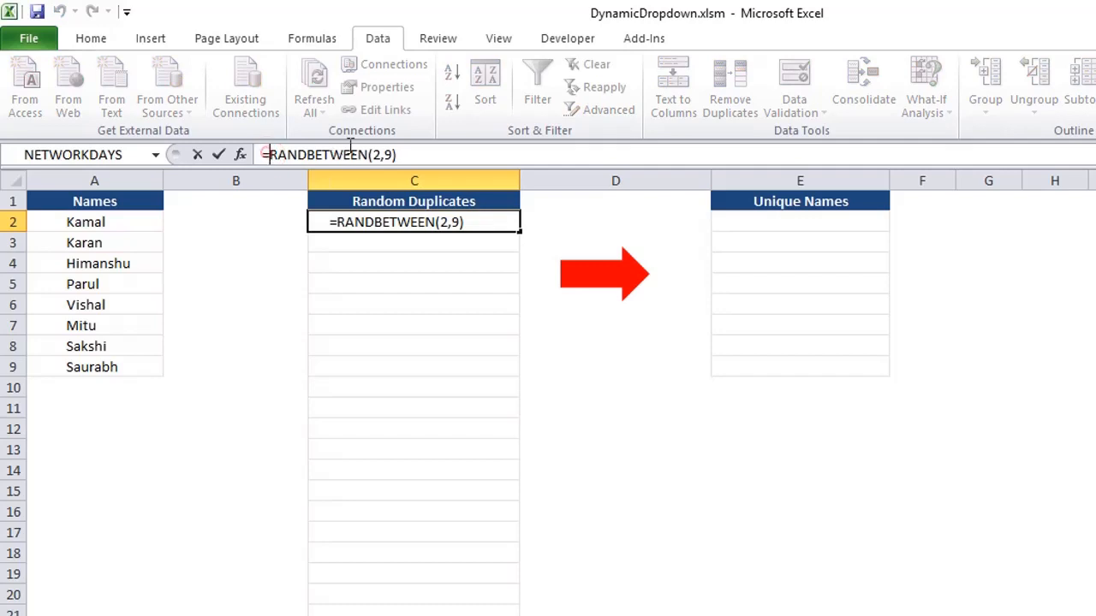
text(index(A1:A9,)
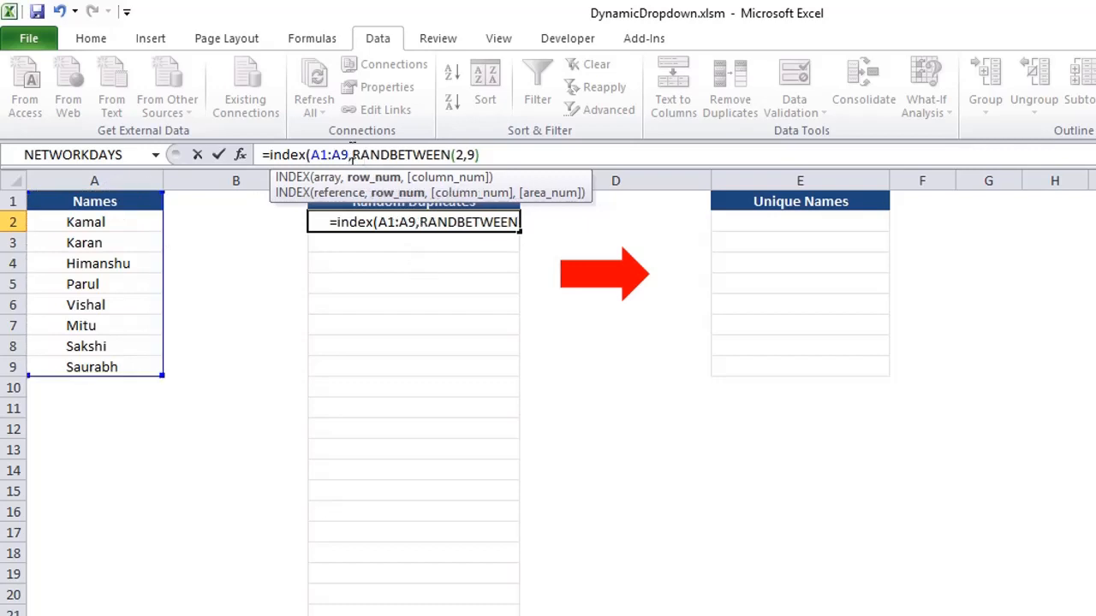
key(F4)
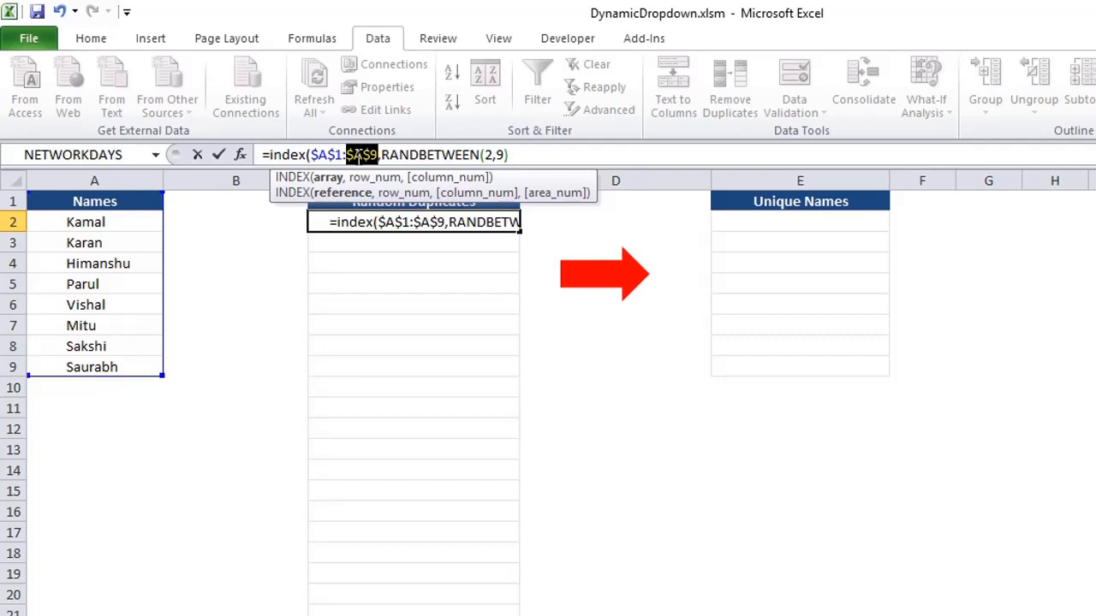
key(Enter)
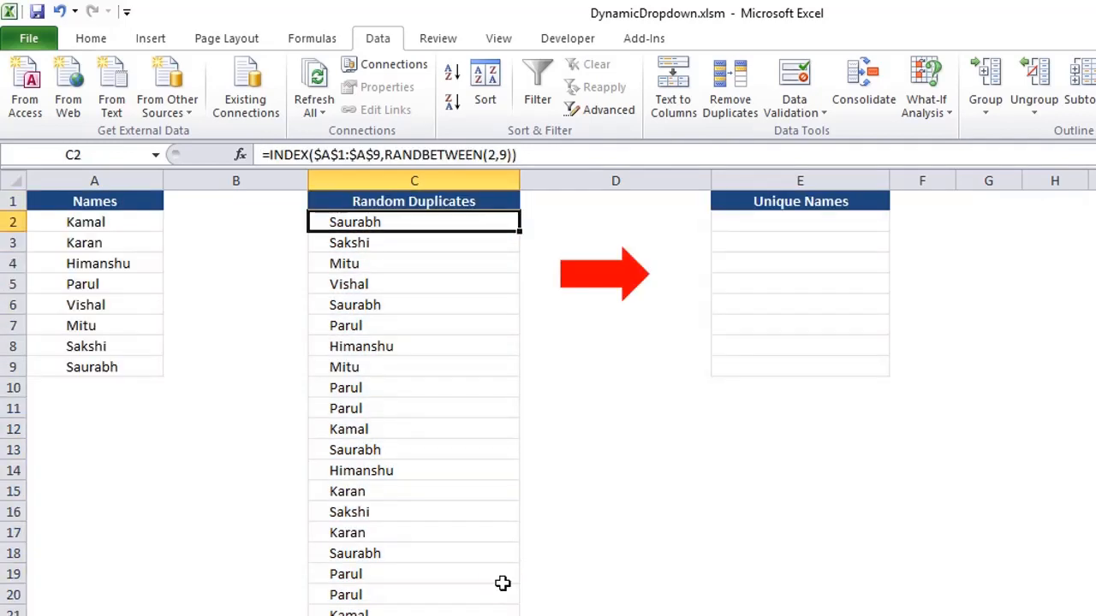
click(313, 38)
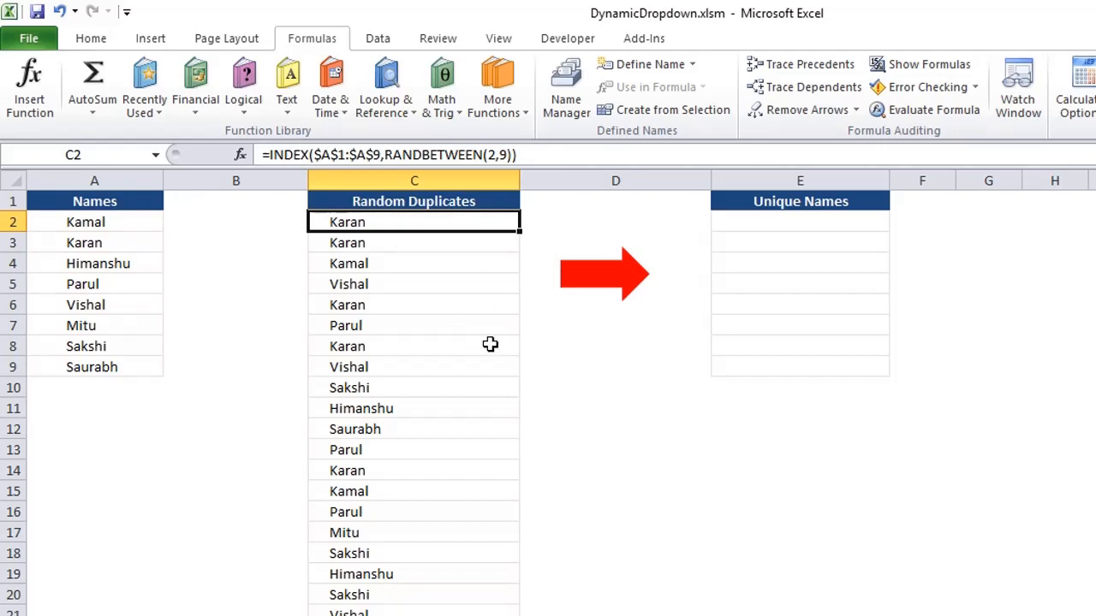
key(Alt)
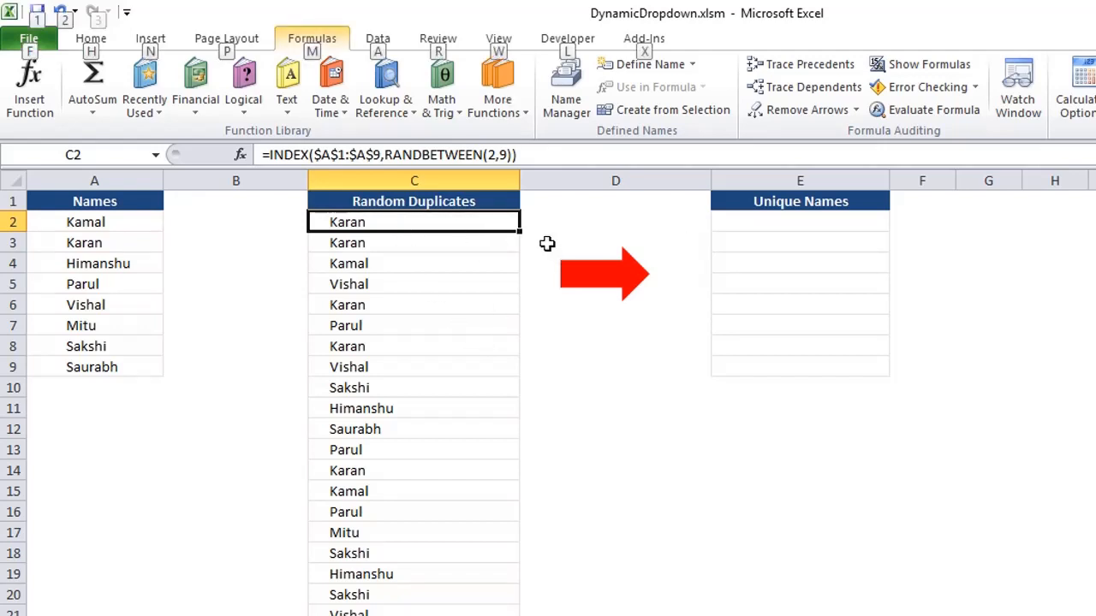
mouse_move(452, 223)
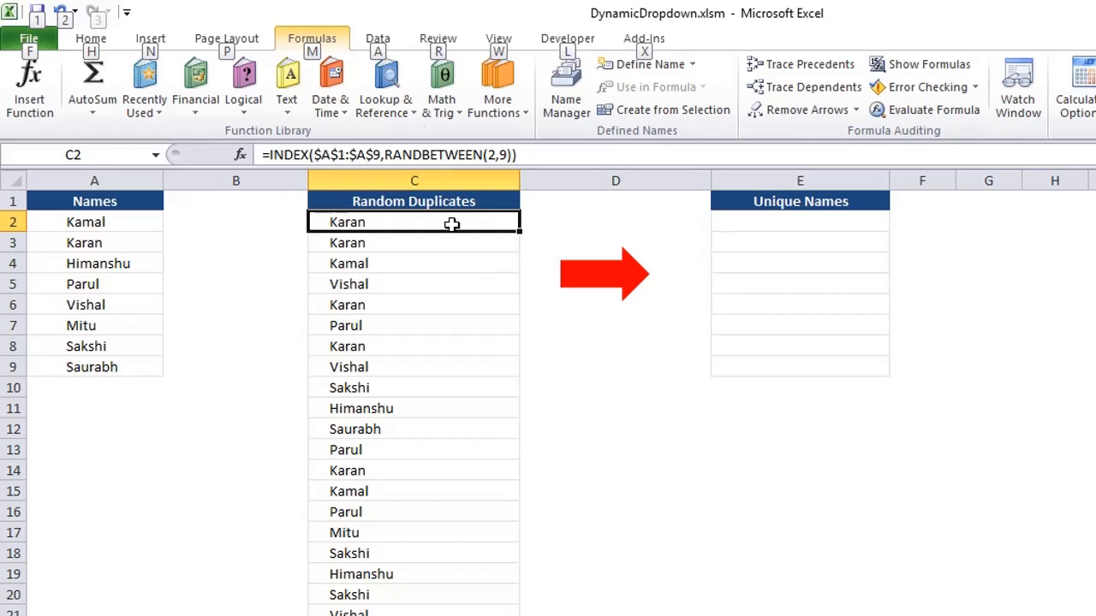
mouse_move(915, 412)
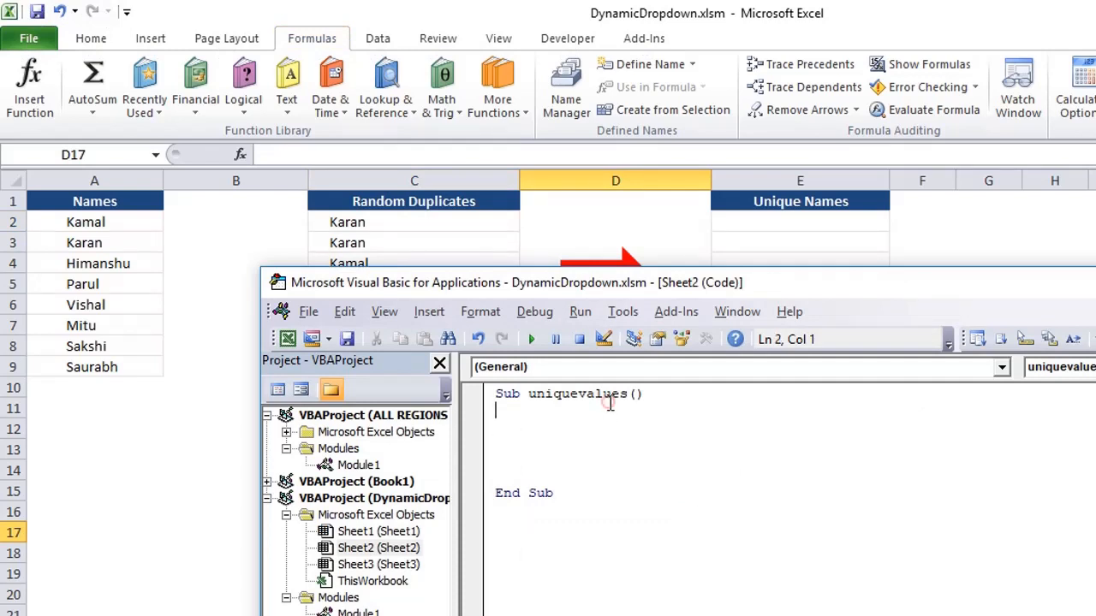
mouse_move(613, 441)
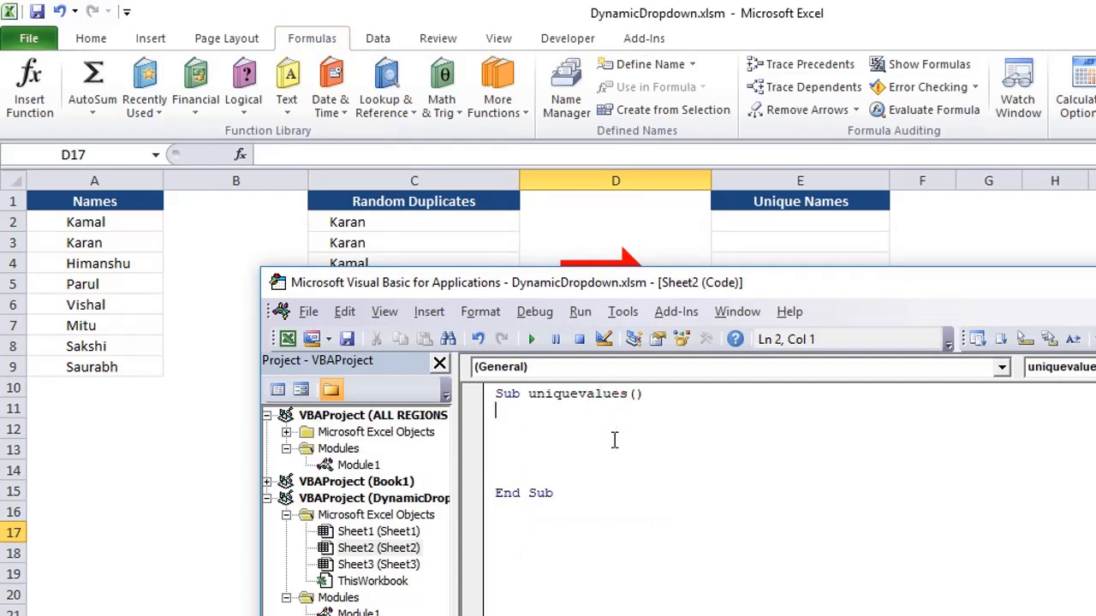
Step: Declare arr As New Collection and rng() As Variant in the uniquevalues sub
text(Di)
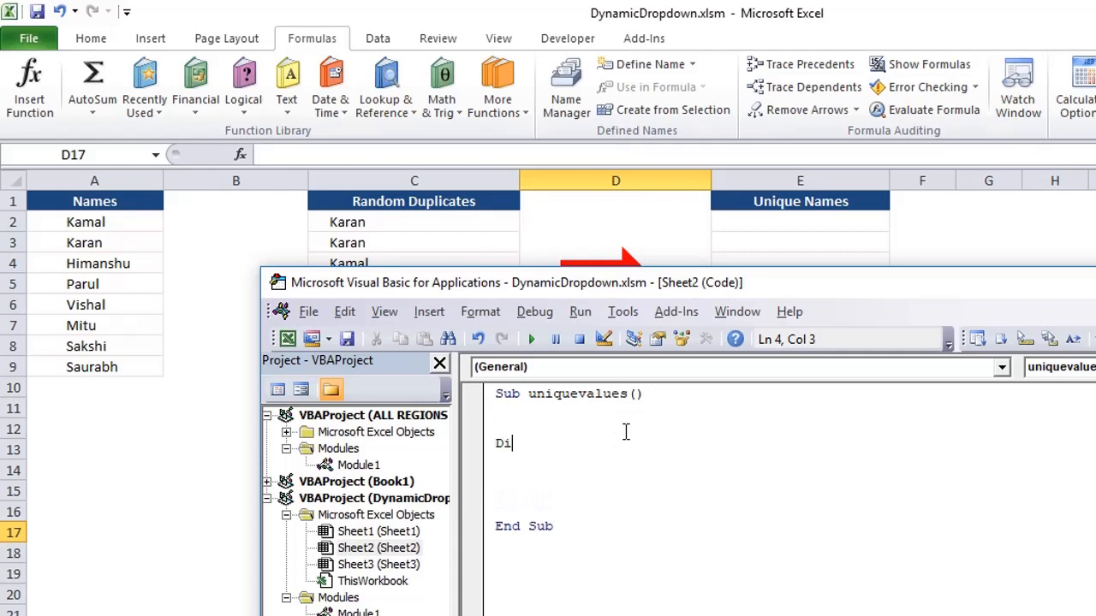
text(m)
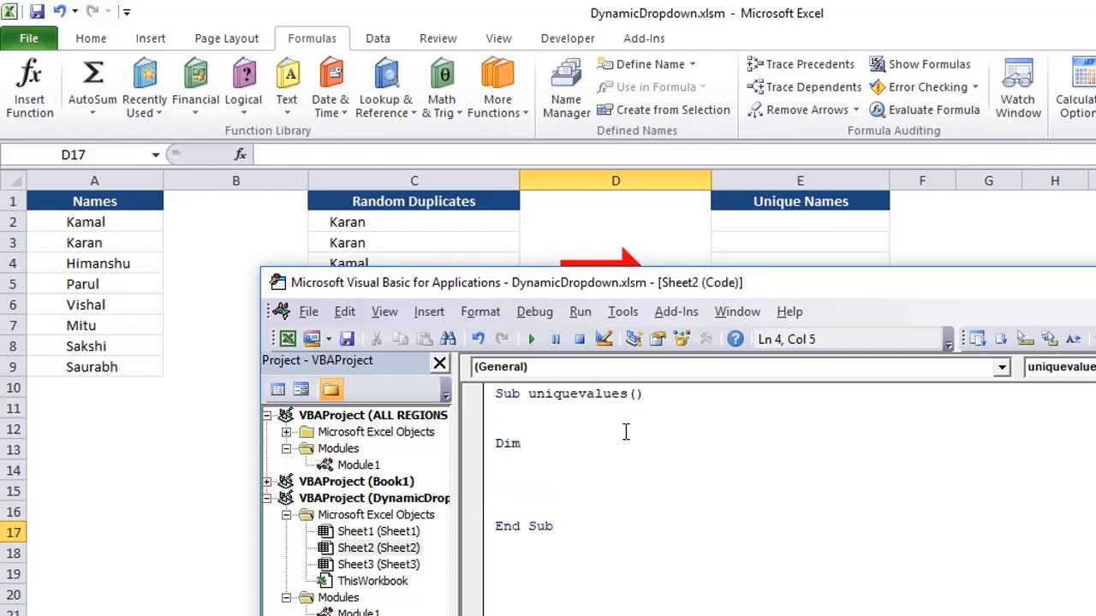
text(arr as)
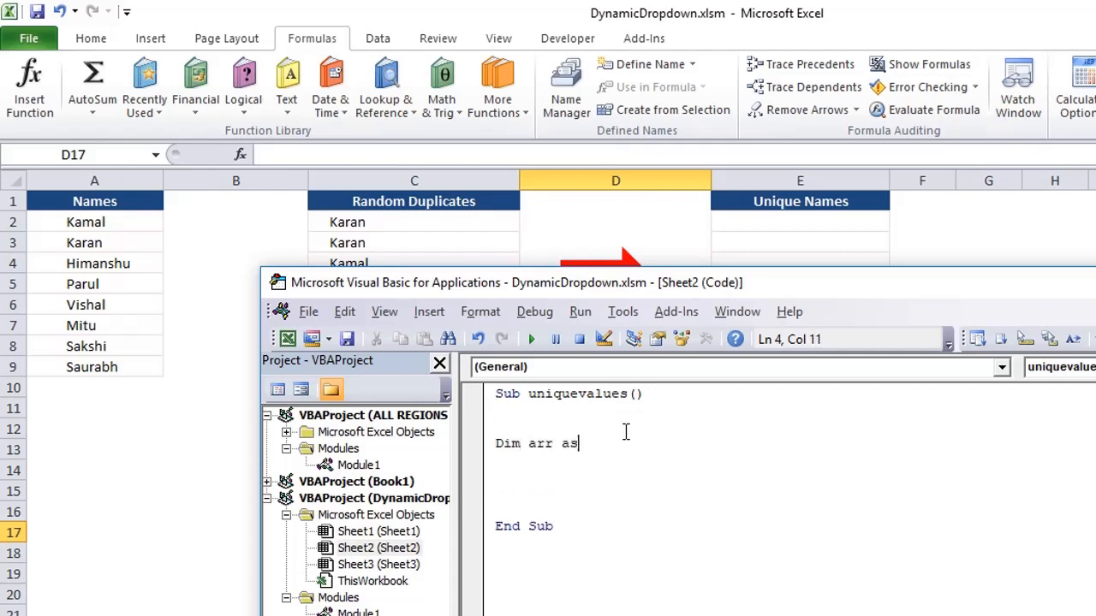
text(collection)
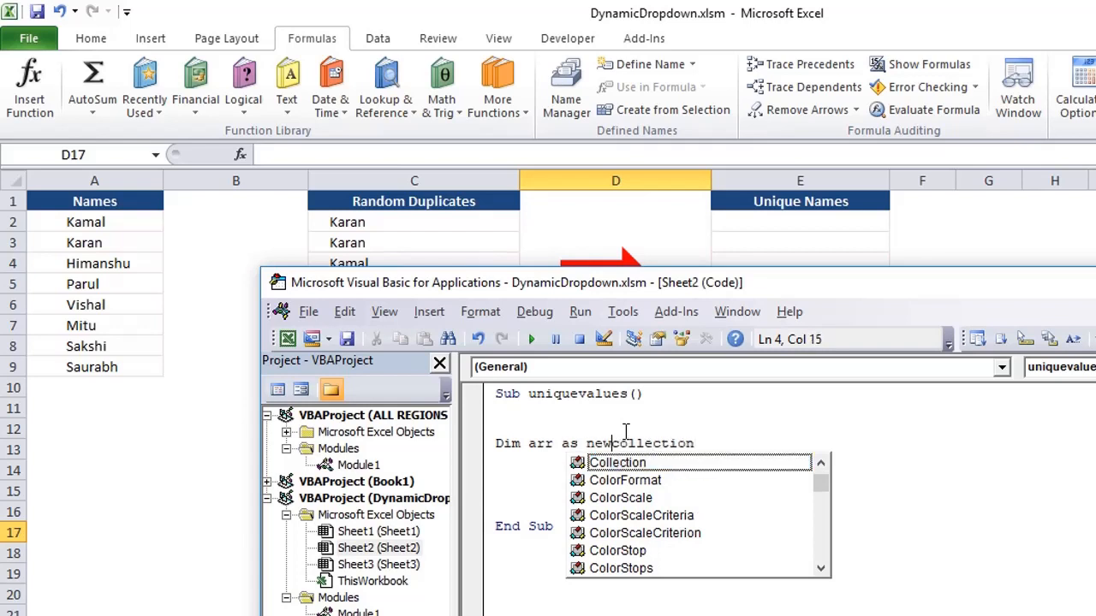
text(collection)
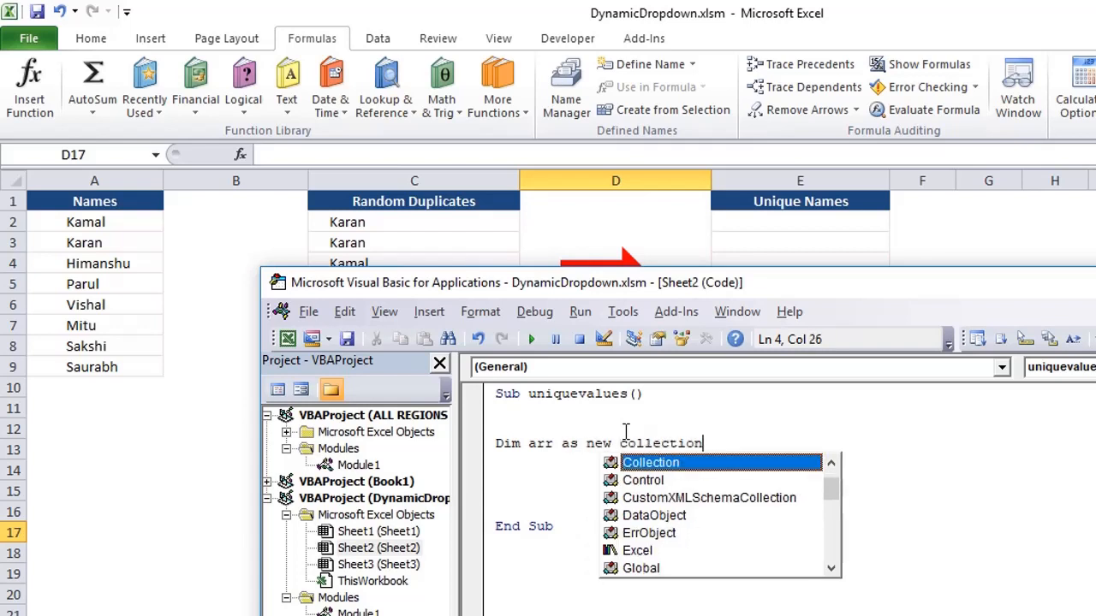
text(,)
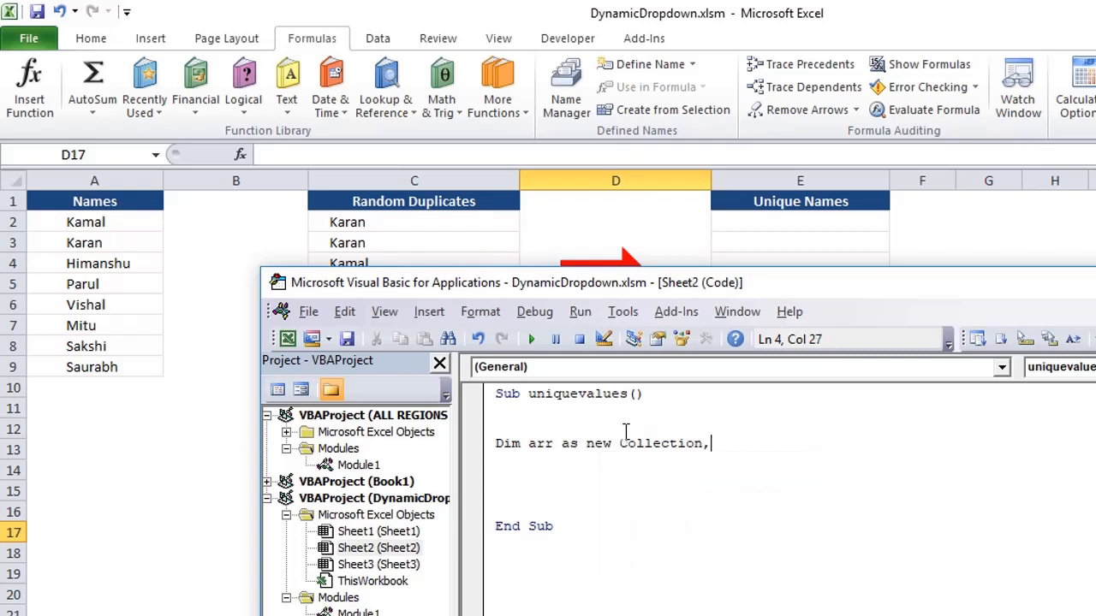
key(Enter)
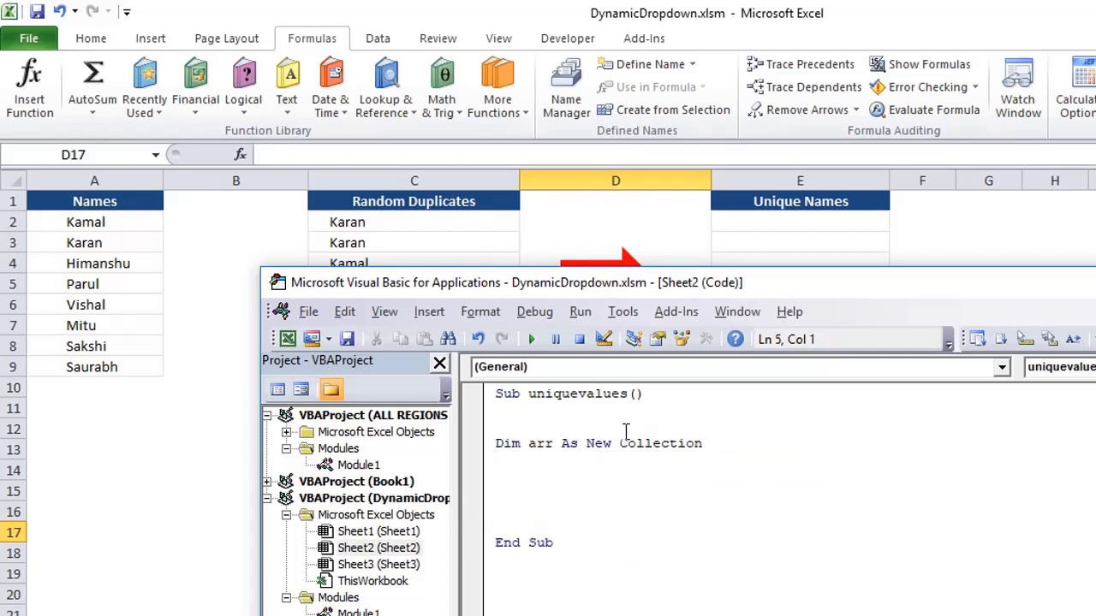
text(DIm)
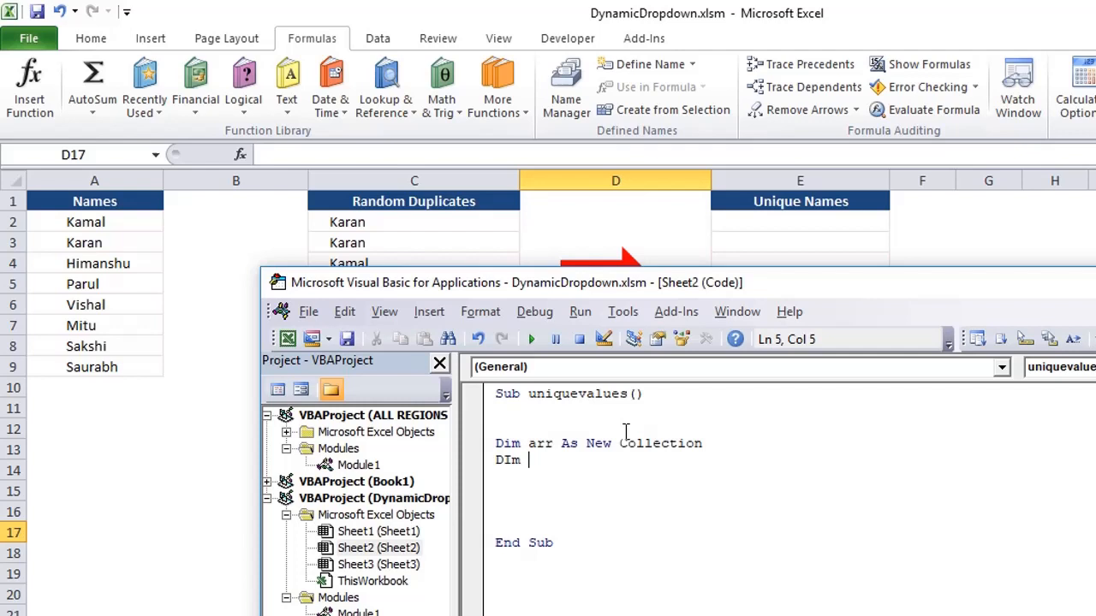
text(ran)
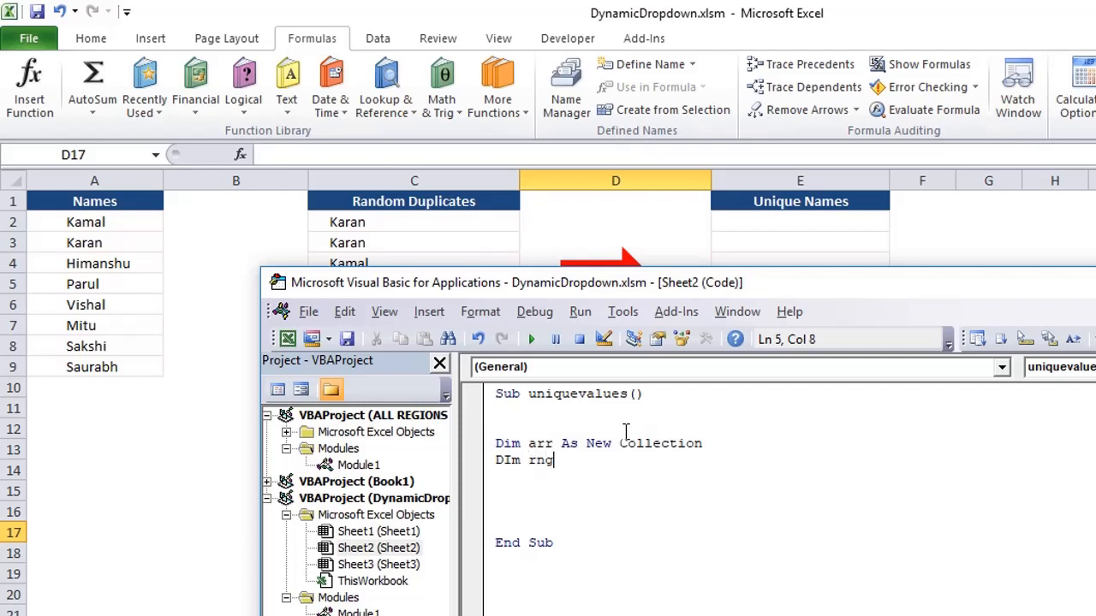
text(() as)
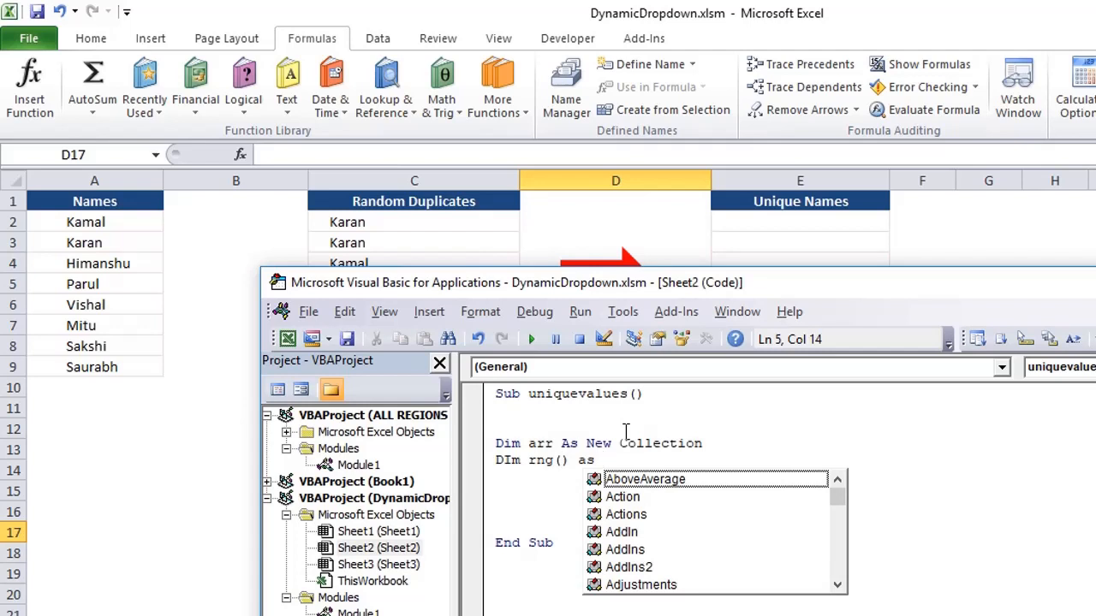
text(variab)
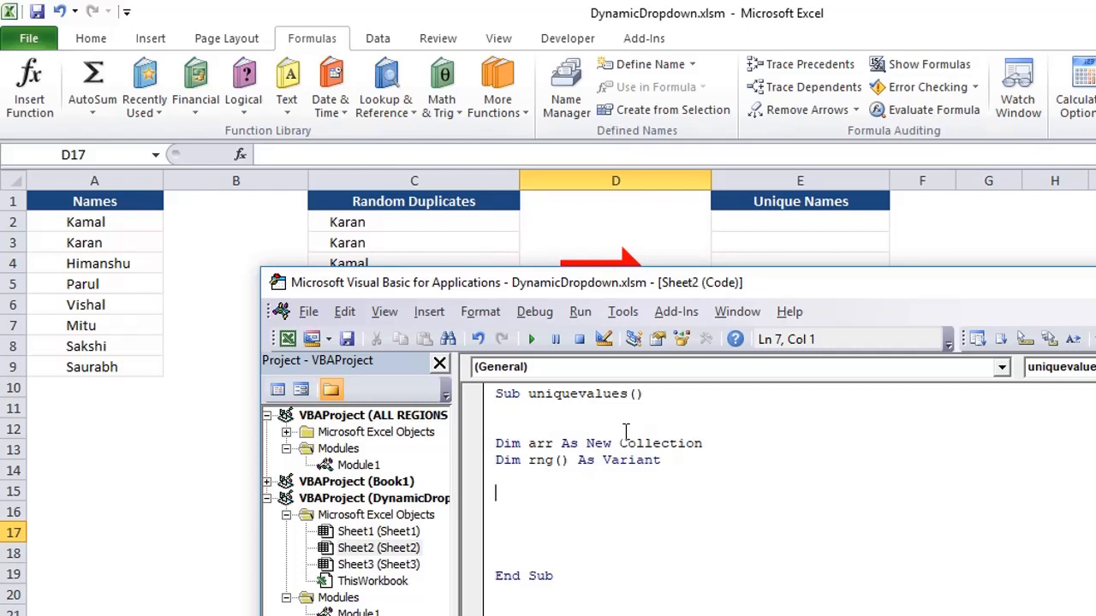
Step: Load rng from Range("C1:C20")
text(rng=)
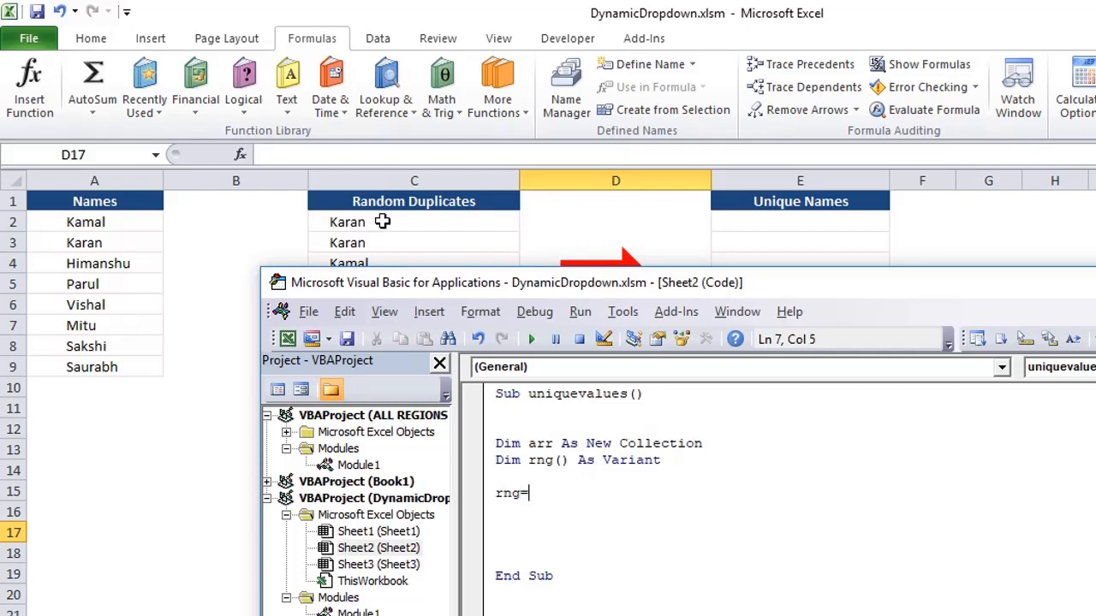
text(Range()
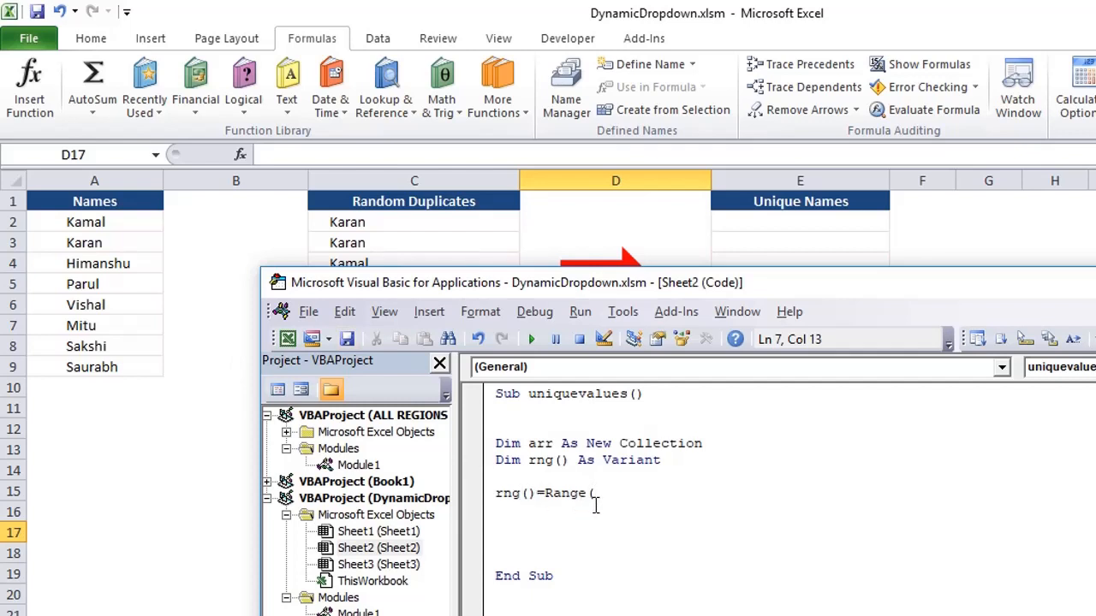
text(")
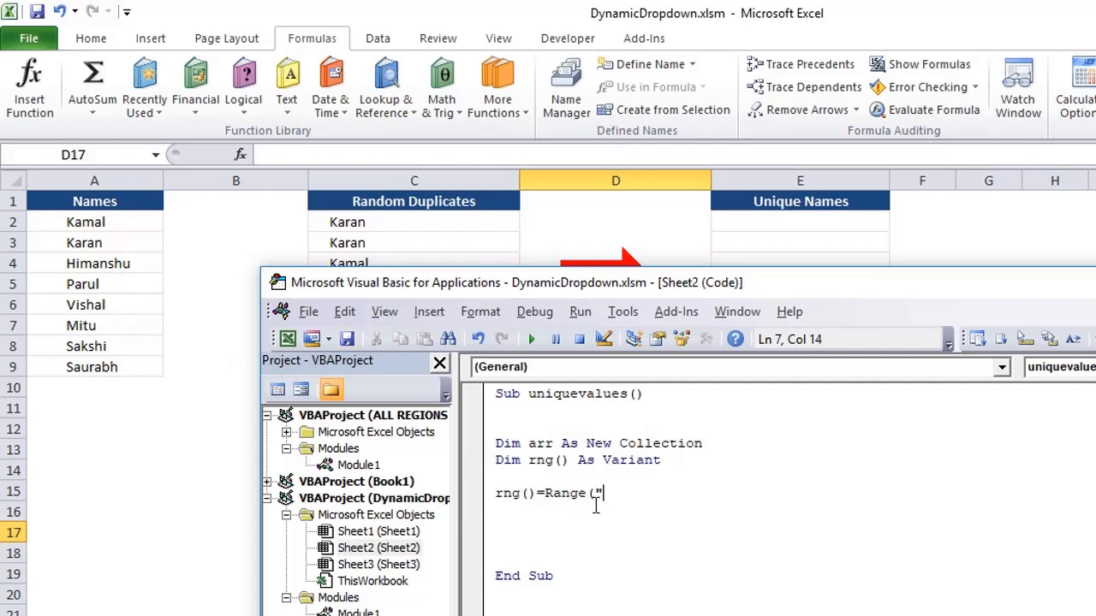
text(C1:C)
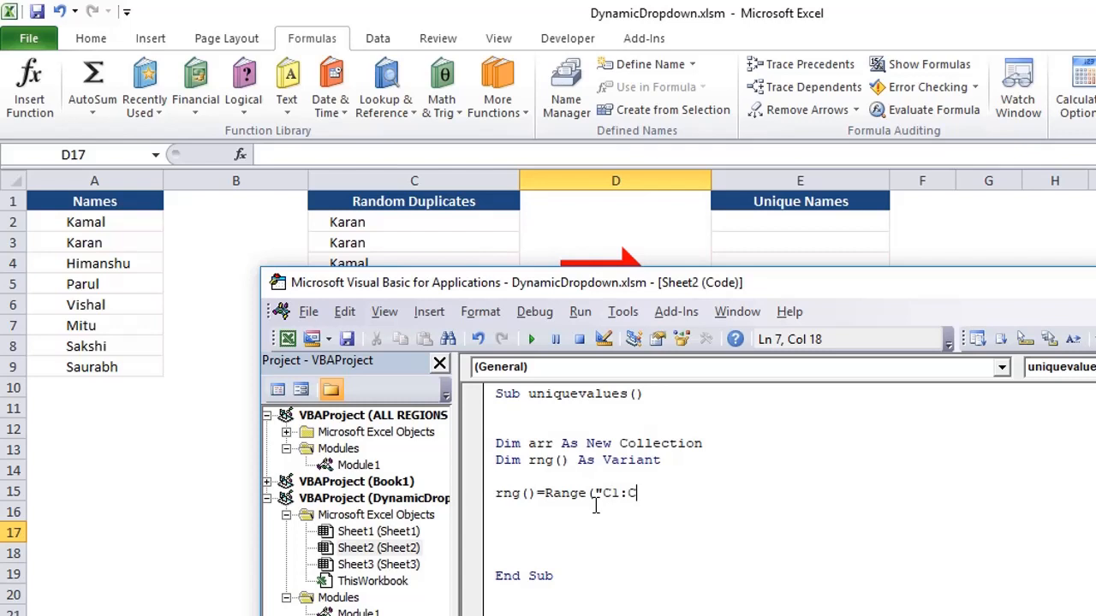
text(20"))
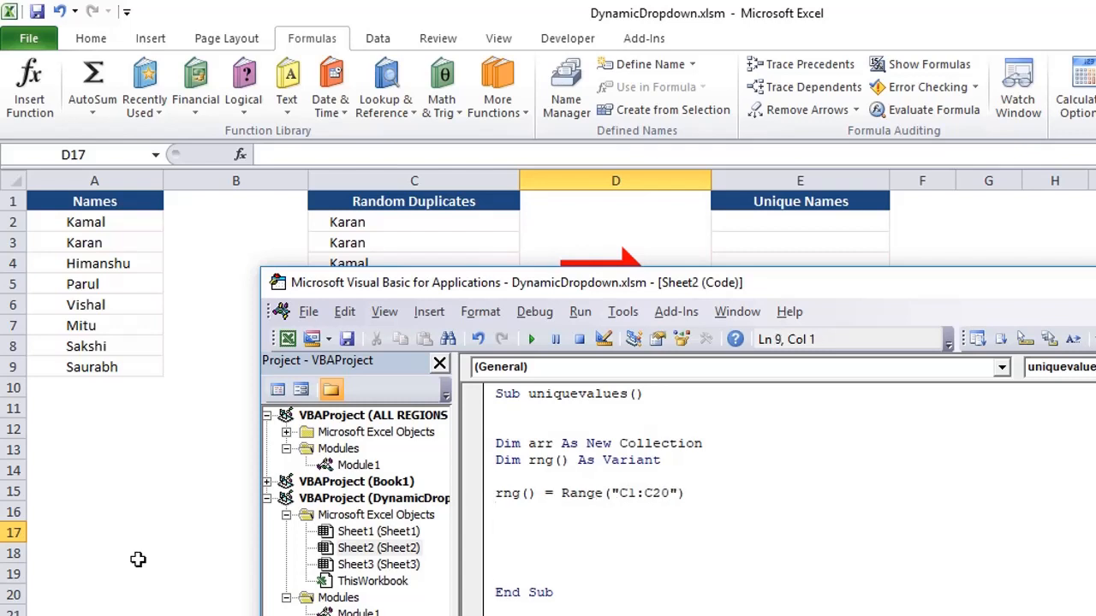
mouse_move(459, 244)
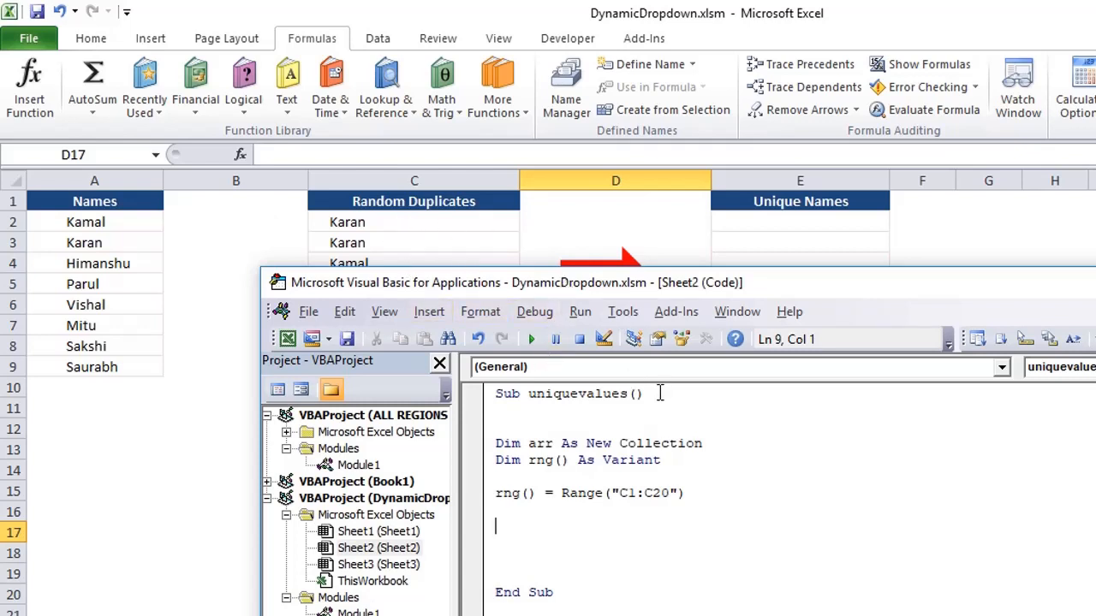
Step: Start a For Each a In rng loop and add variable a to the Dim arr line
text(for)
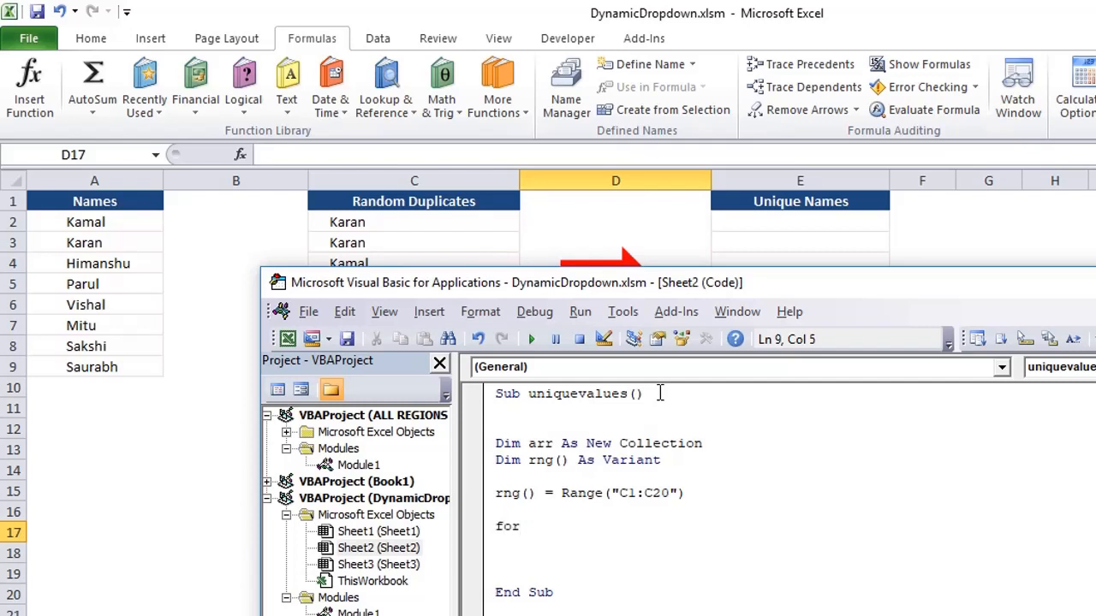
text(each)
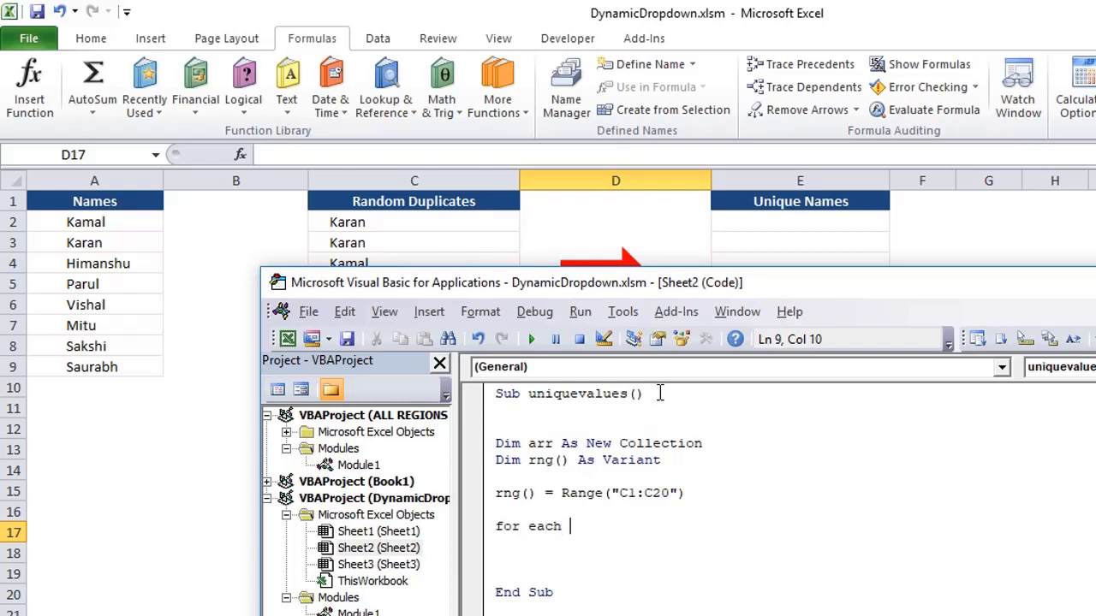
text(a in)
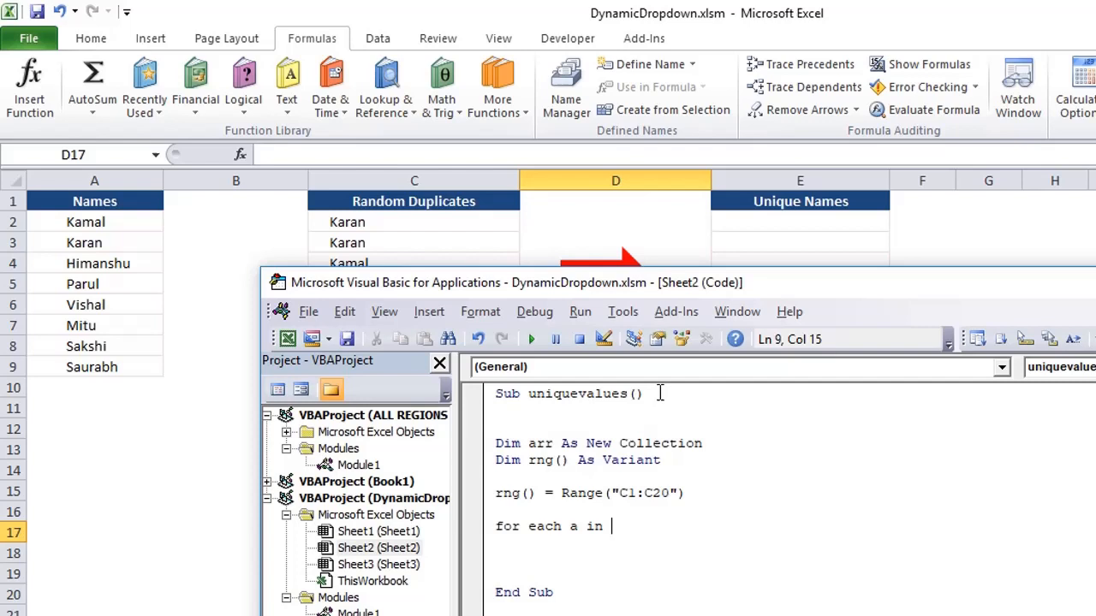
text(rng)
click(792, 559)
text(Next)
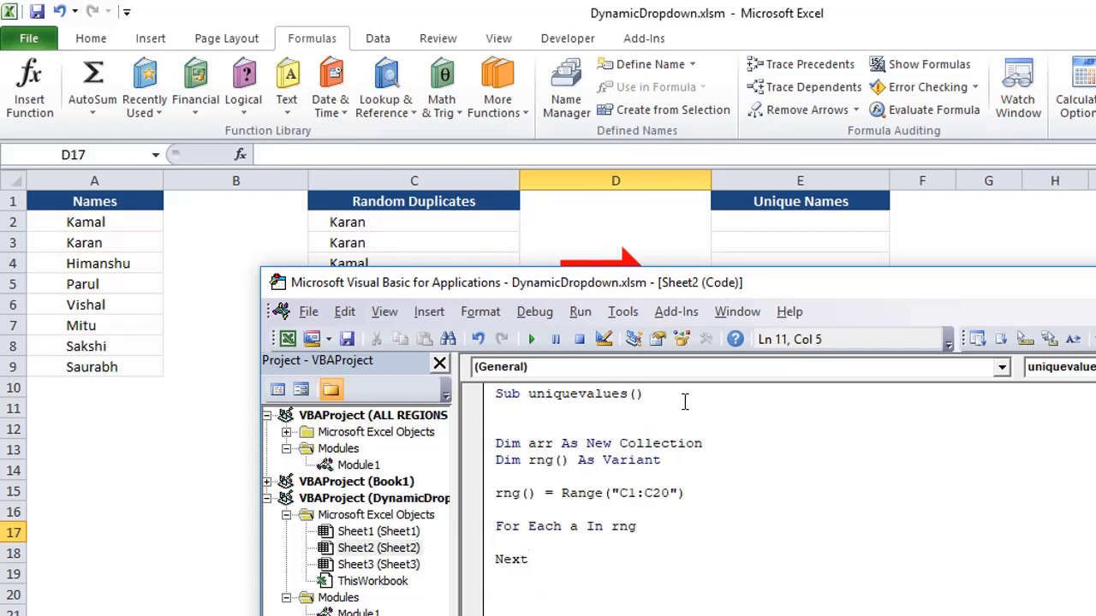
text(, a)
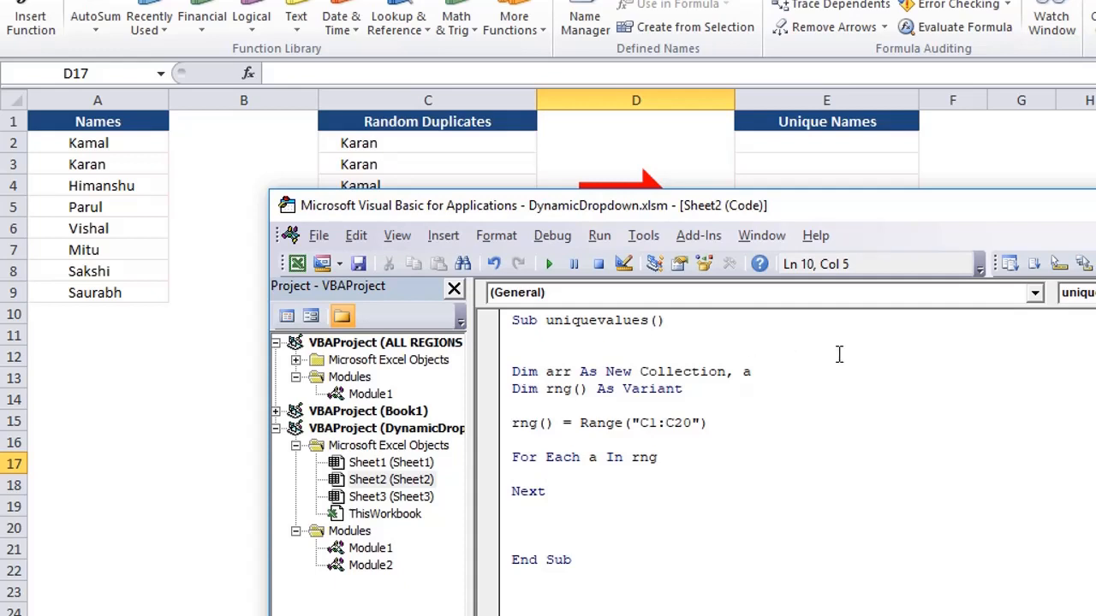
Step: Write arr.Add a, a inside the loop body
double_click(556, 371)
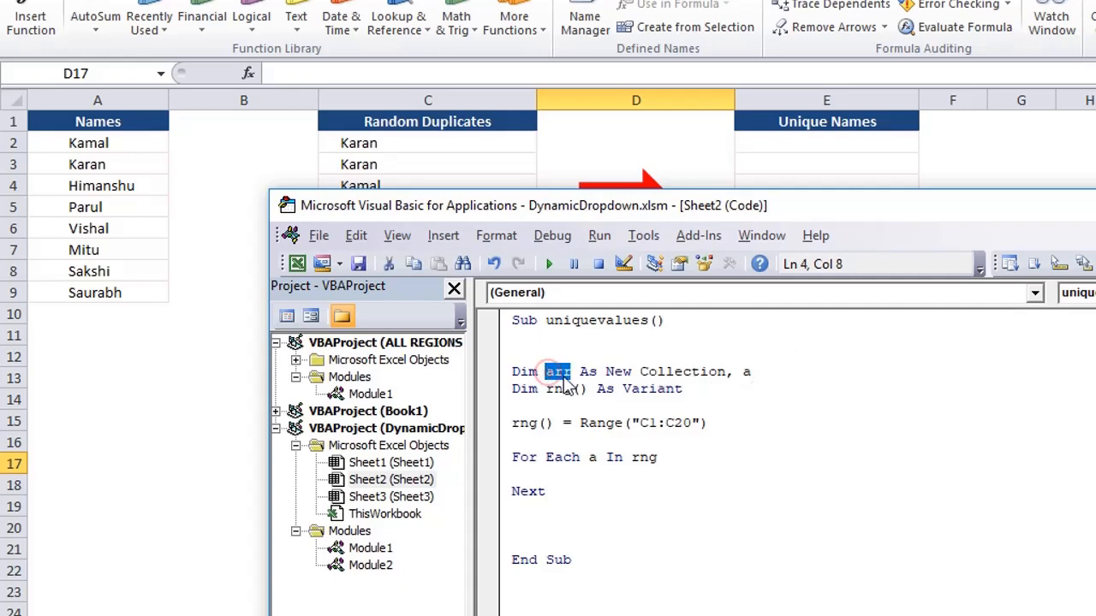
click(555, 479)
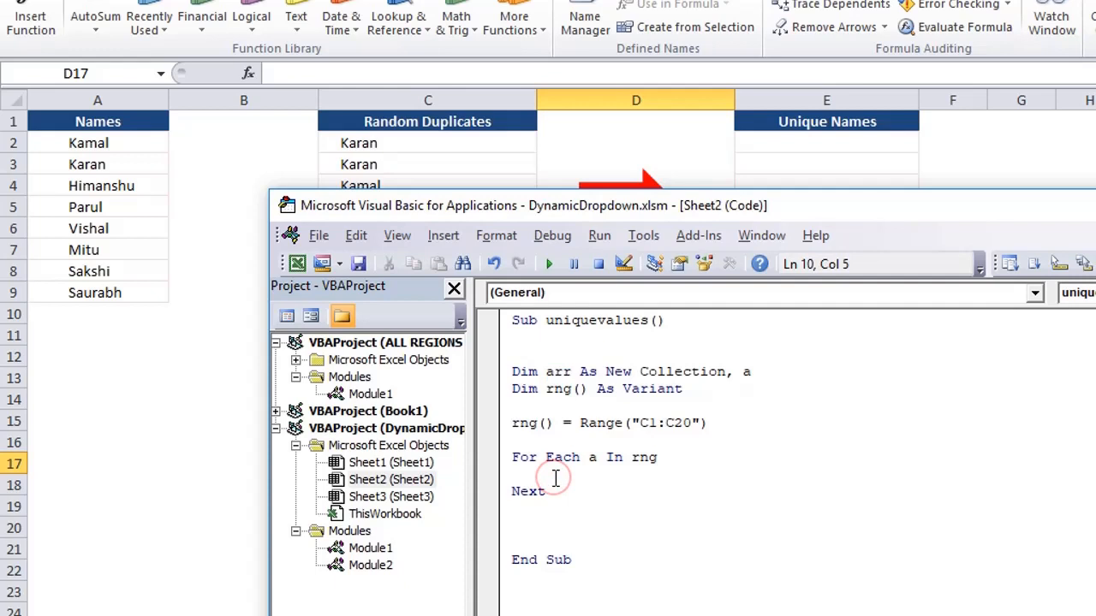
text(ar)
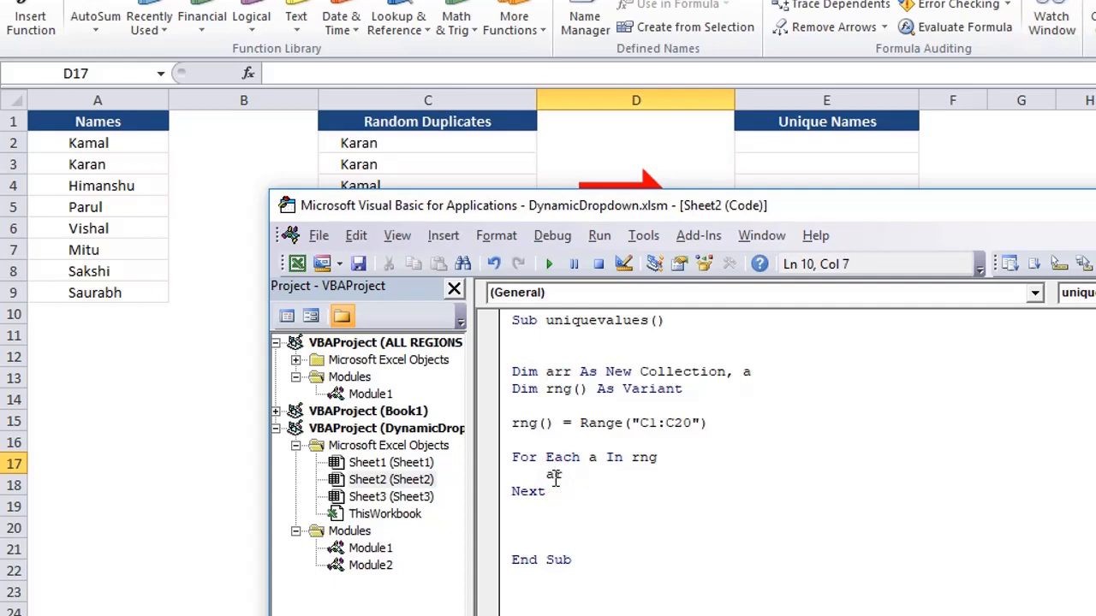
text(arr.a)
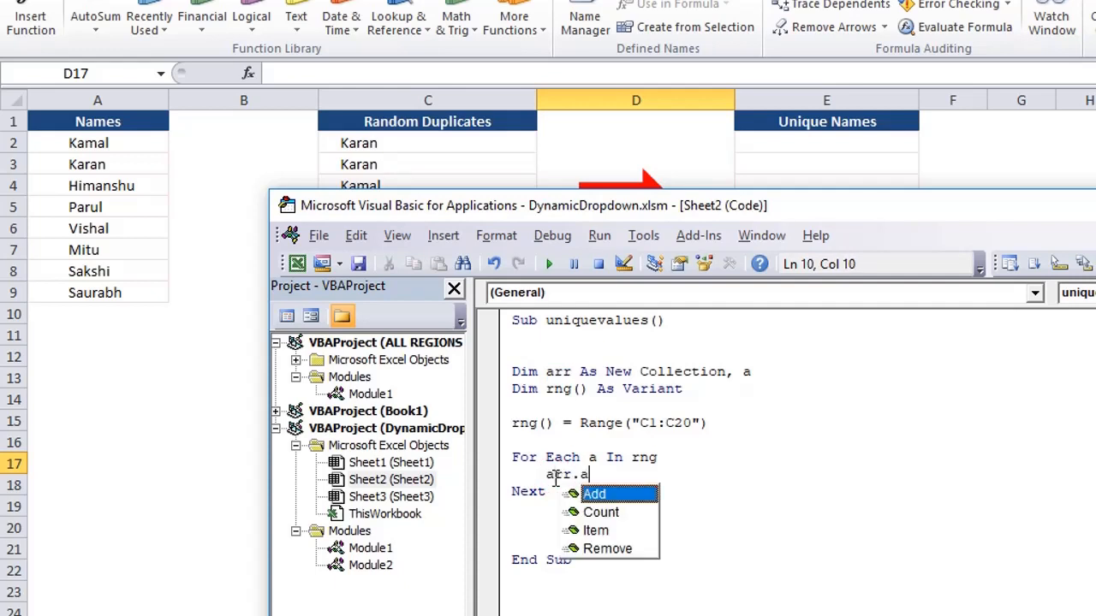
text(Add a)
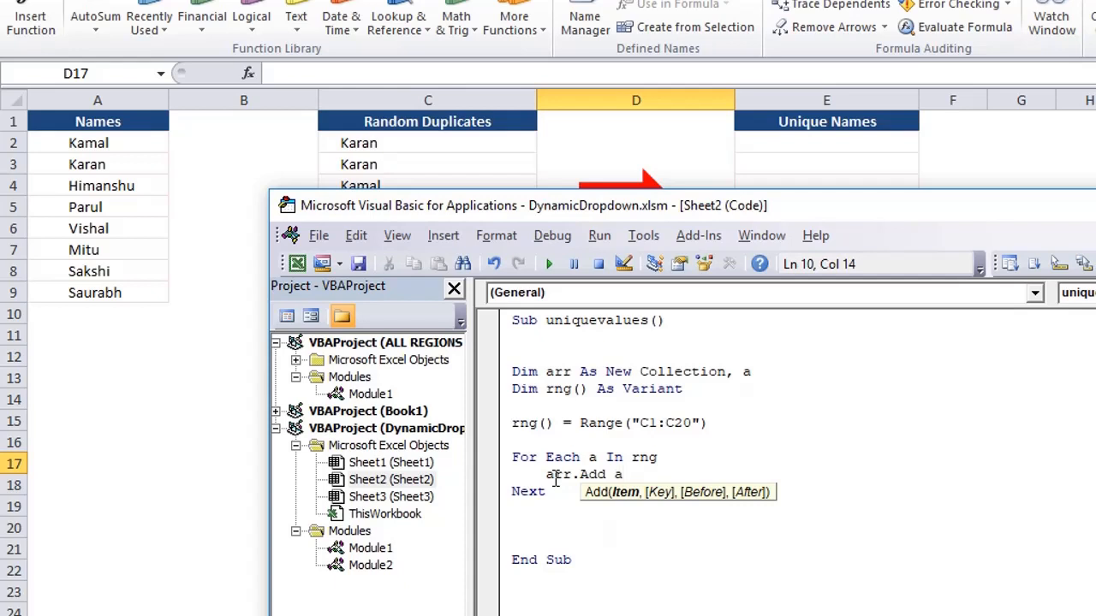
text(,a)
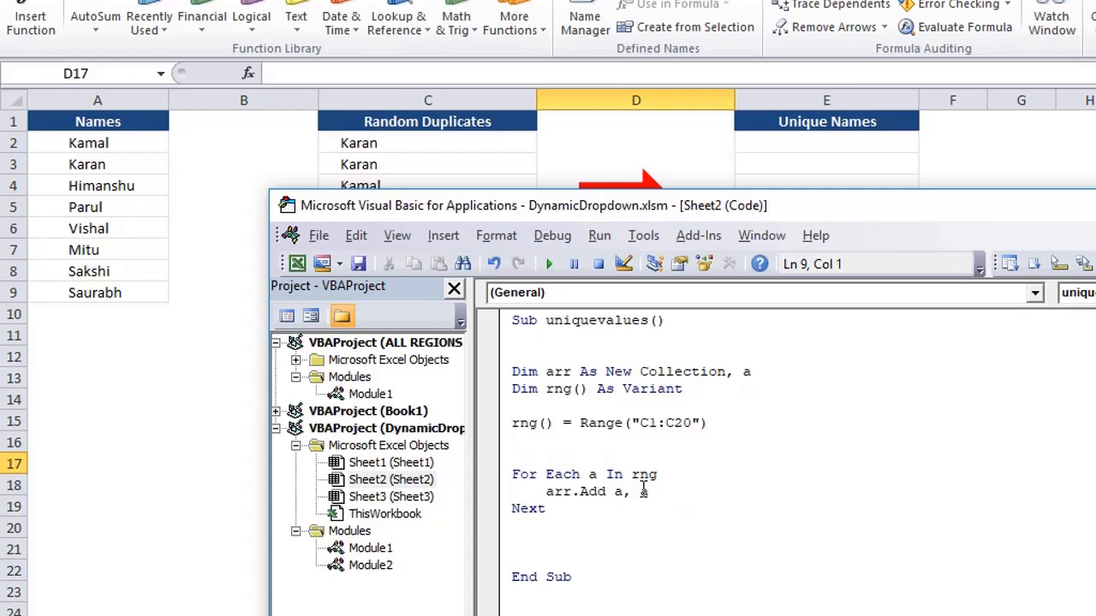
text(a)
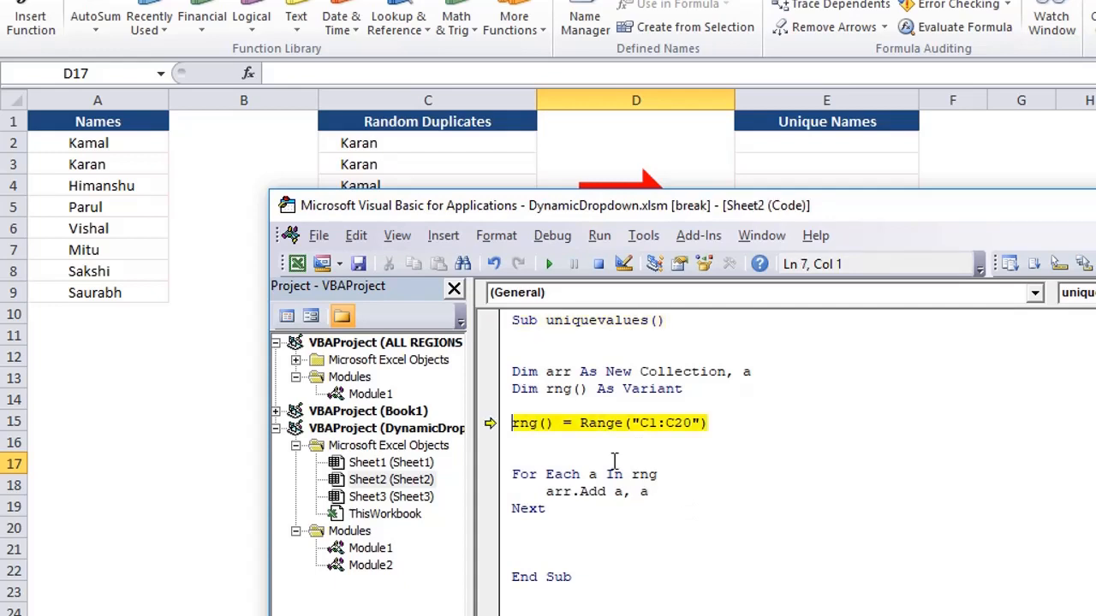
Step: Step through the loop with F8 until run-time error 457 appears, then dismiss it
key(F8)
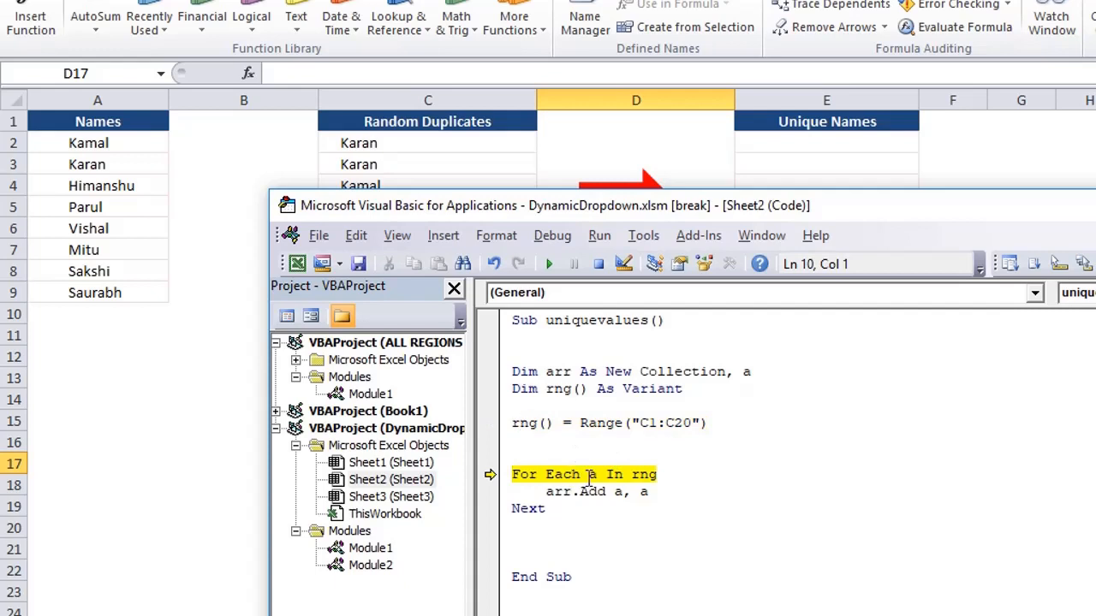
mouse_move(591, 474)
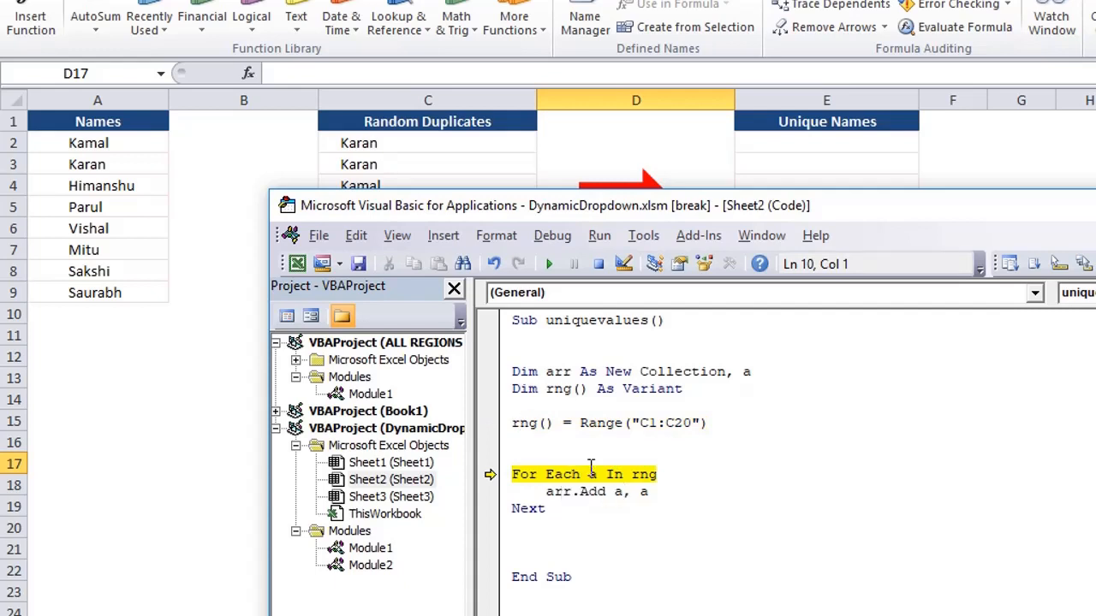
key(F8)
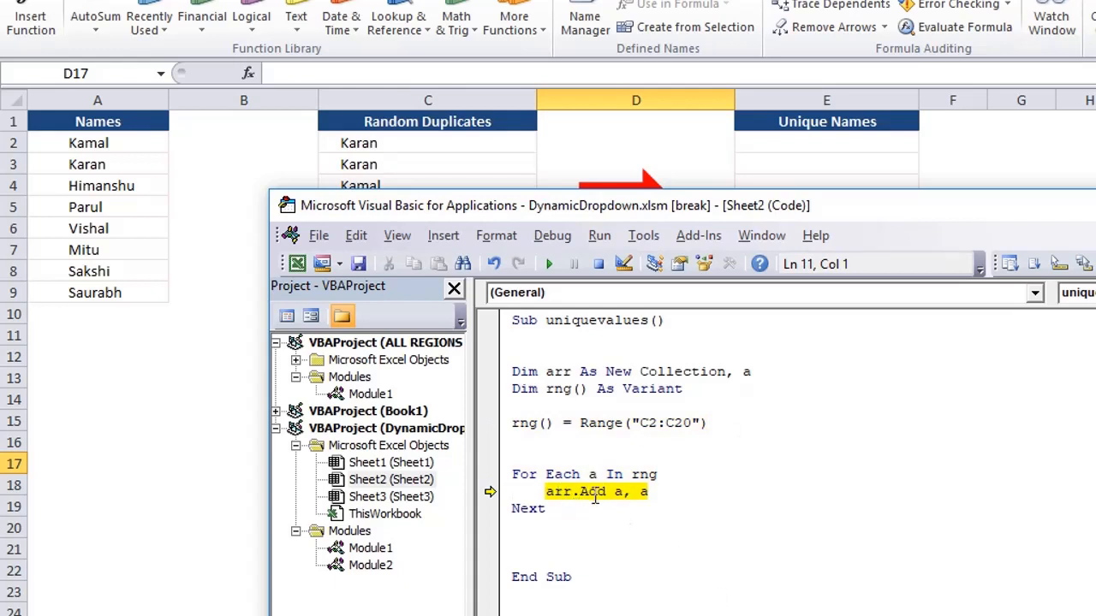
key(F8)
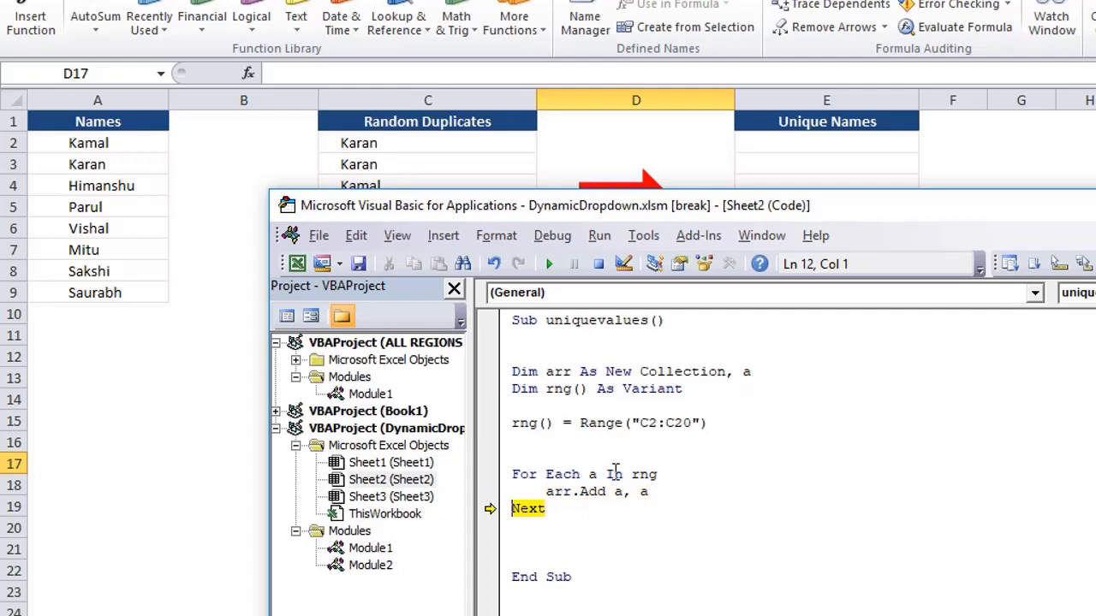
key(F8)
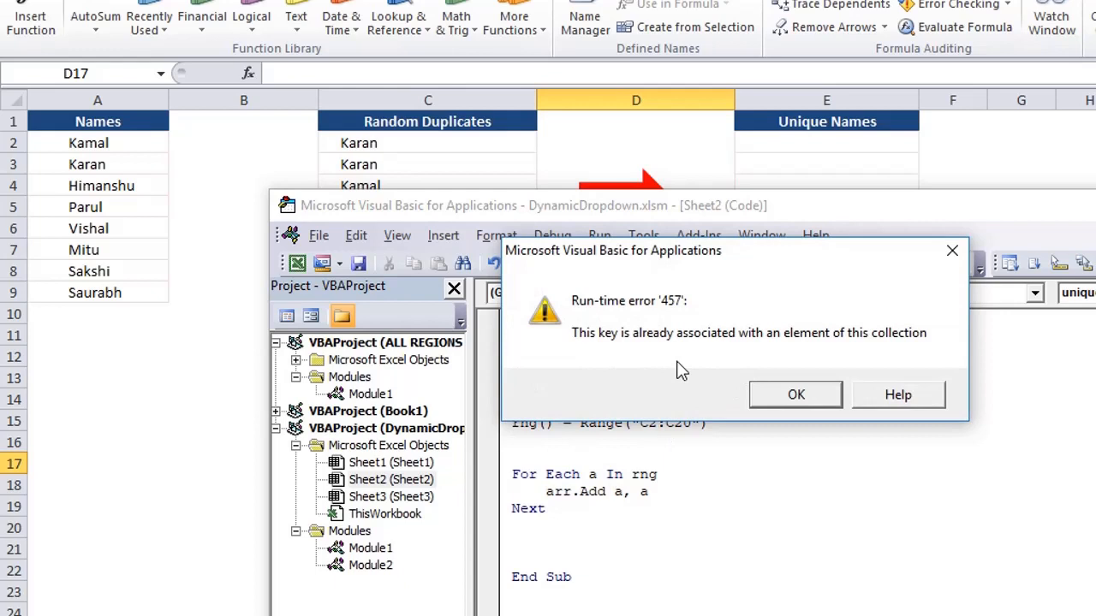
mouse_move(664, 361)
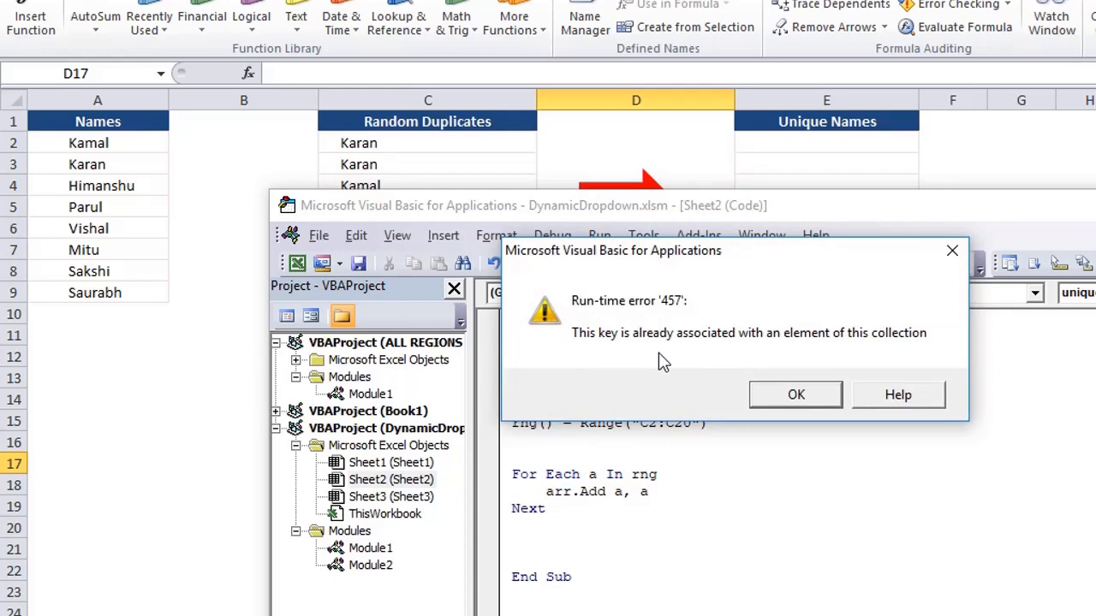
mouse_move(812, 408)
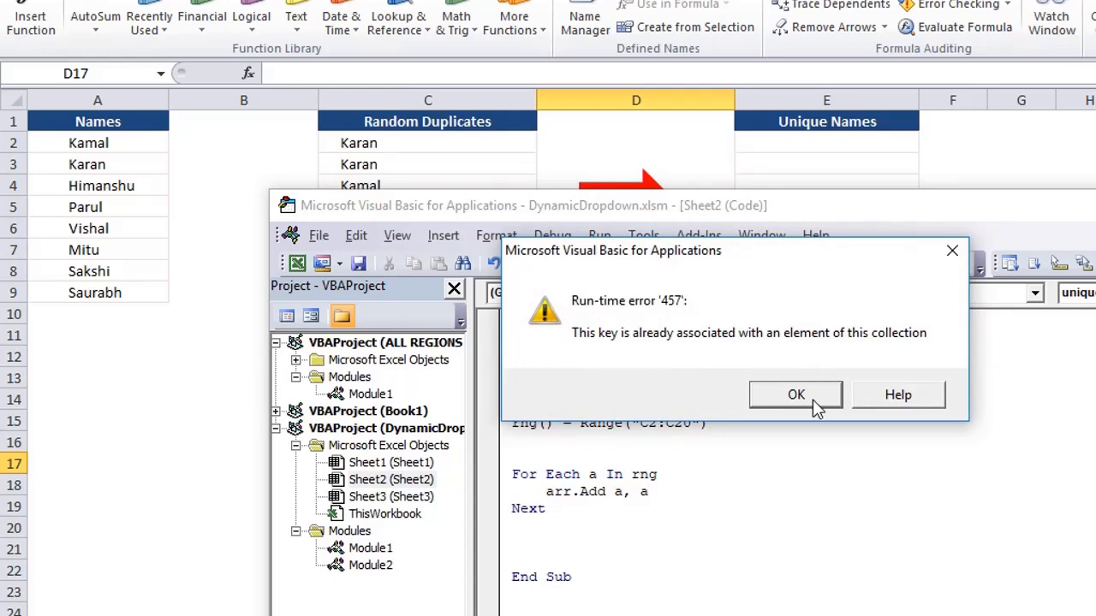
click(795, 394)
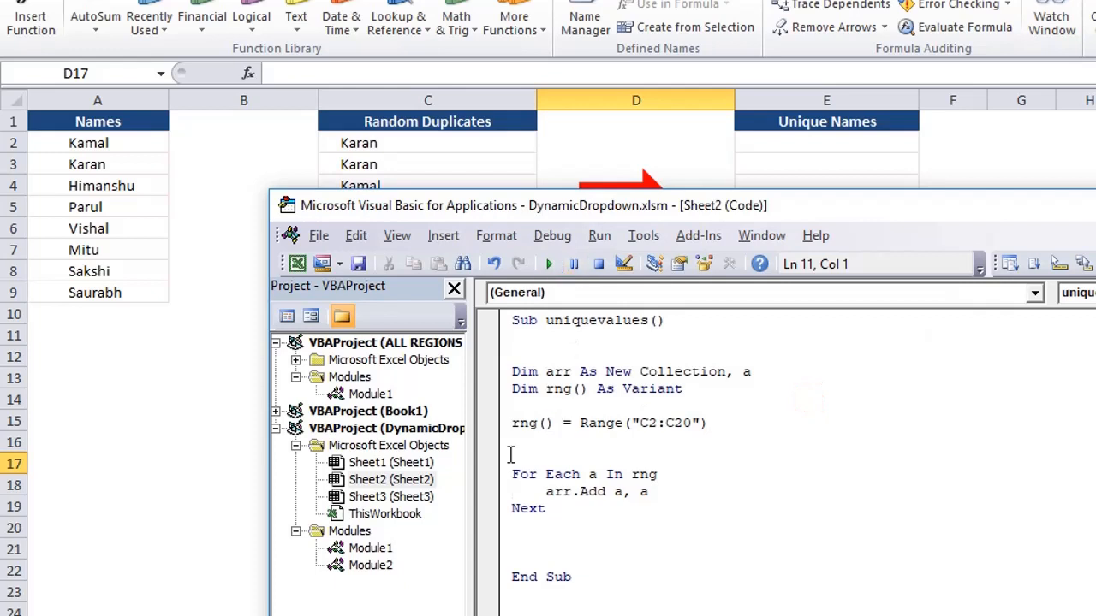
Step: Insert On Error Resume Next before the For Each loop and step through again with F8
text(on)
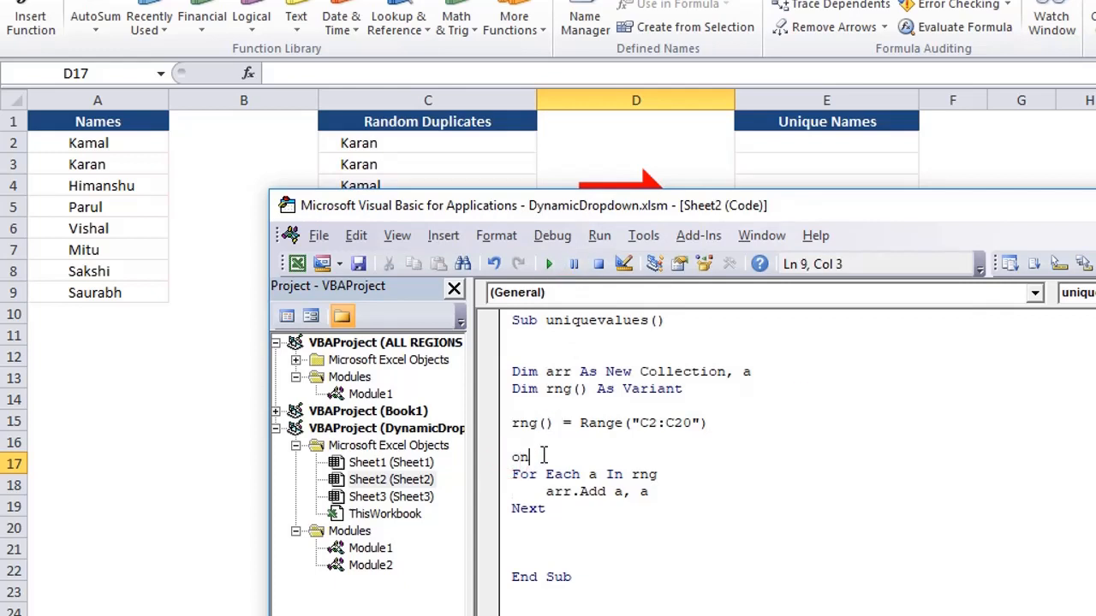
text(error n)
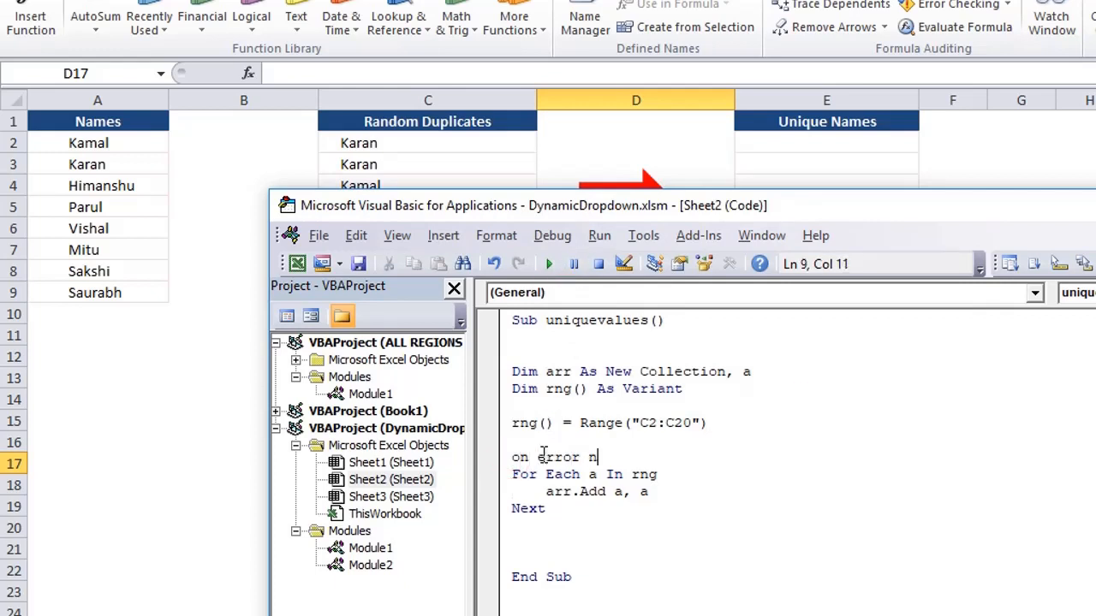
key(BackSpace)
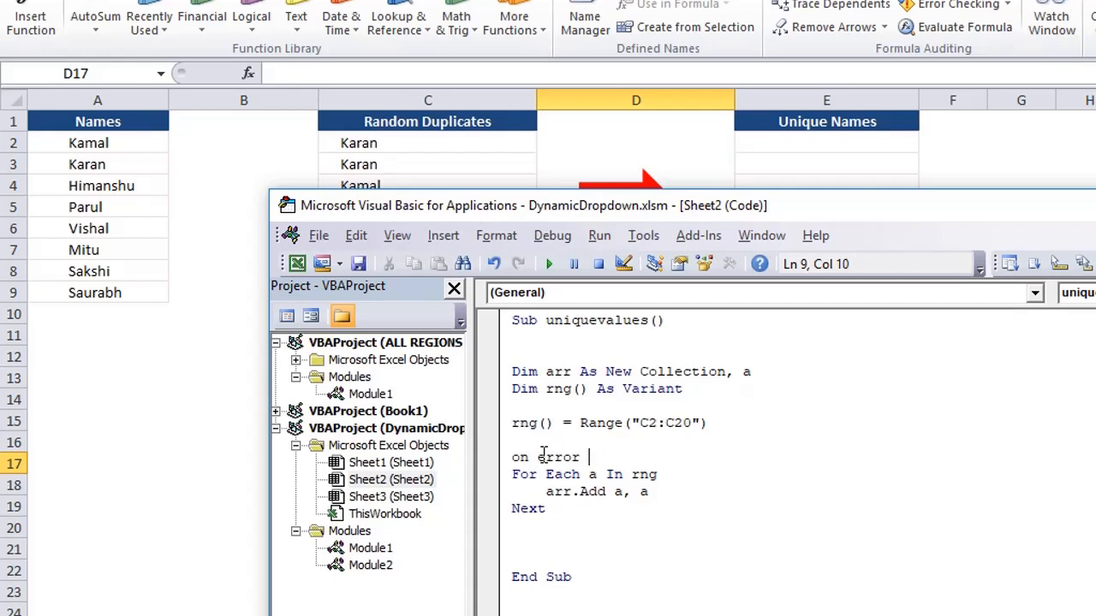
text(resume Next)
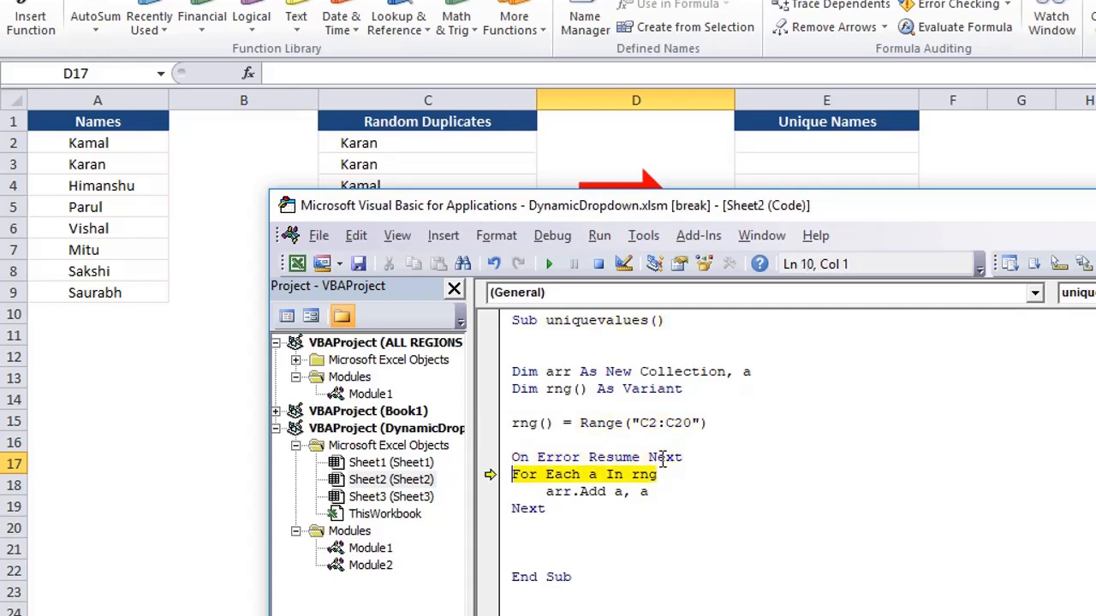
key(F8)
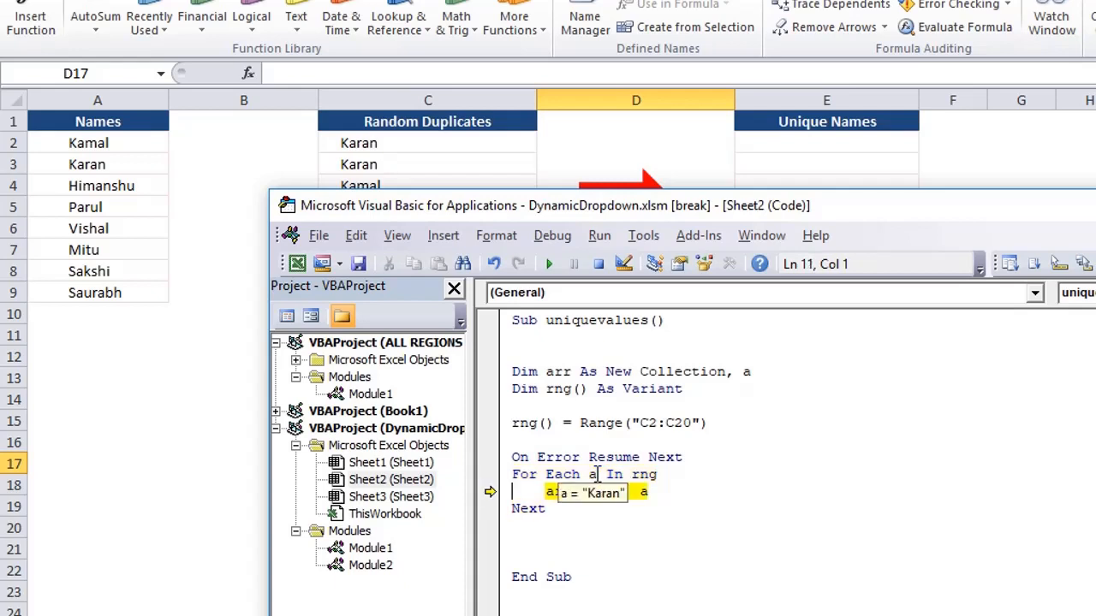
key(F8)
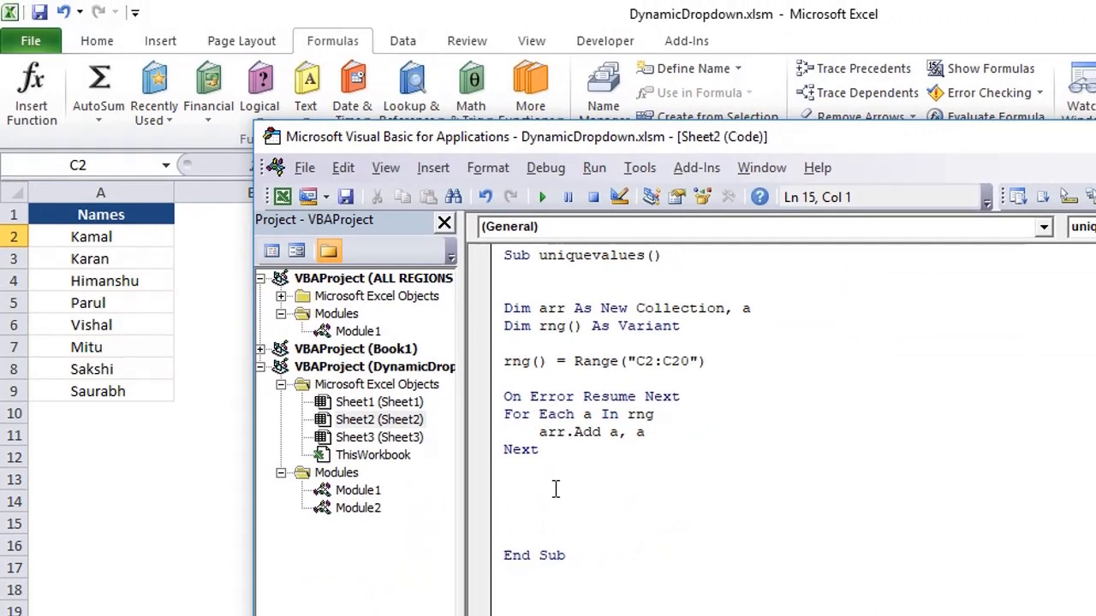
Step: Add a For i = 1 To arr.Count loop that runs Debug.Print arr(i)
text(for i)
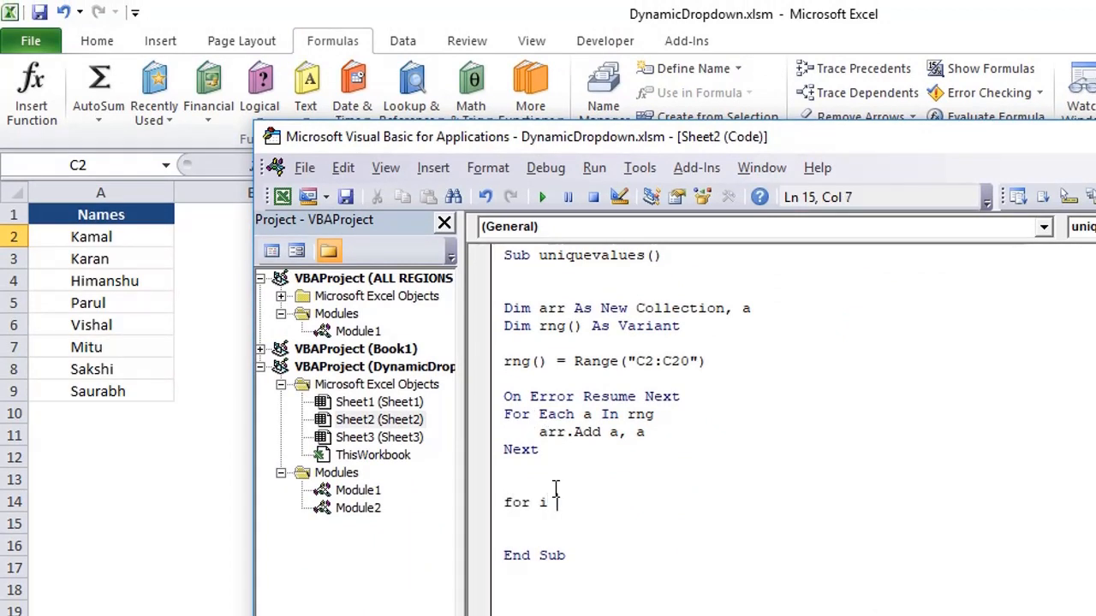
text(= 1 to)
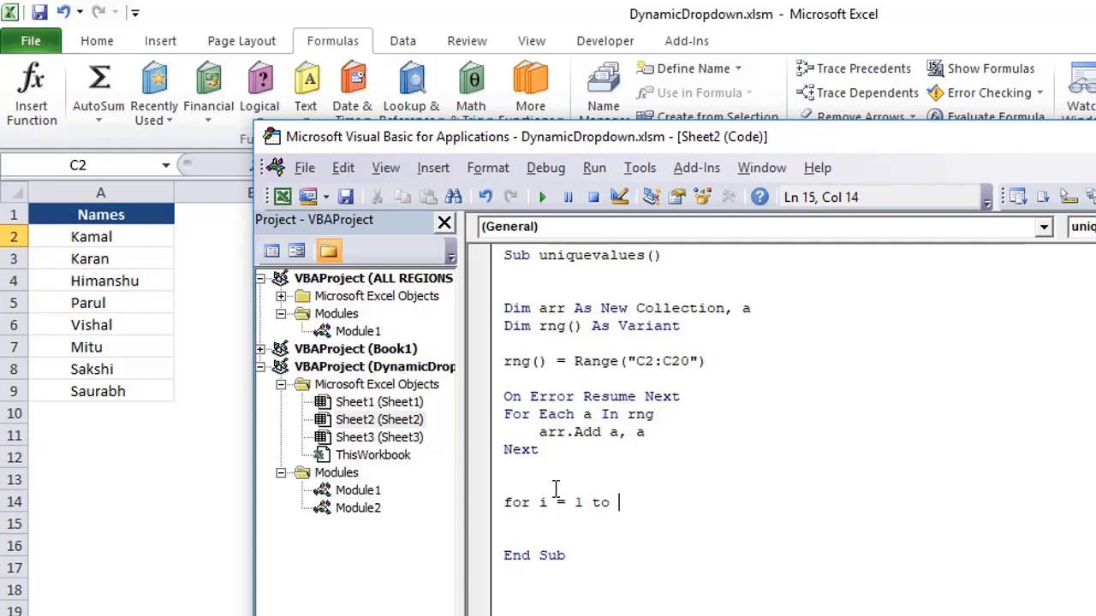
text(arr.Count)
text(Next)
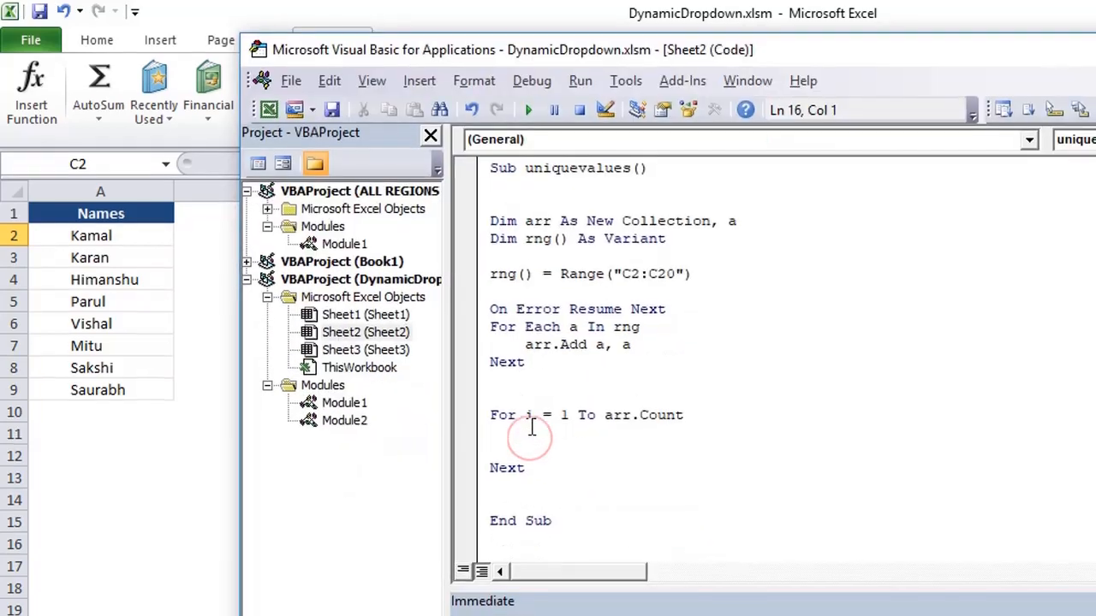
text(debug.Print)
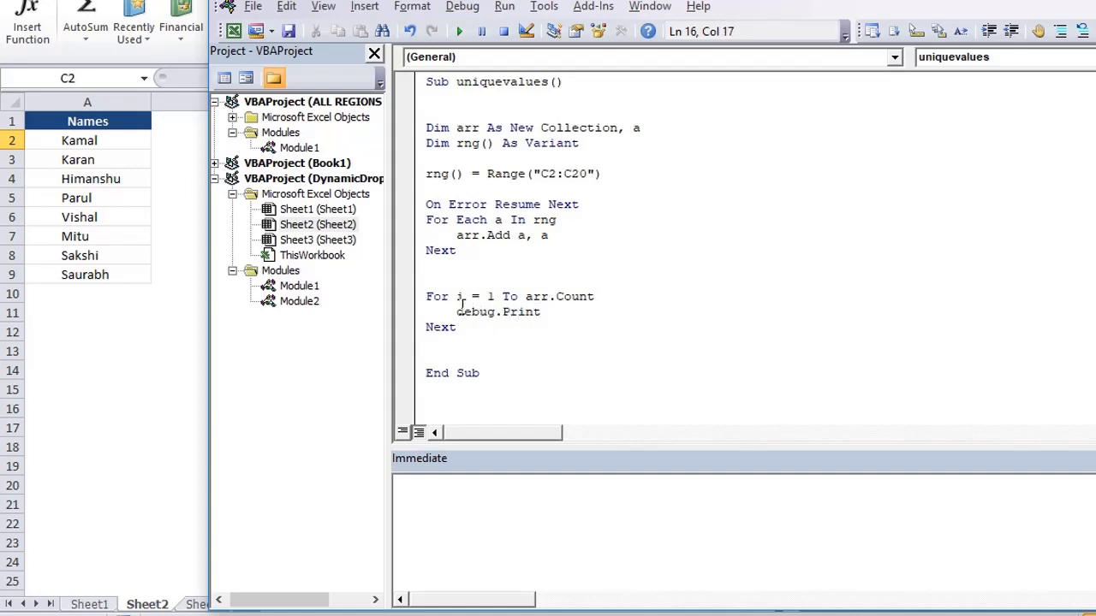
text(arr ()
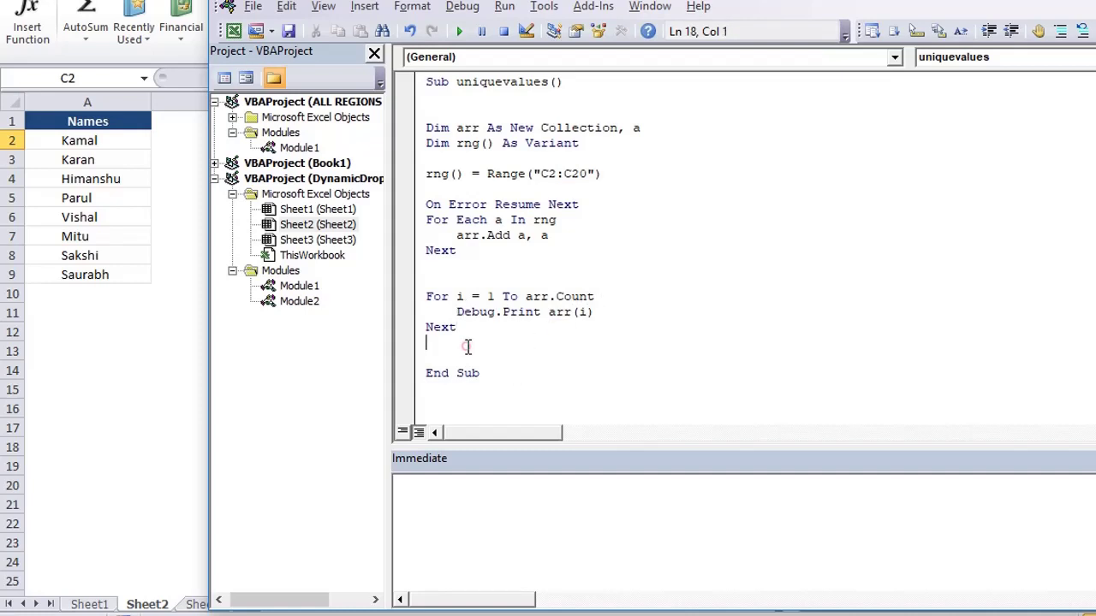
click(460, 32)
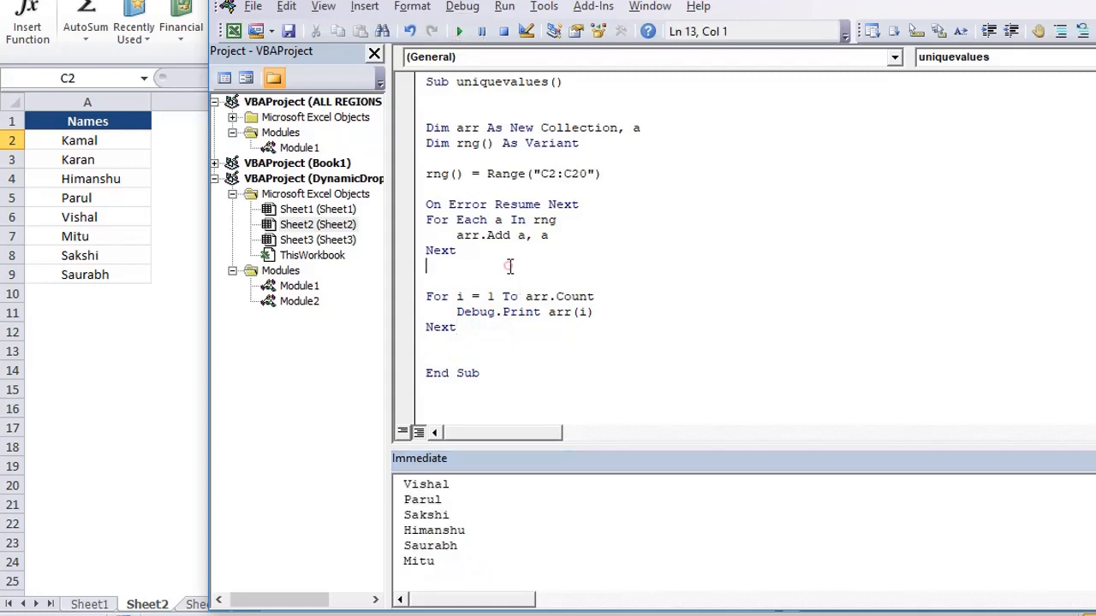
mouse_move(153, 386)
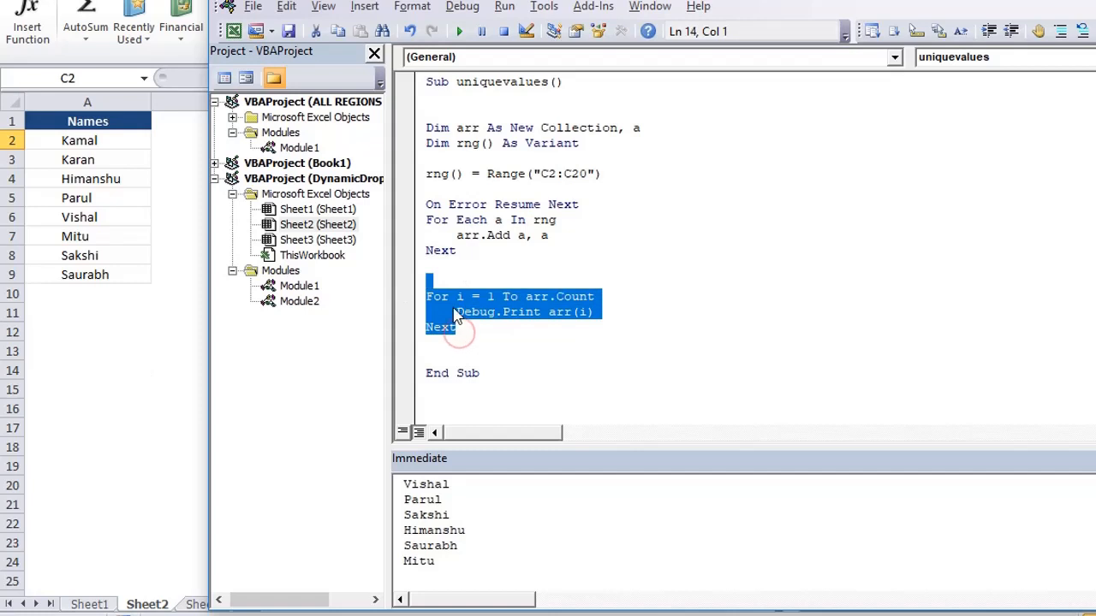
Step: Replace Debug.Print with Sheet2.Cells(i + 1, 5) = in the second loop
click(467, 312)
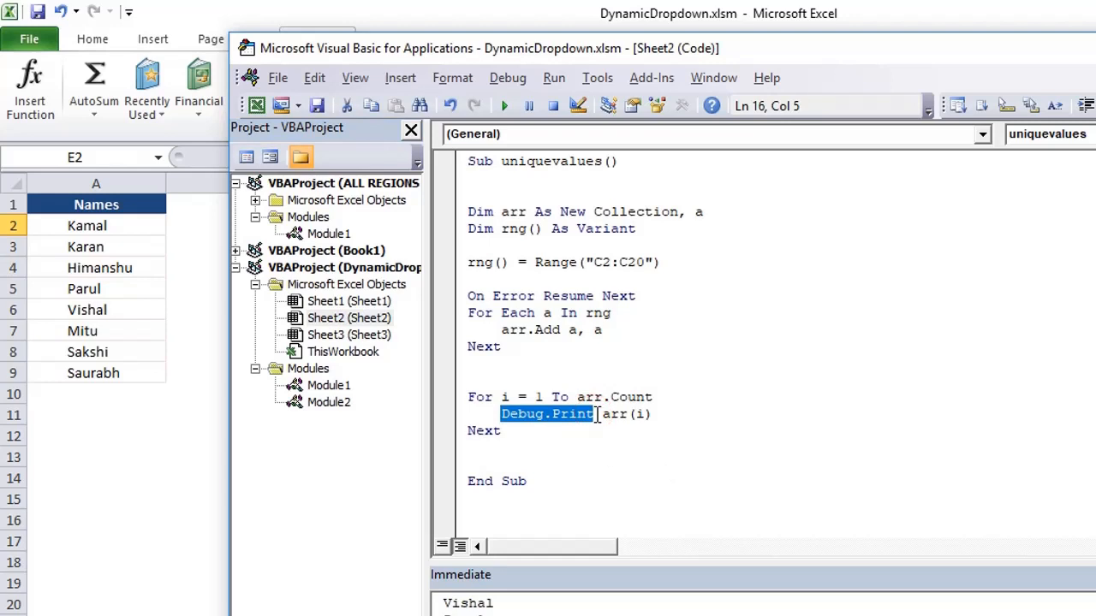
text(Sheet2)
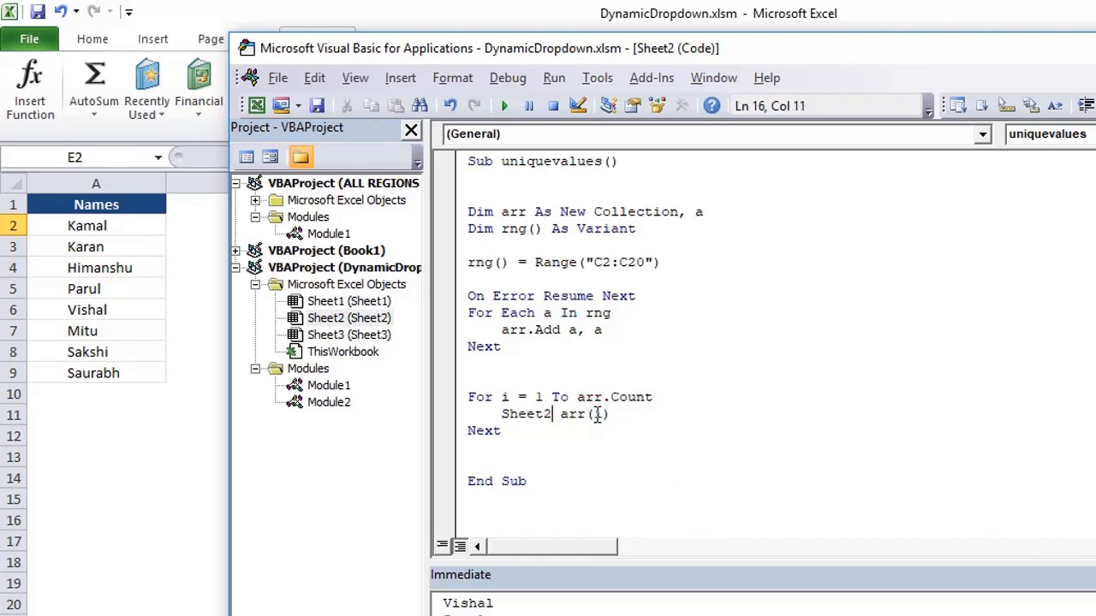
text(.cells(i)
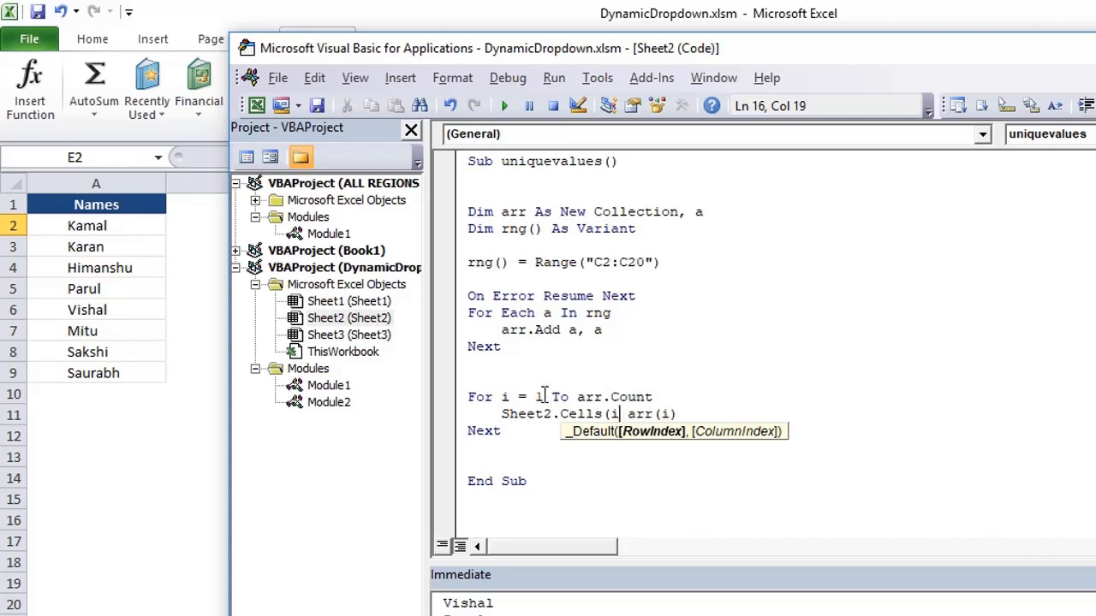
text(+1,)
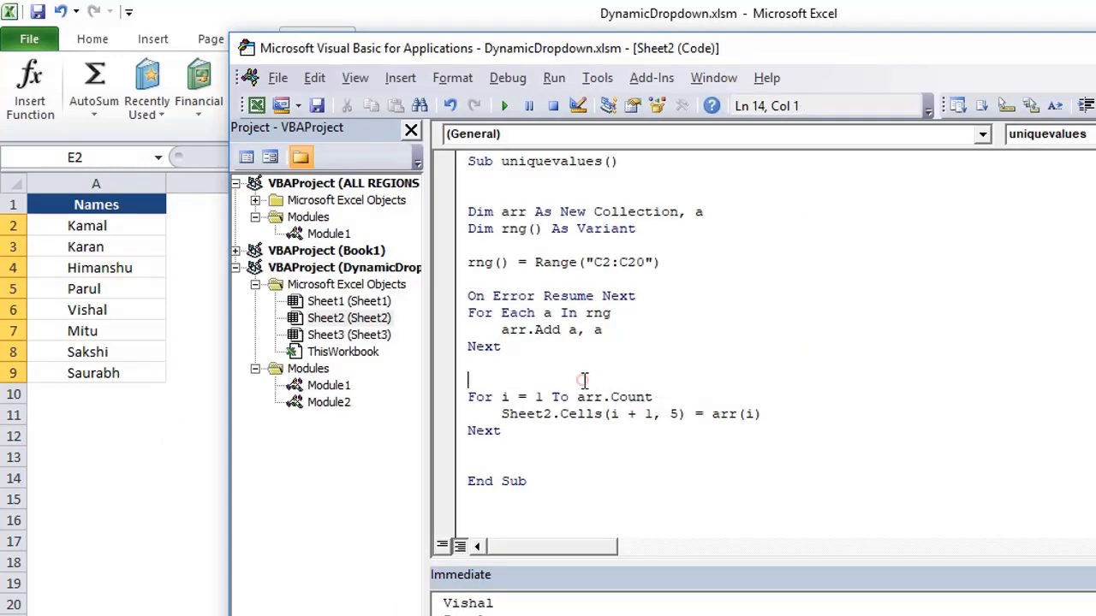
Step: Insert Range("E2:E100").ClearContents above the writing loop
text(range(")
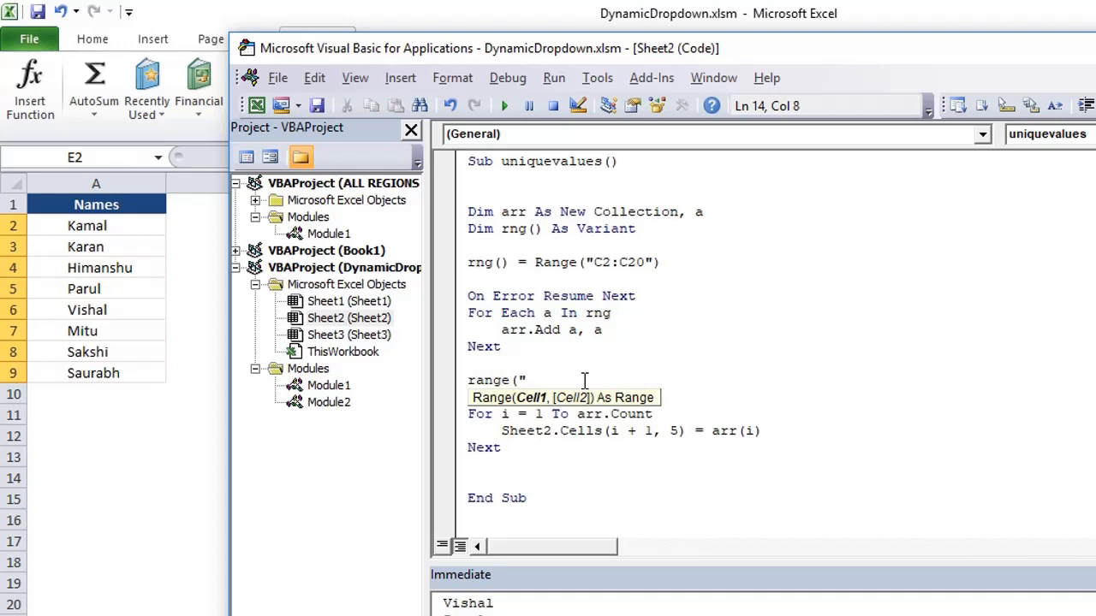
text(E2:)
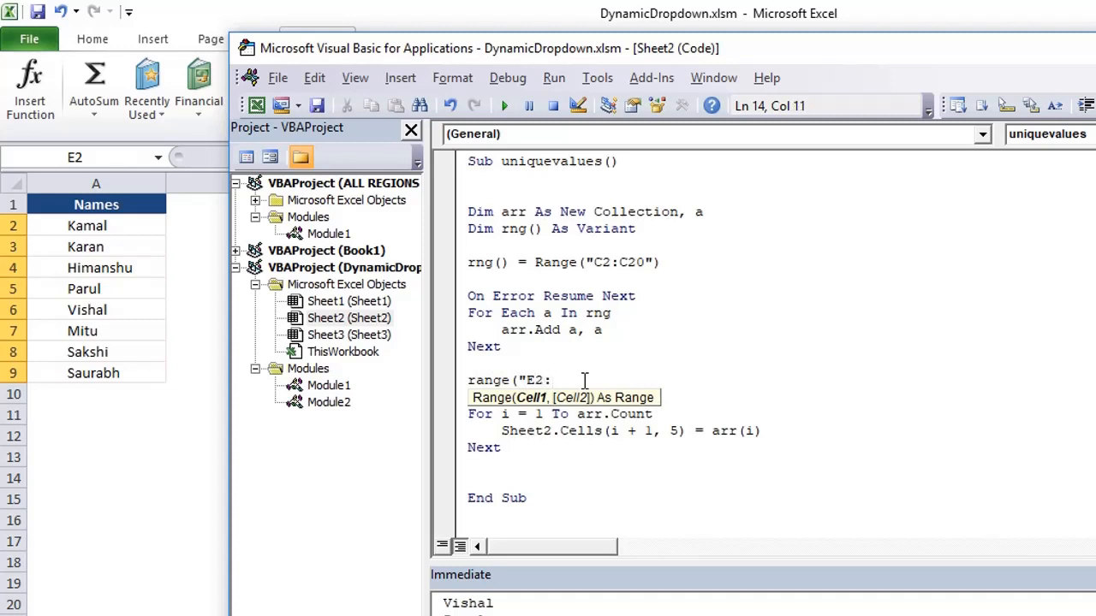
text(E100").)
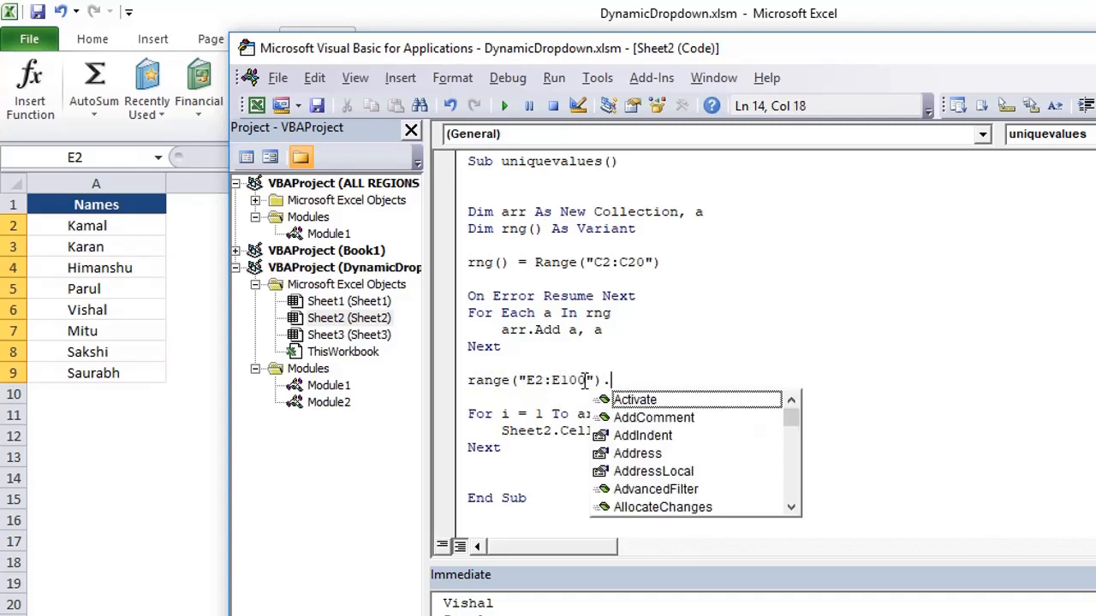
text(cler)
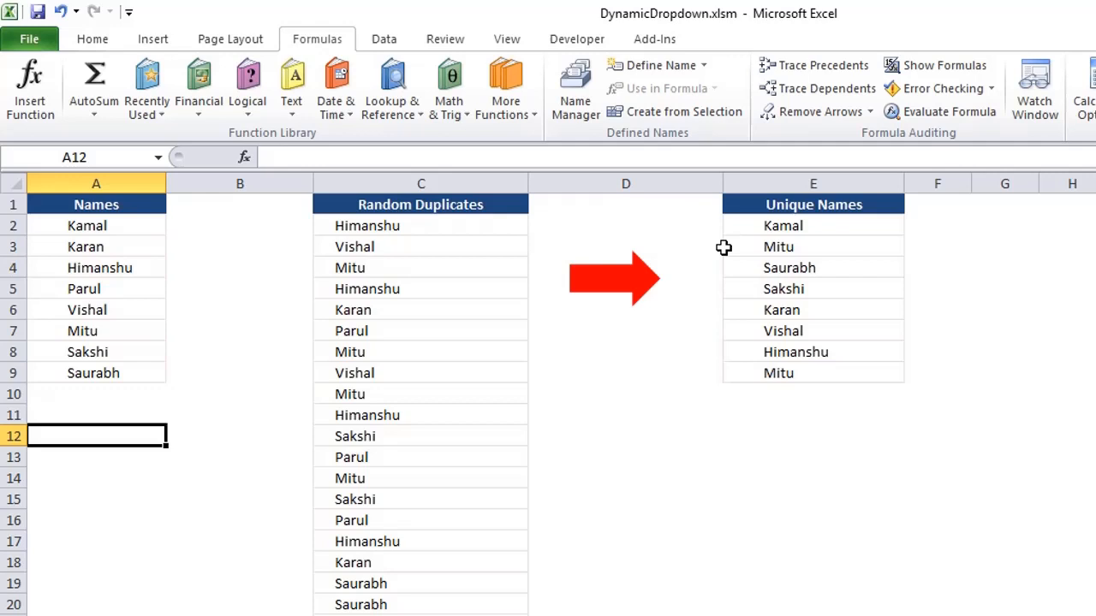
mouse_move(512, 235)
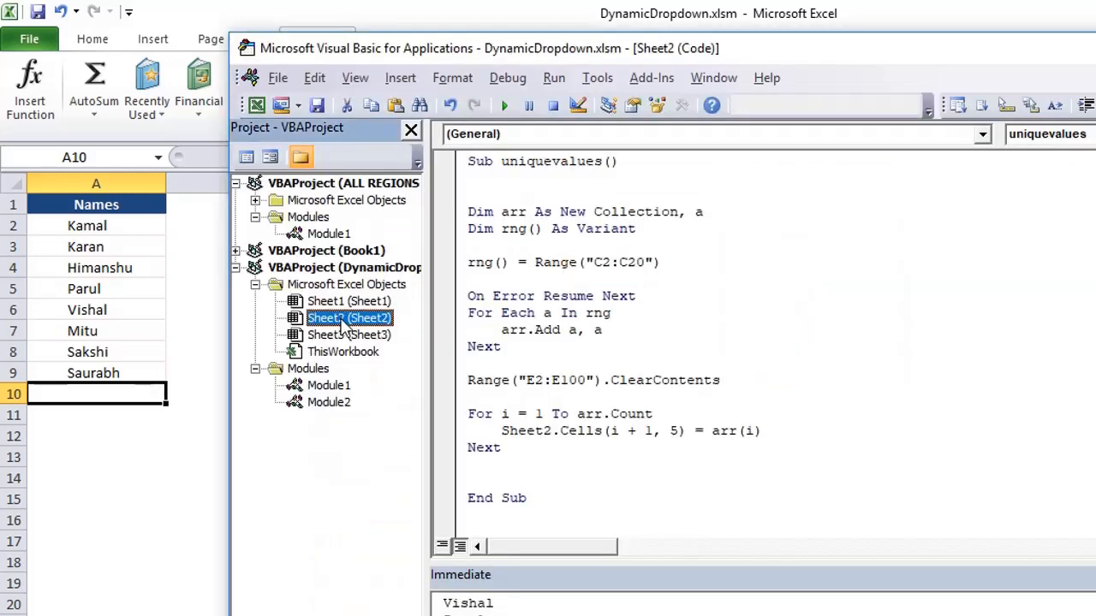
Step: Add Sheet2's Worksheet_Calculate event calling uniquevalues, then reopen Module2's uniquevalues sub
double_click(551, 161)
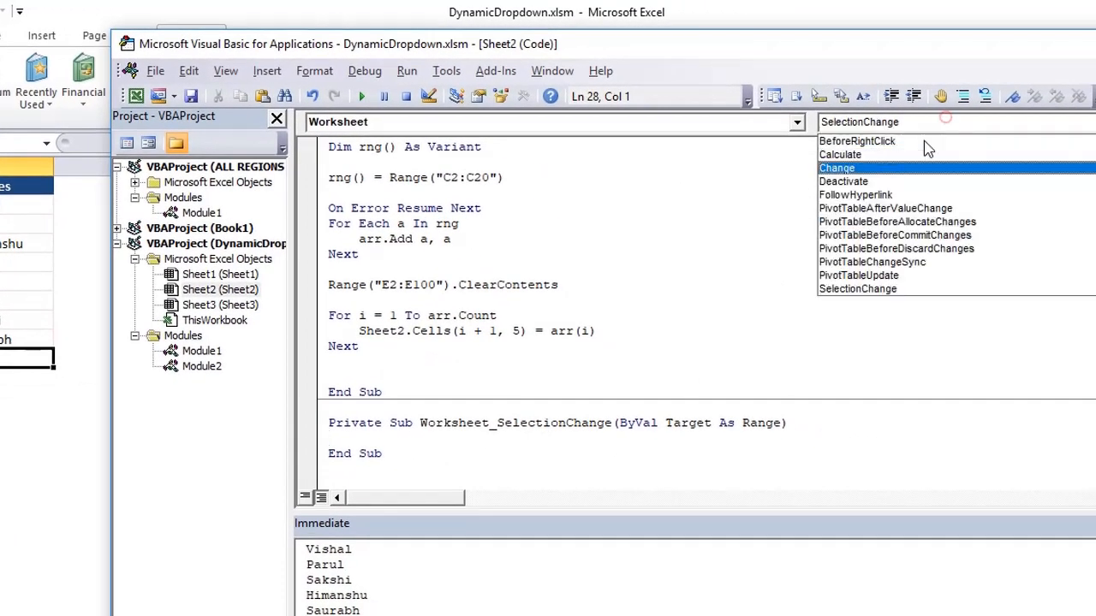
click(843, 154)
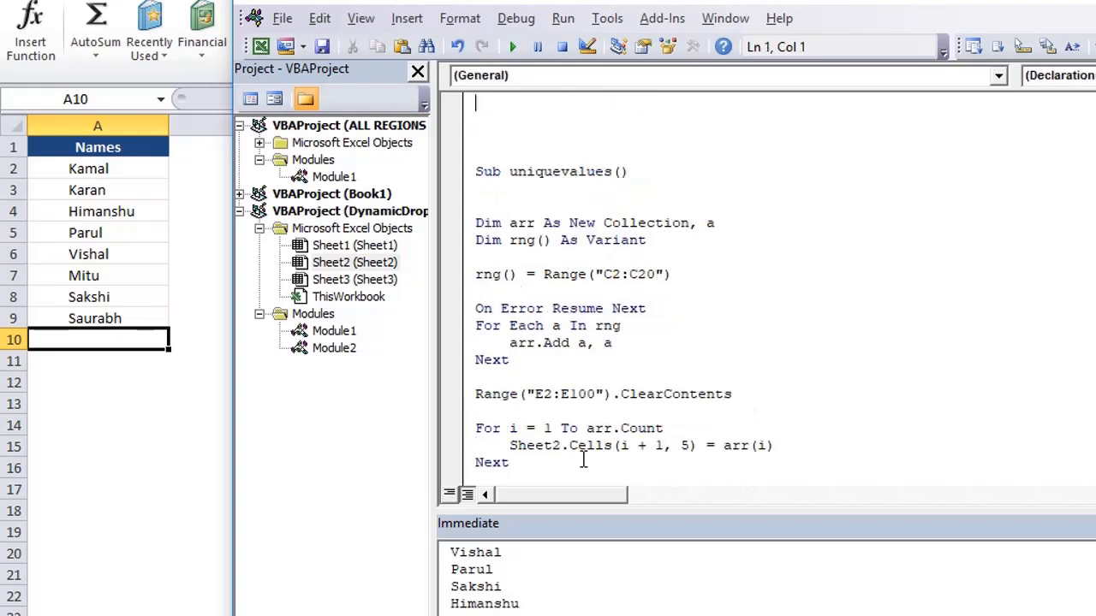
scroll(down, 3)
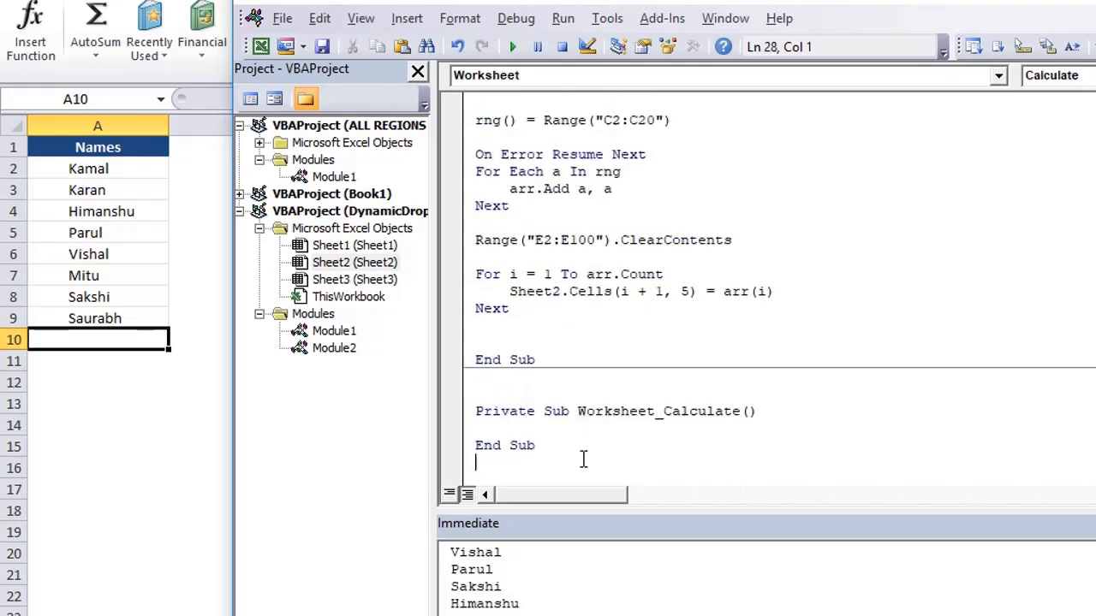
text(uniquevalues)
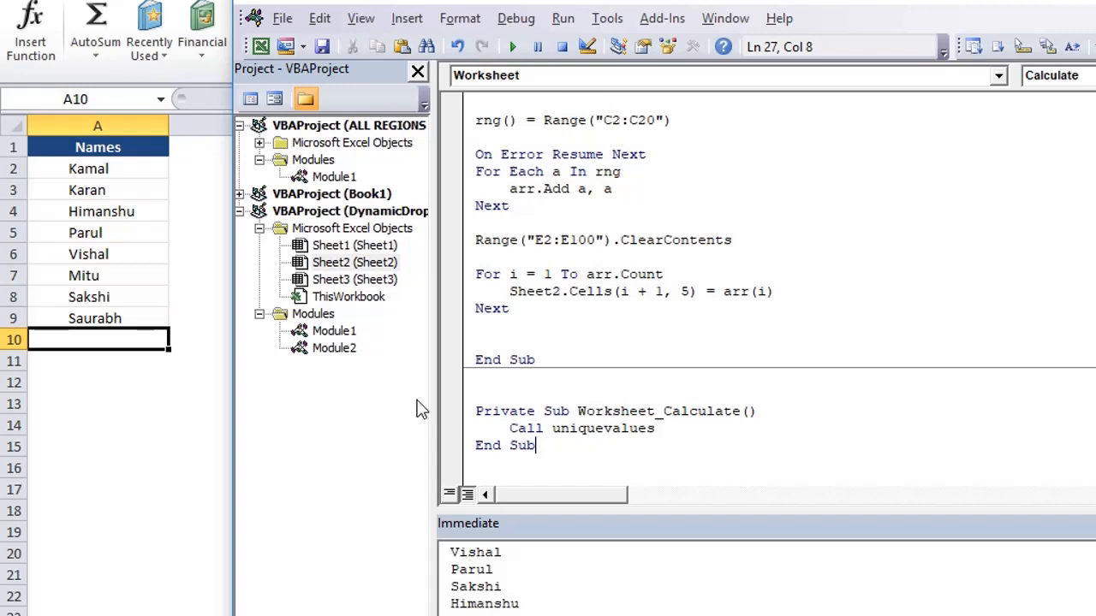
click(560, 325)
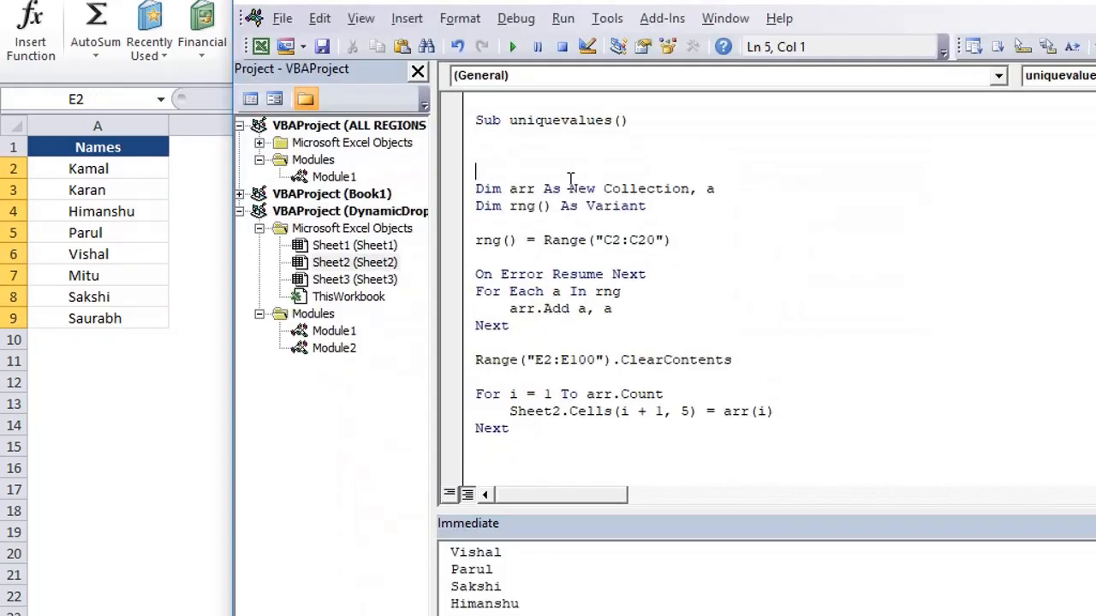
Step: Add Application.EnableEvents statements at the start and end of the uniquevalues macro
text(application.)
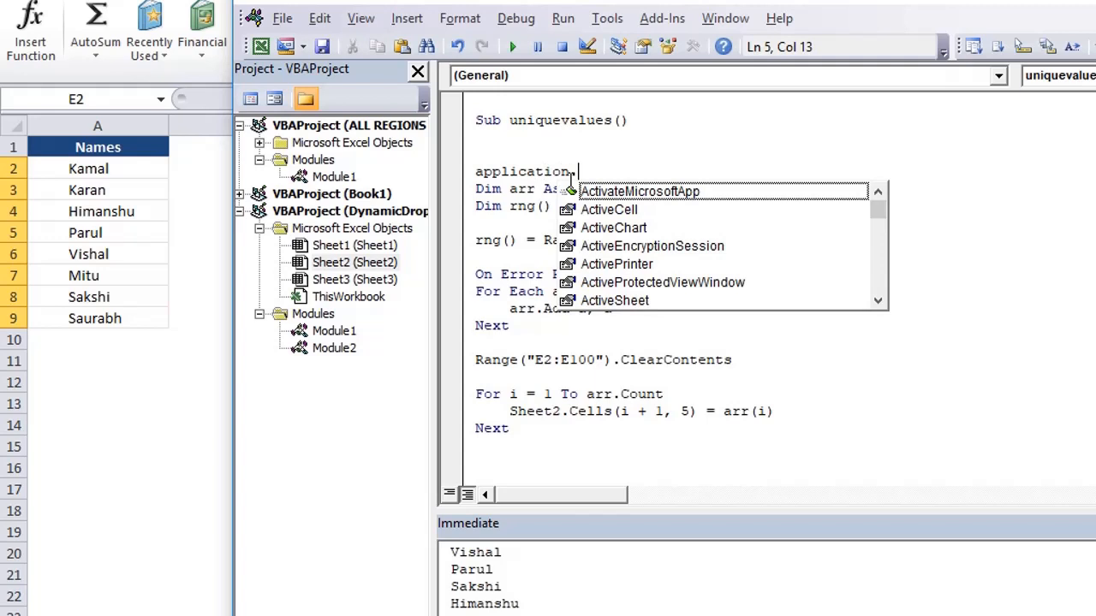
text(ena)
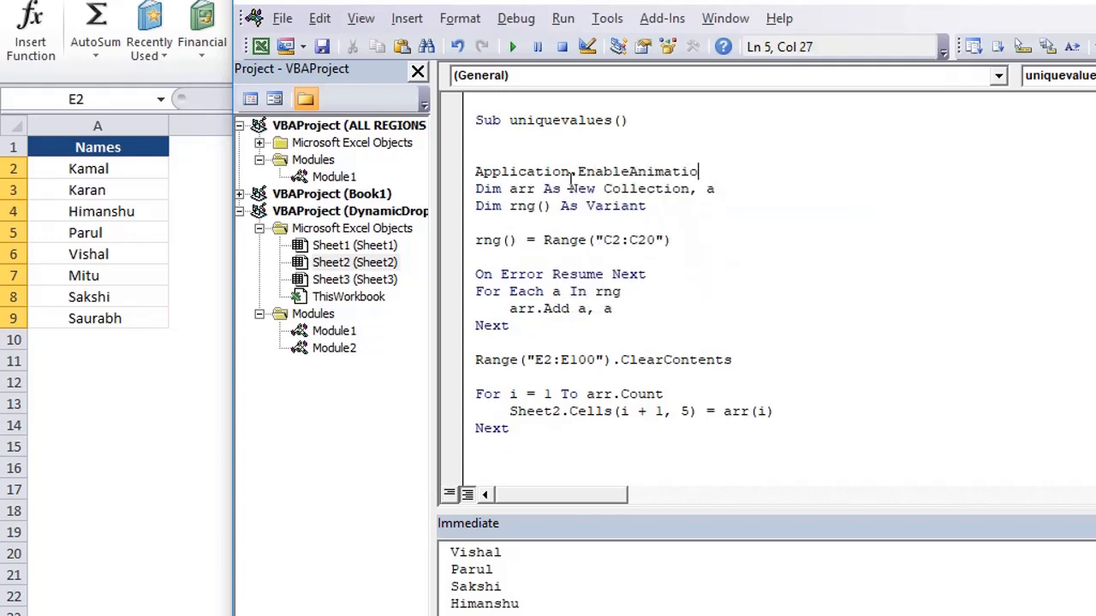
key(BackSpace)
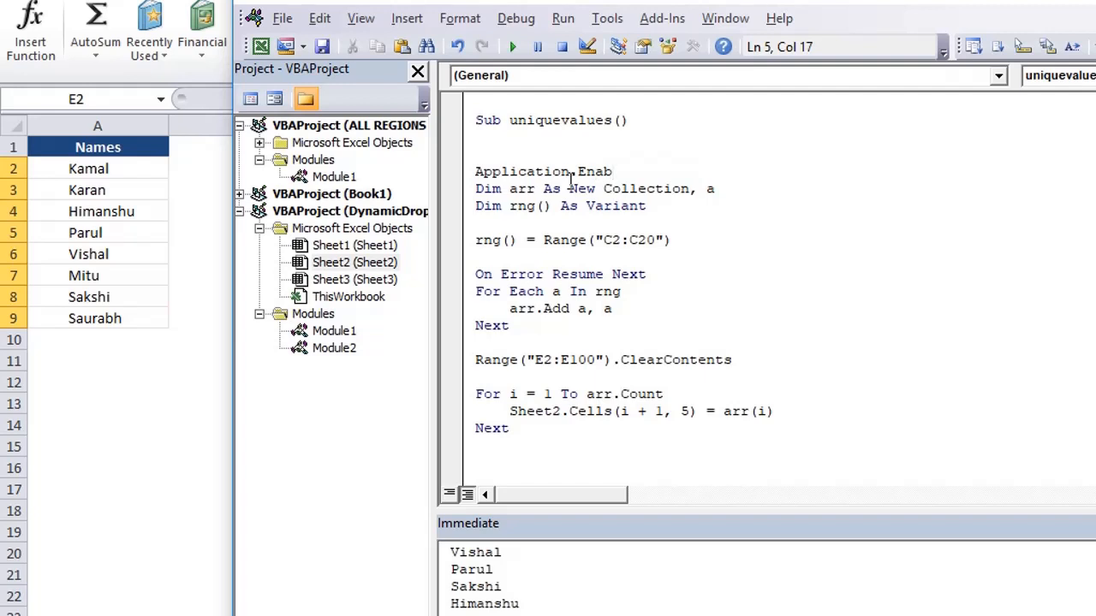
text(leEvents)
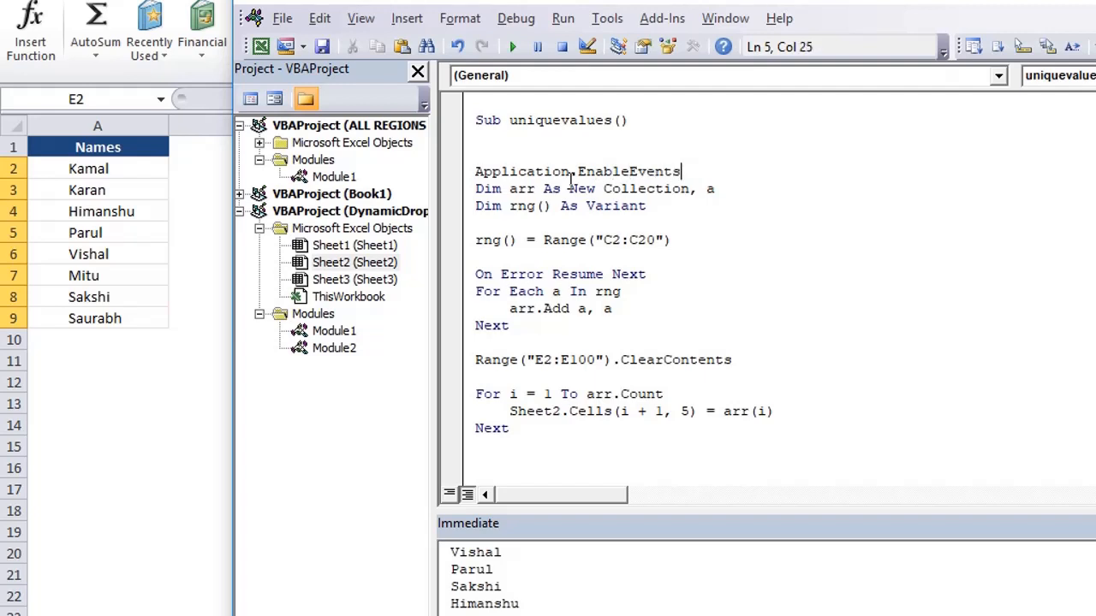
text(=t)
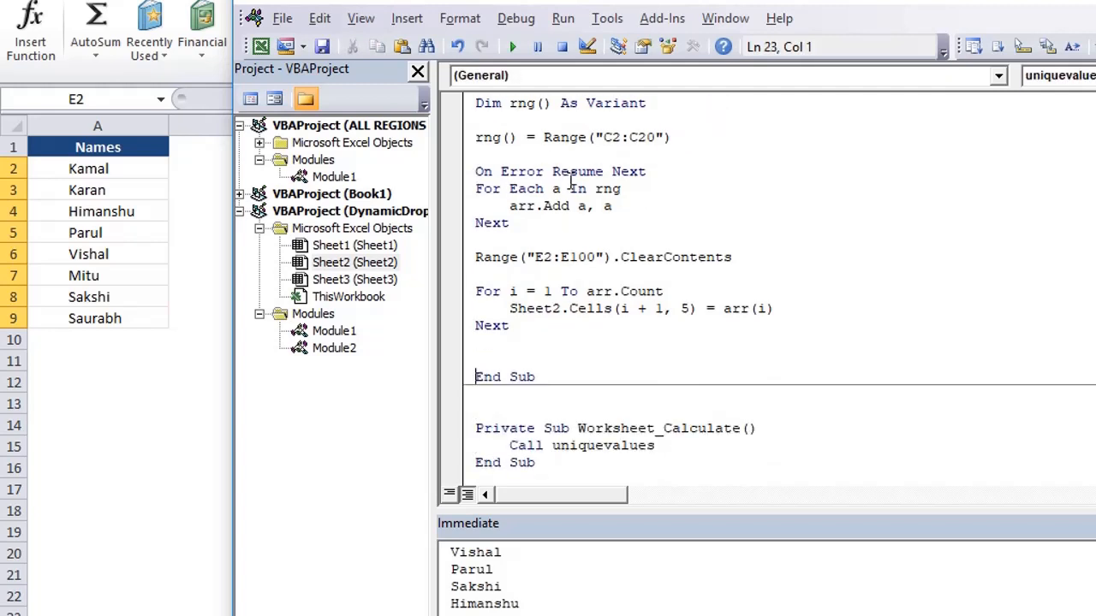
text(Application.EnableEvents=true)
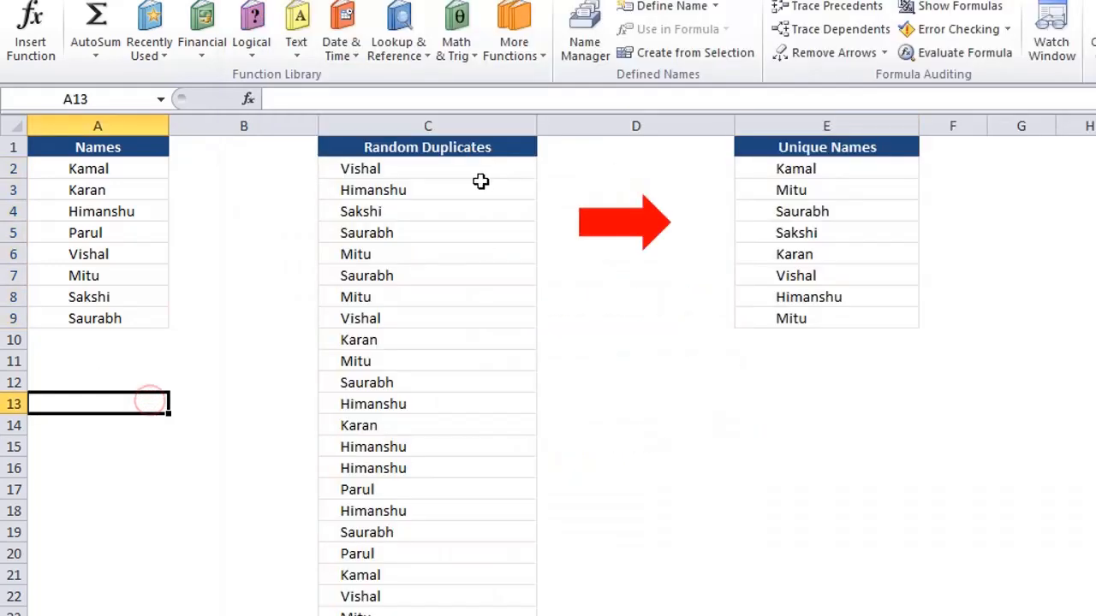
Step: Recalculate from a column C formula cell and confirm column E's unique names refresh
click(427, 189)
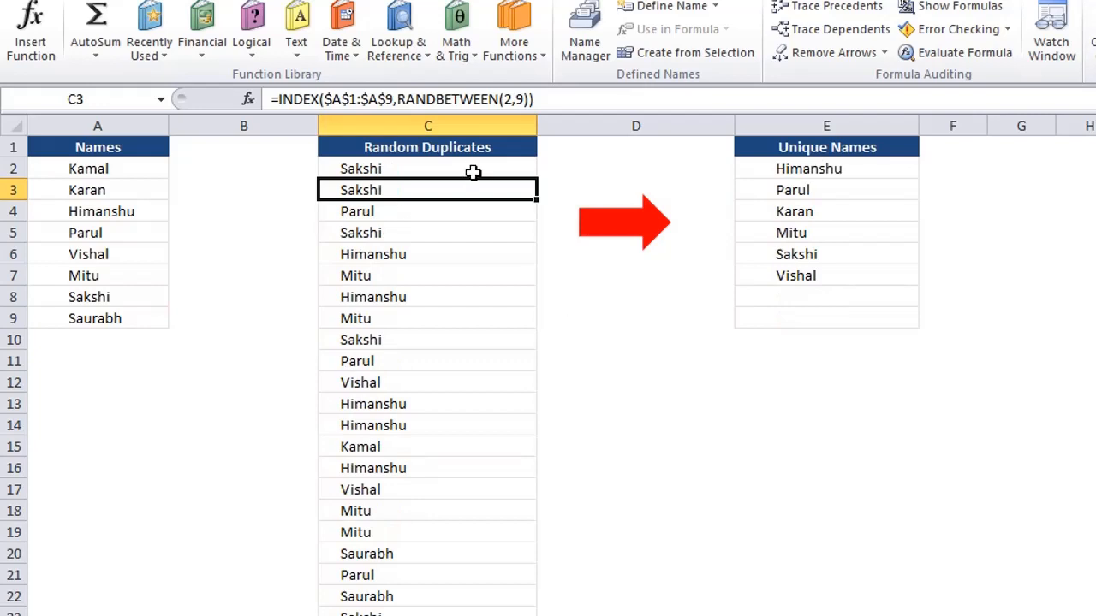
mouse_move(197, 287)
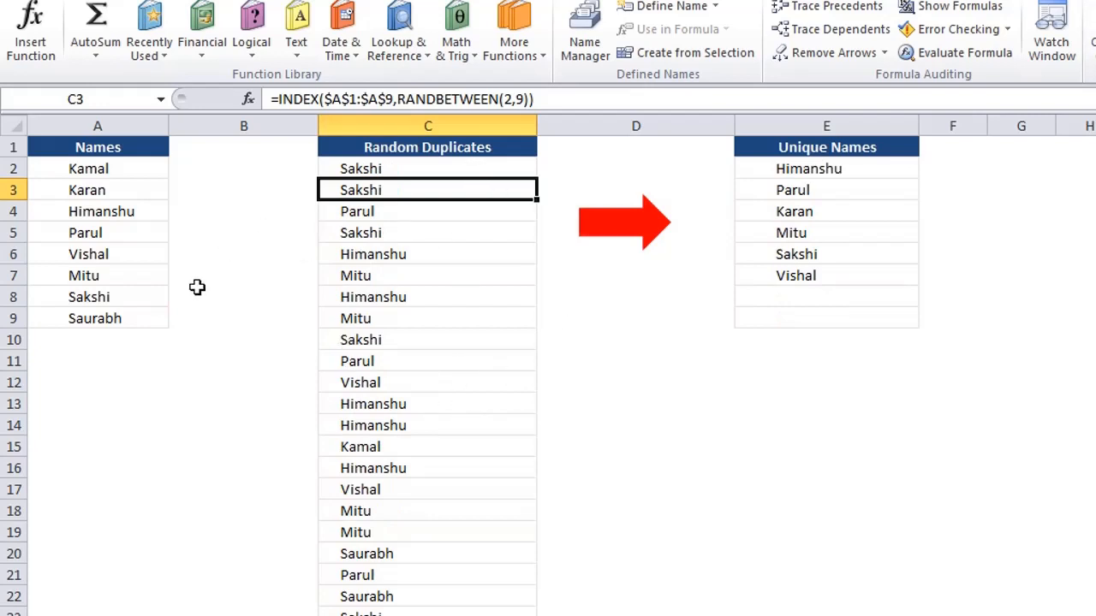
mouse_move(807, 173)
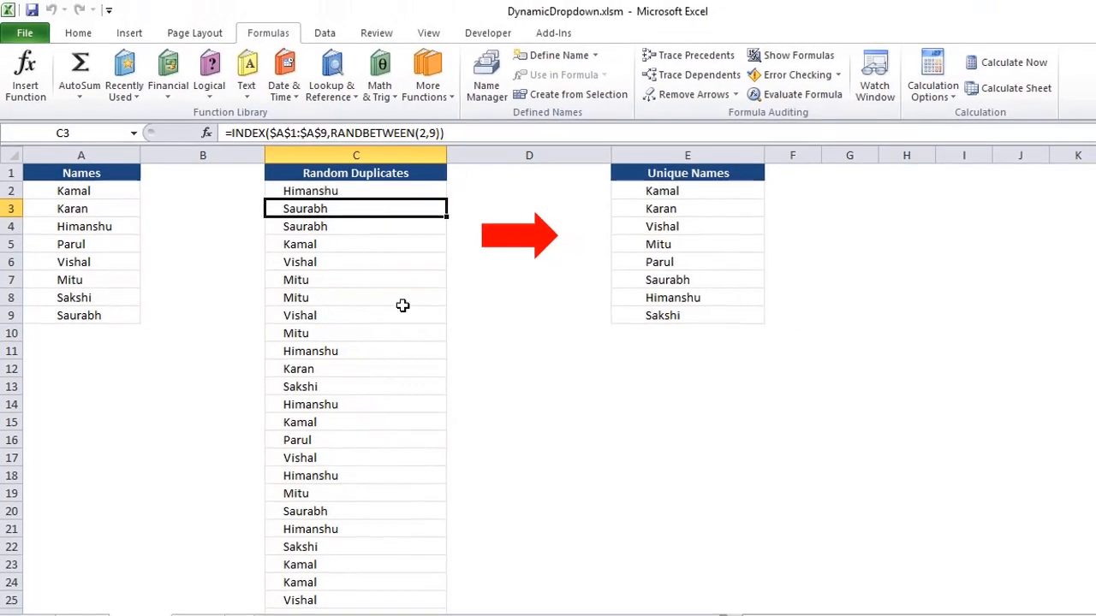
click(1014, 62)
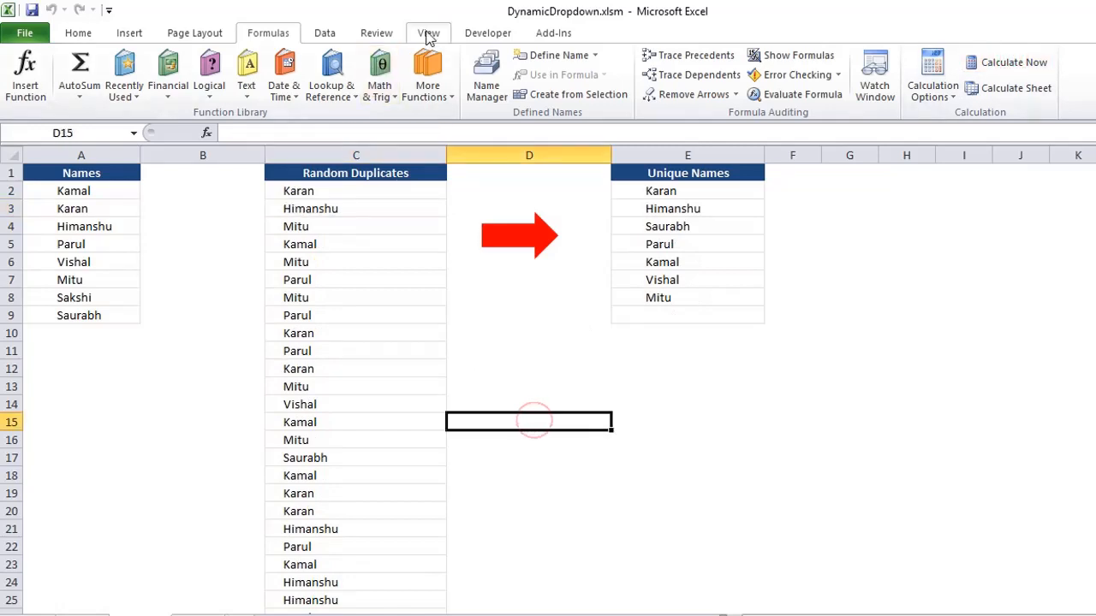
Step: Insert a form-control combo box below column E and enable Design Mode
click(321, 73)
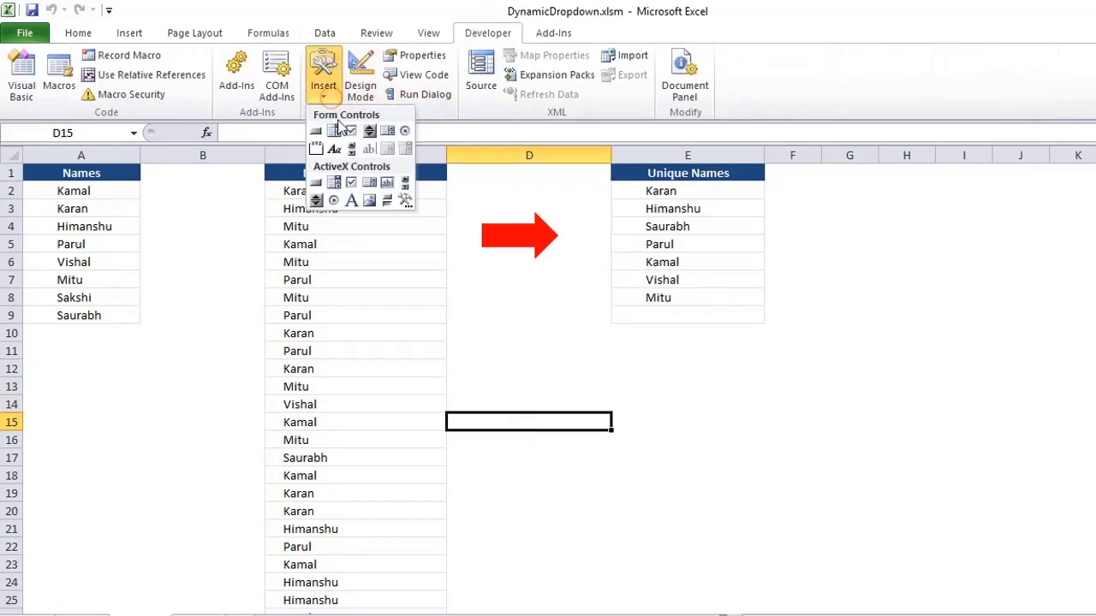
click(367, 130)
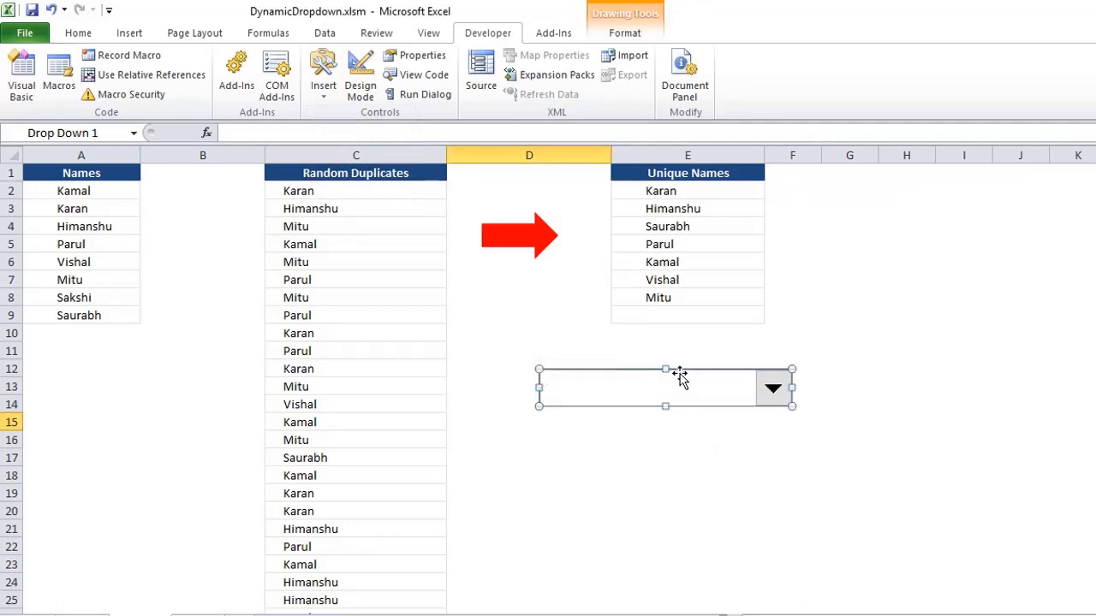
click(792, 332)
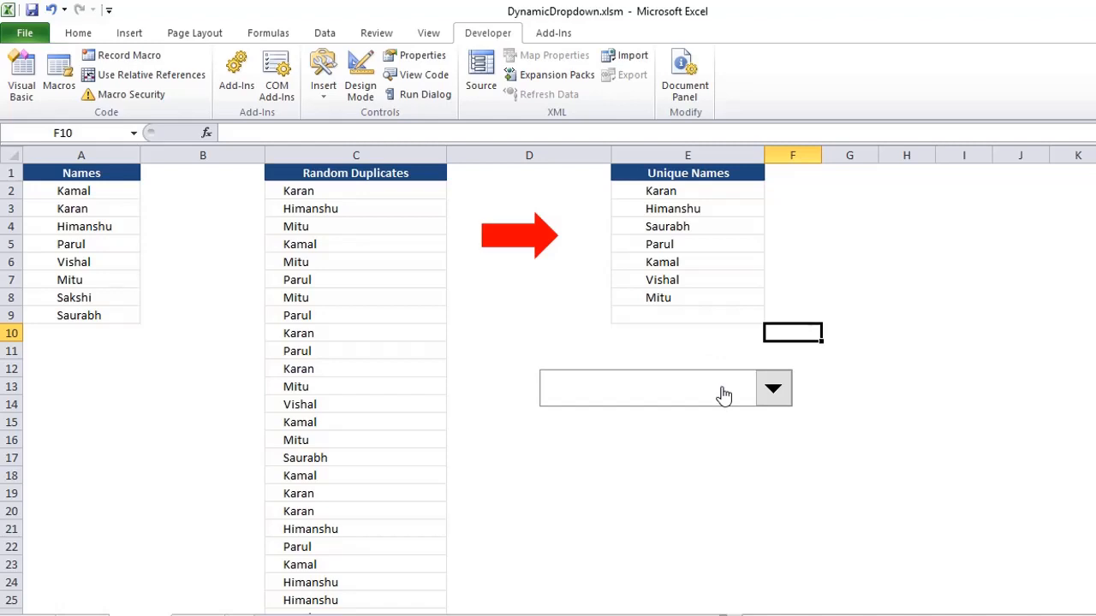
click(359, 74)
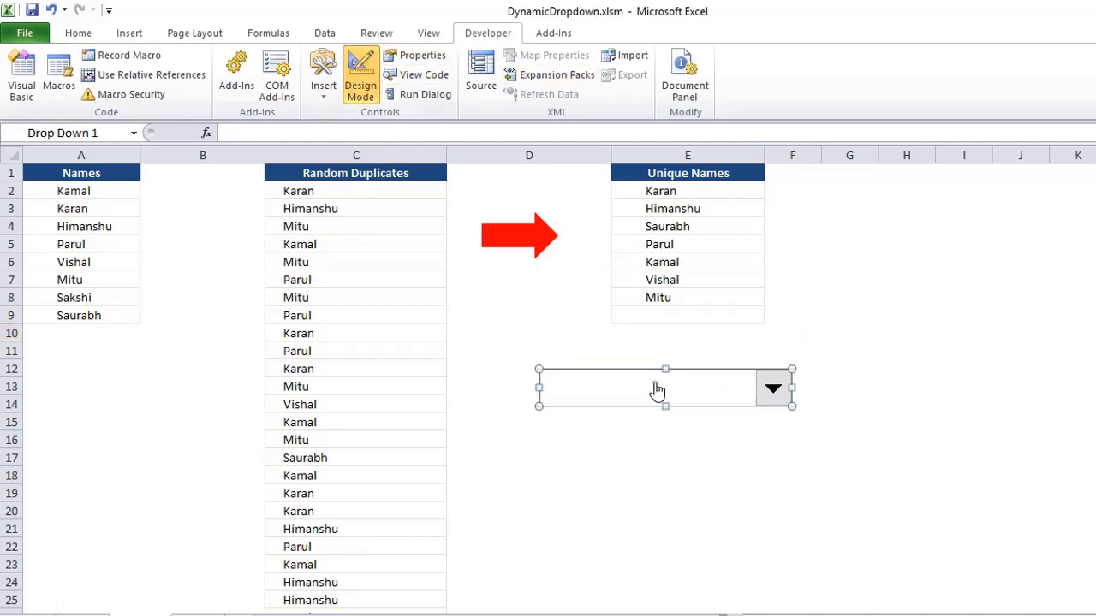
click(418, 55)
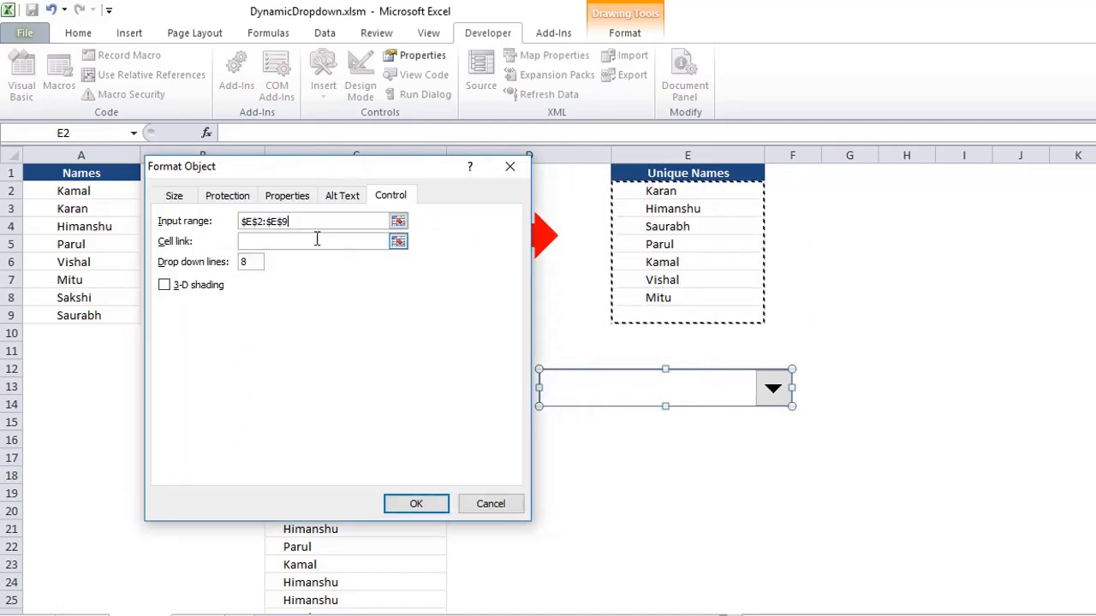
Step: Set the drop-down's input range to $E$2:$E$9 and cell link to $G$14
click(850, 399)
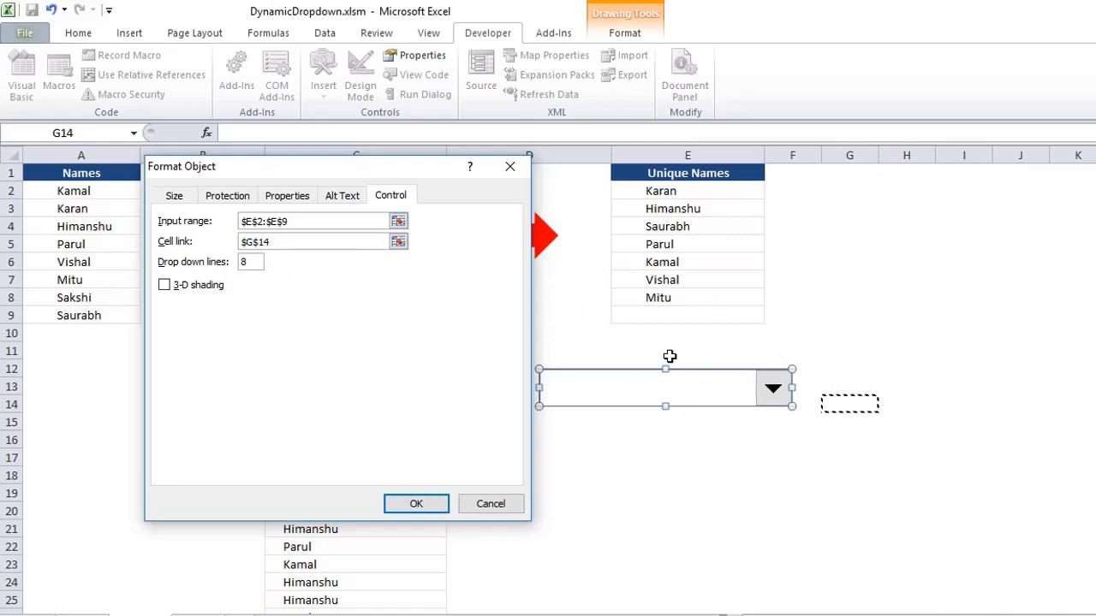
click(415, 503)
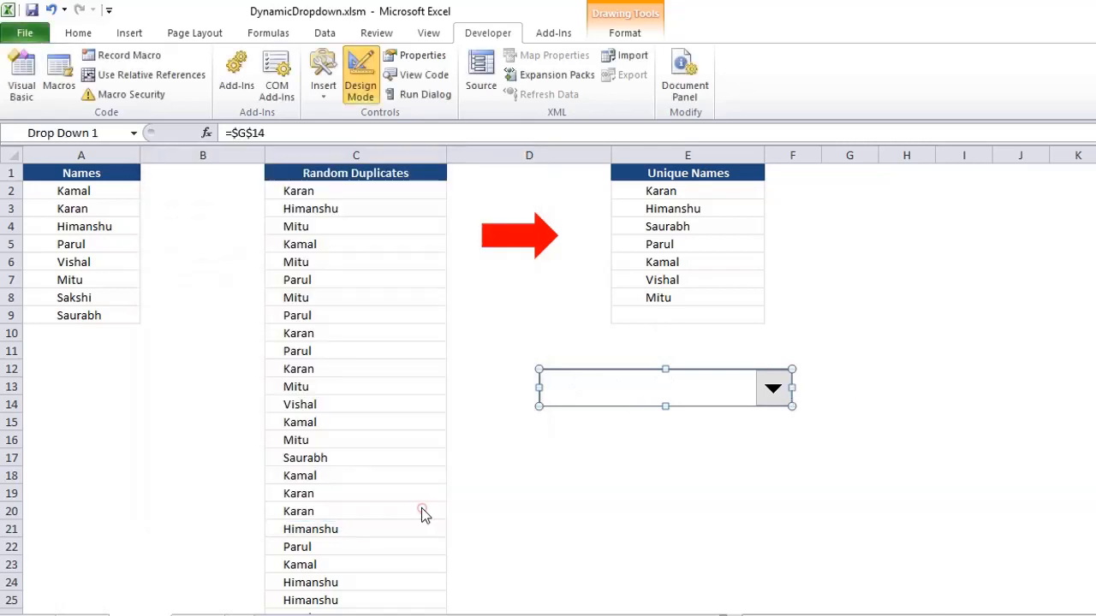
Step: Pick Karan, then Kamal, from the drop-down so G14 shows 5
click(773, 388)
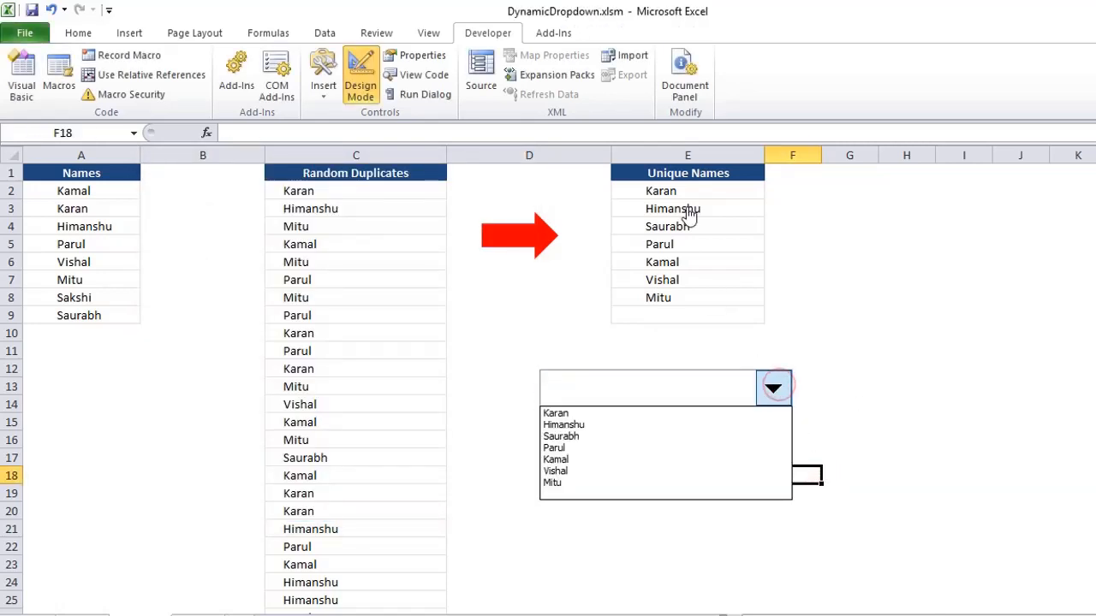
mouse_move(546, 499)
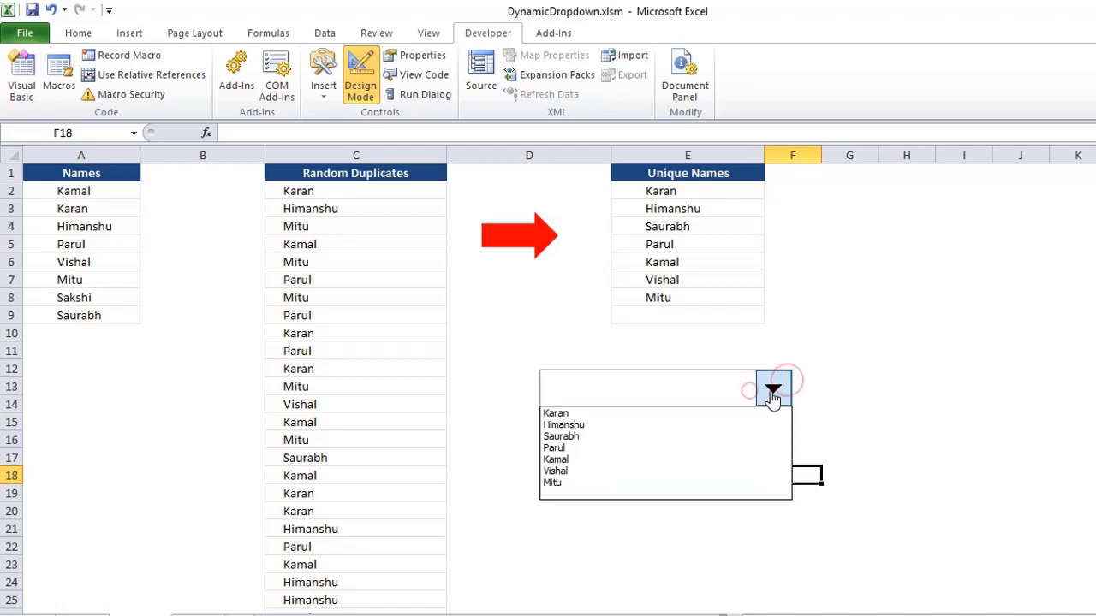
click(556, 413)
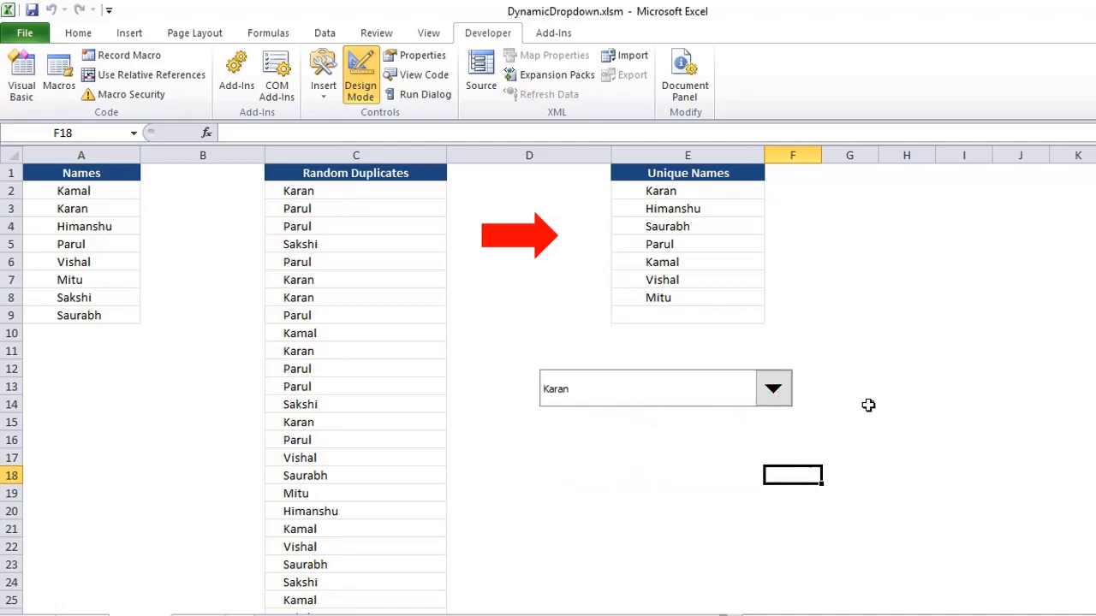
click(773, 388)
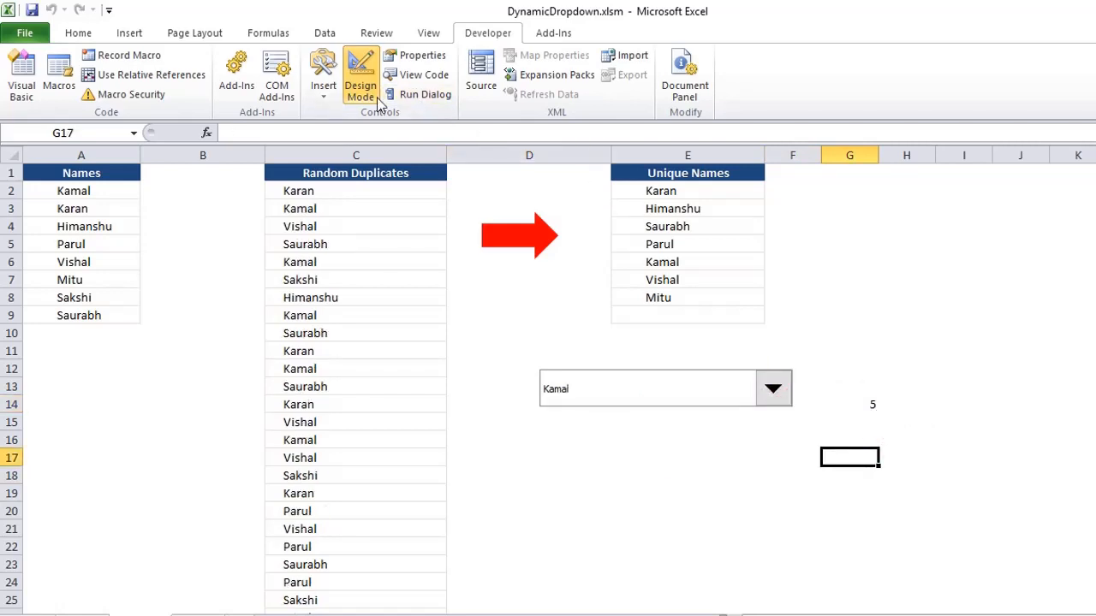
click(323, 73)
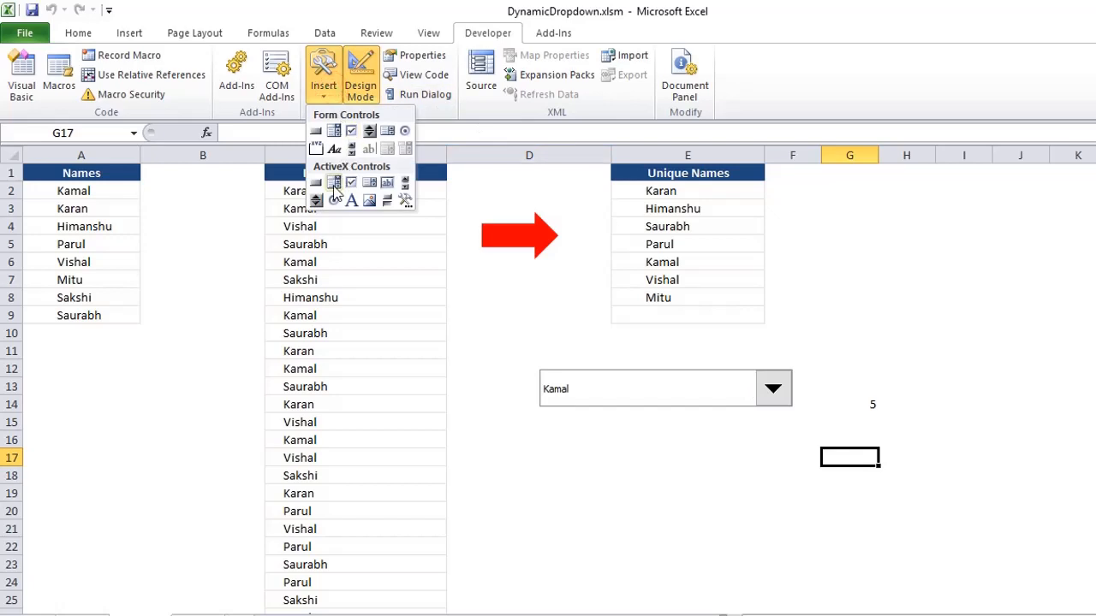
mouse_move(332, 183)
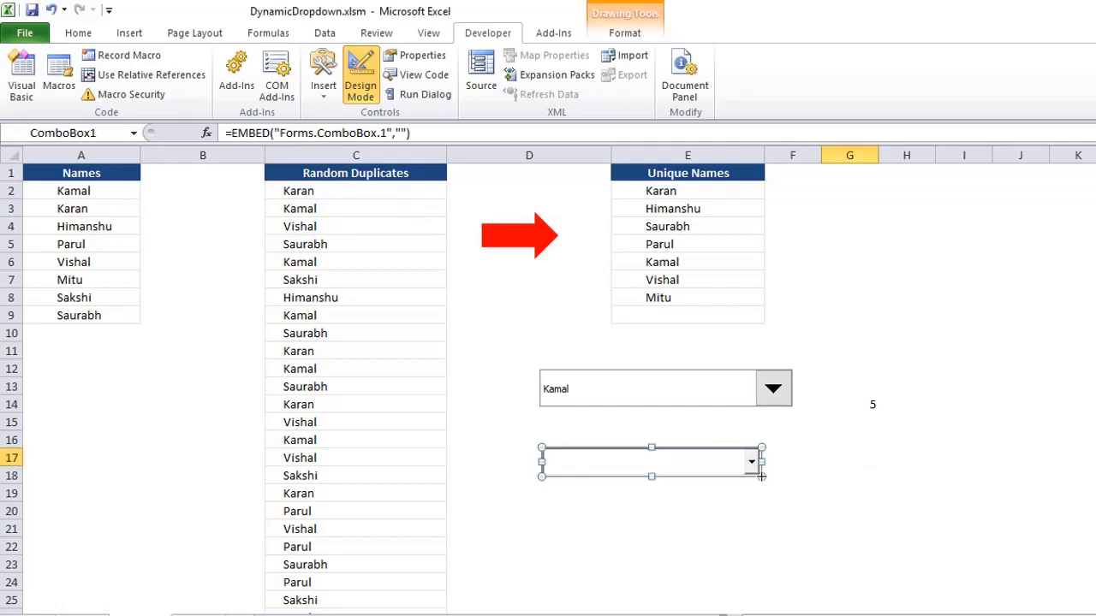
mouse_move(516, 164)
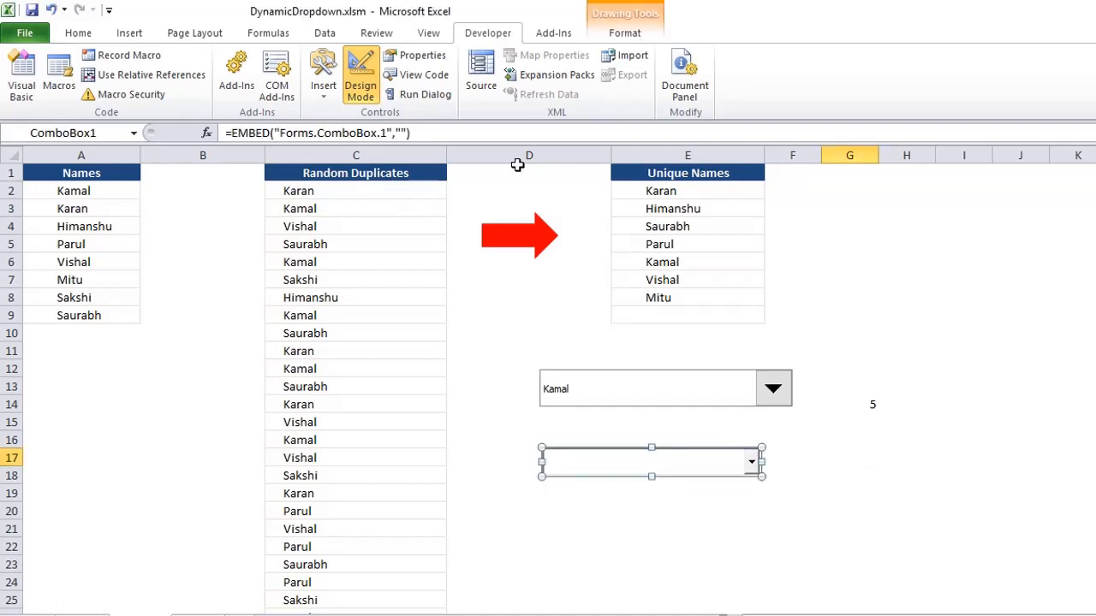
Step: Open the properties list for the new ActiveX ComboBox1
click(416, 55)
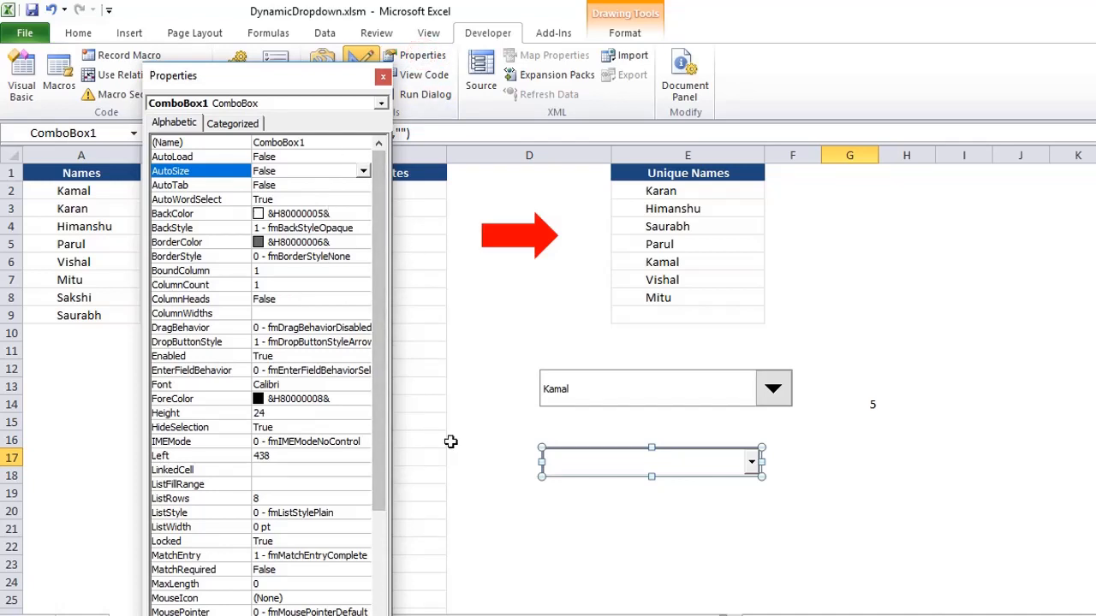
mouse_move(318, 351)
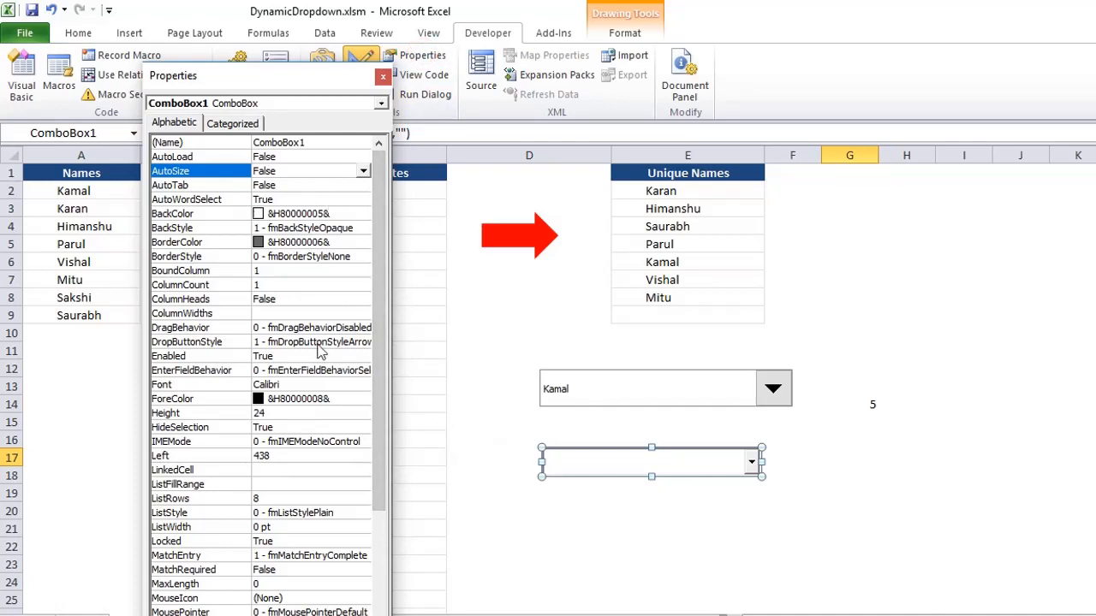
mouse_move(565, 479)
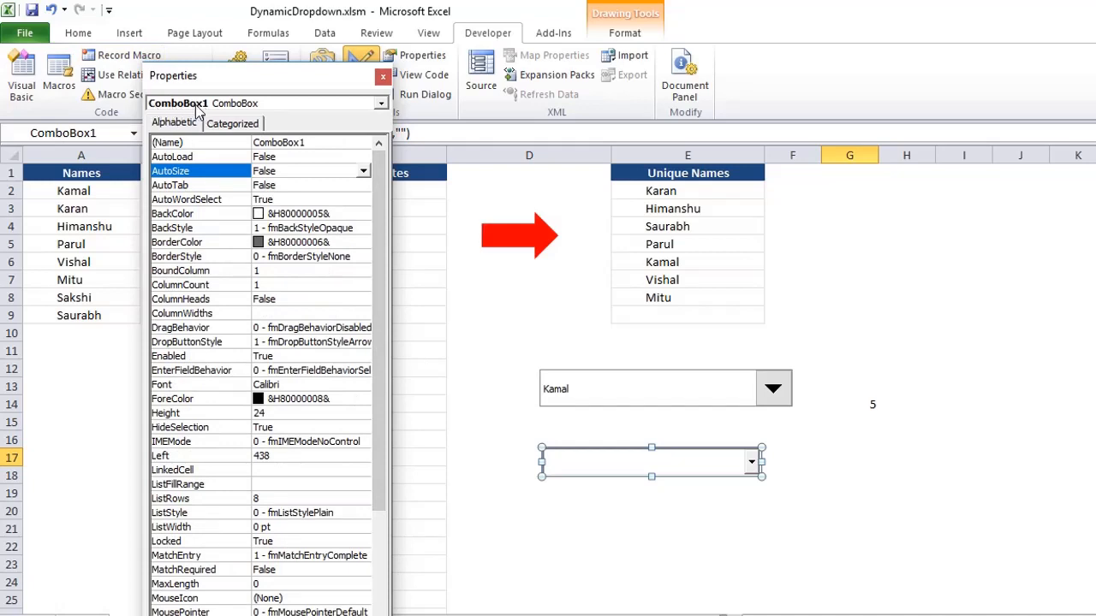
Step: Leave the combo box properties and open Sheet2's code with the uniquevalues macro
click(180, 285)
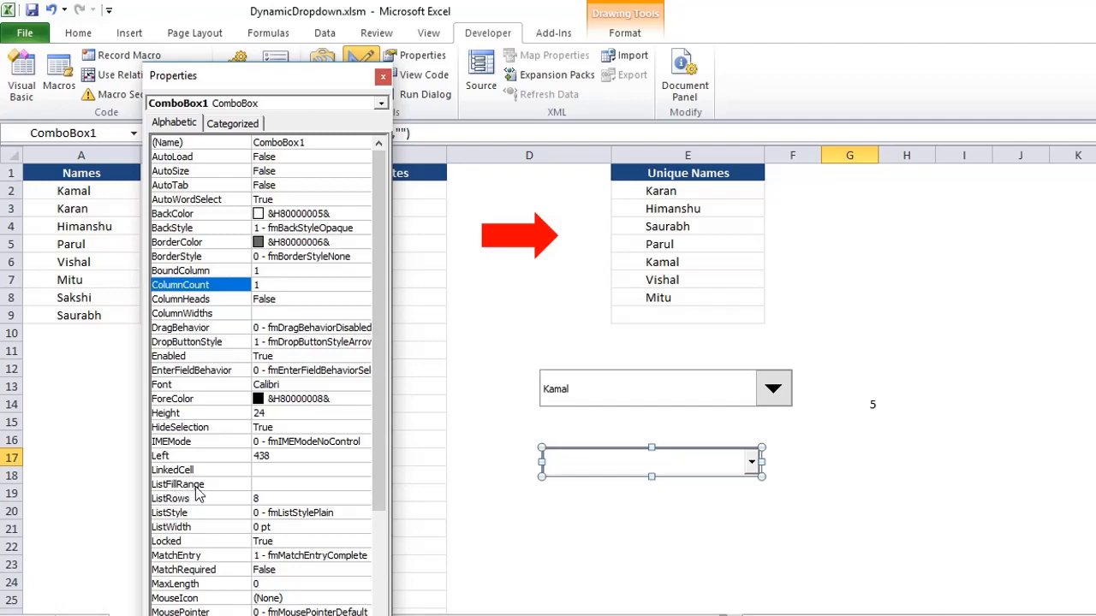
mouse_move(381, 76)
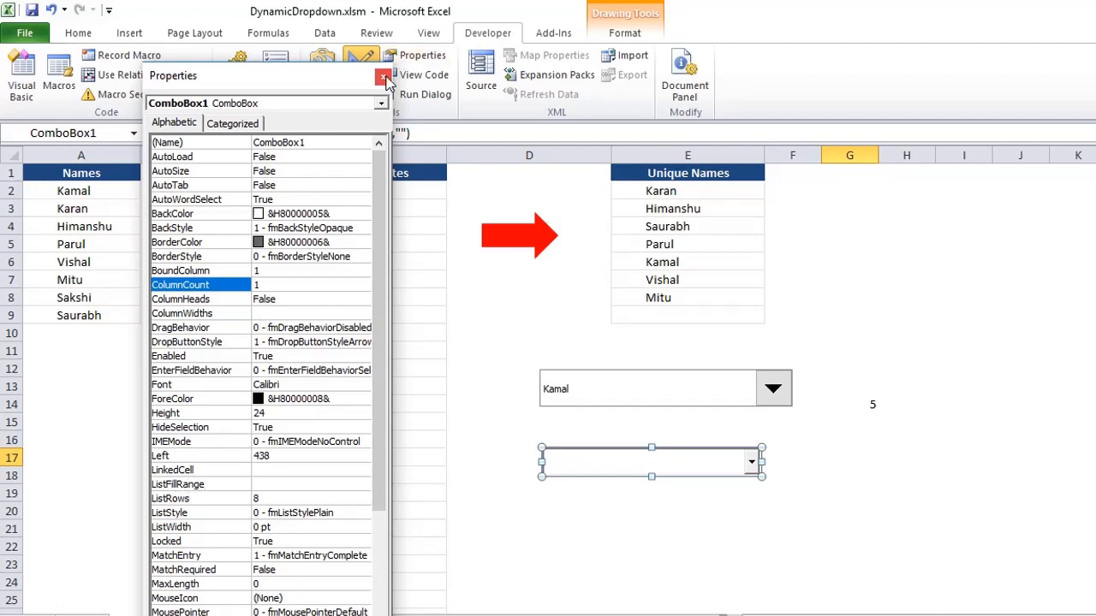
click(372, 75)
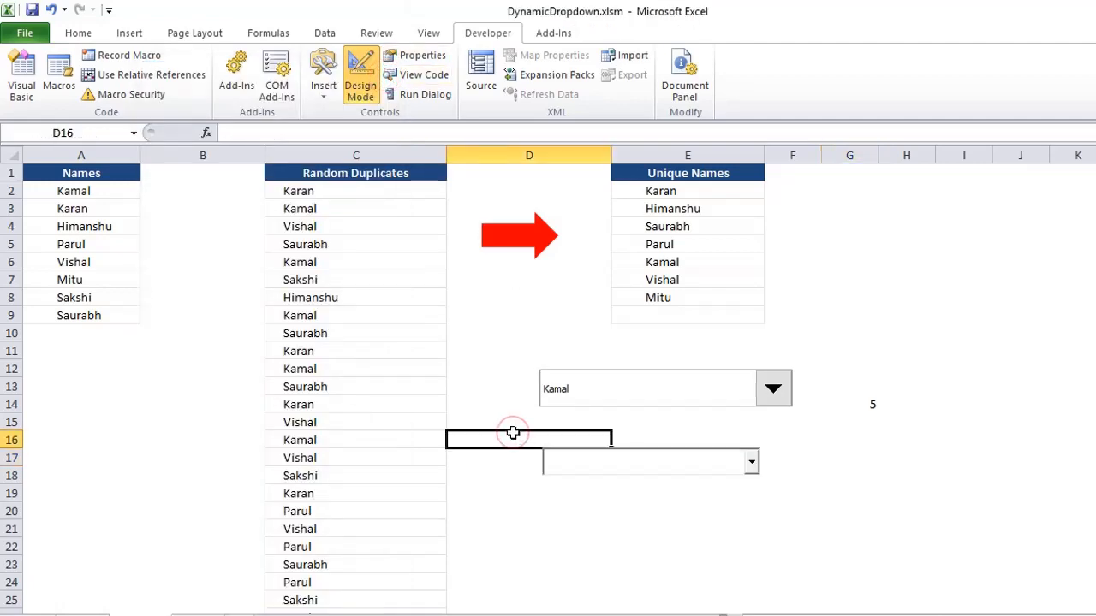
click(21, 73)
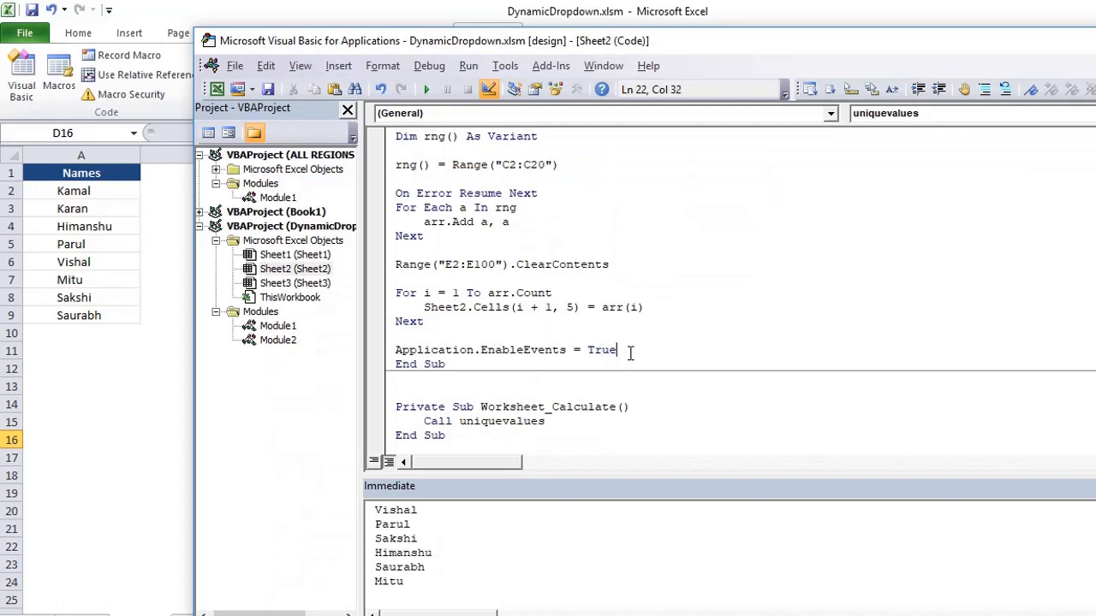
Step: Start a new ComboBox1.ListFillRange statement on a line after the loop's Next
click(396, 336)
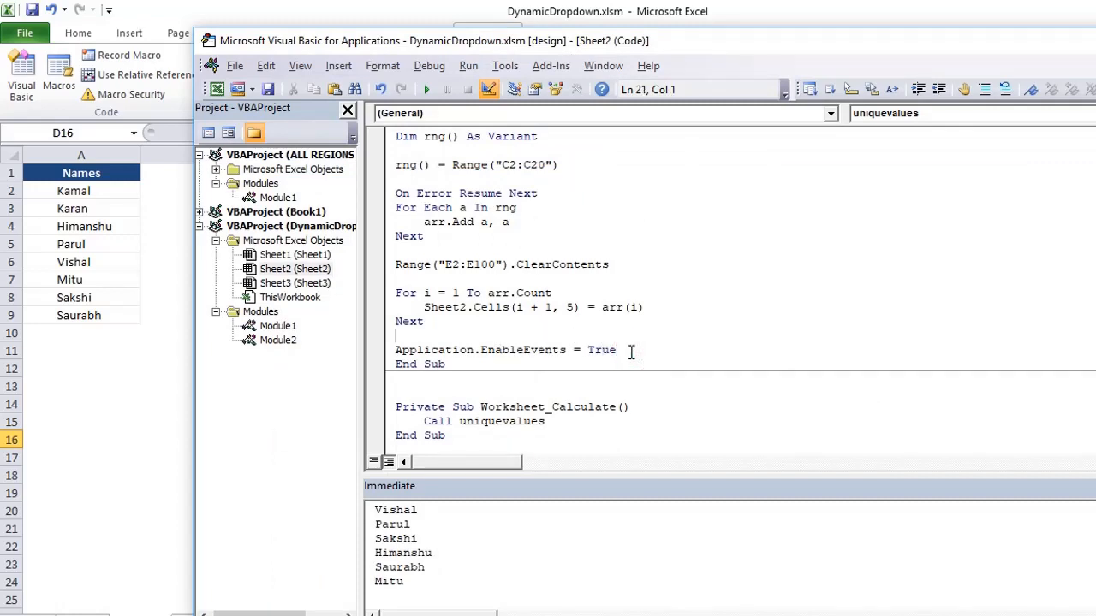
key(Enter)
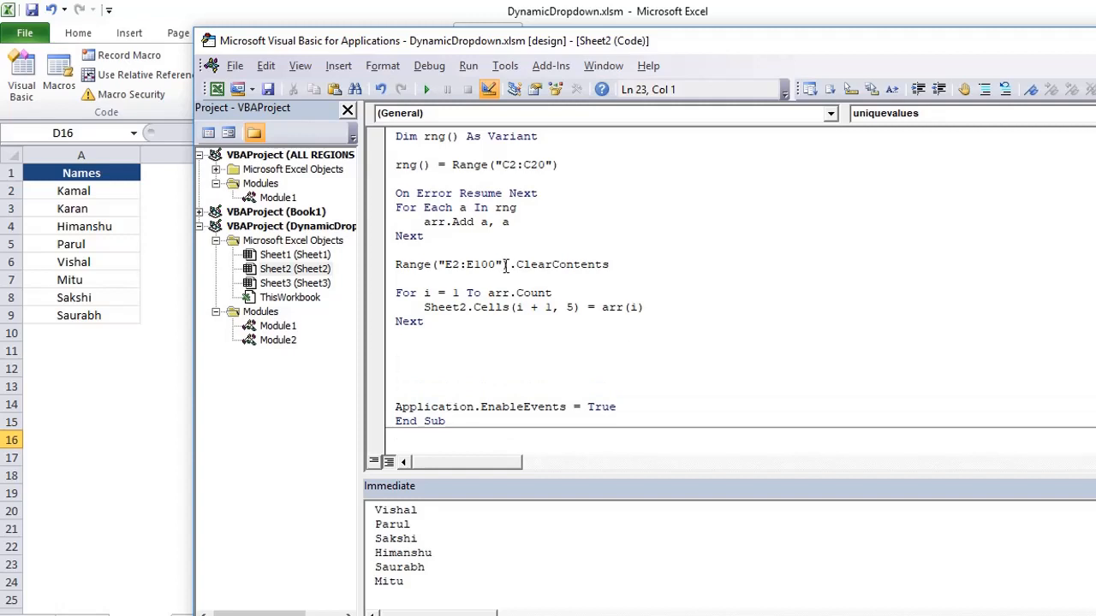
text(Combo)
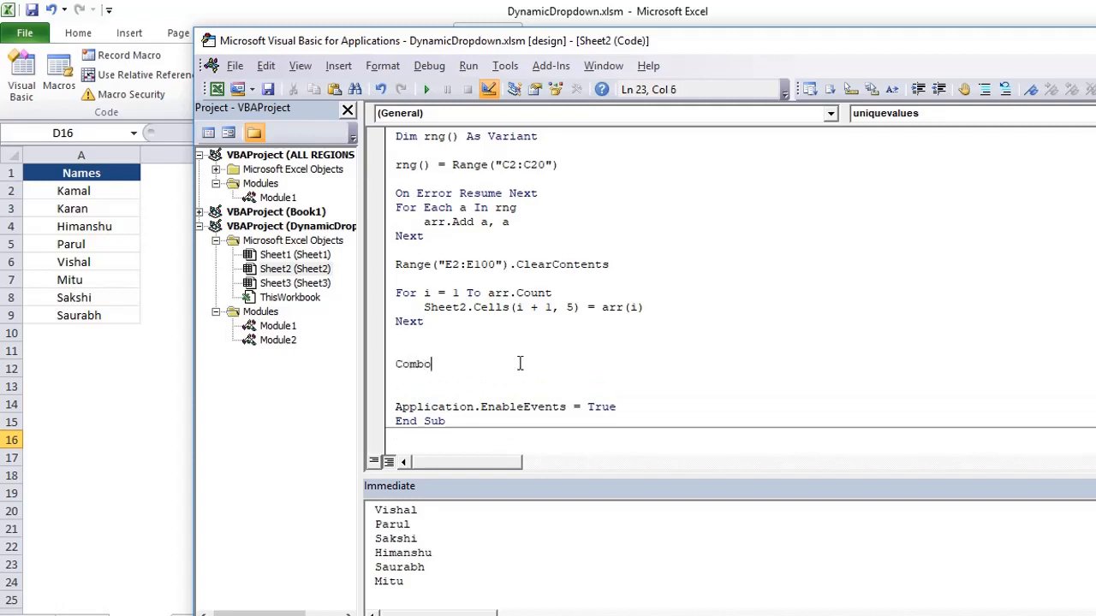
text(Box1)
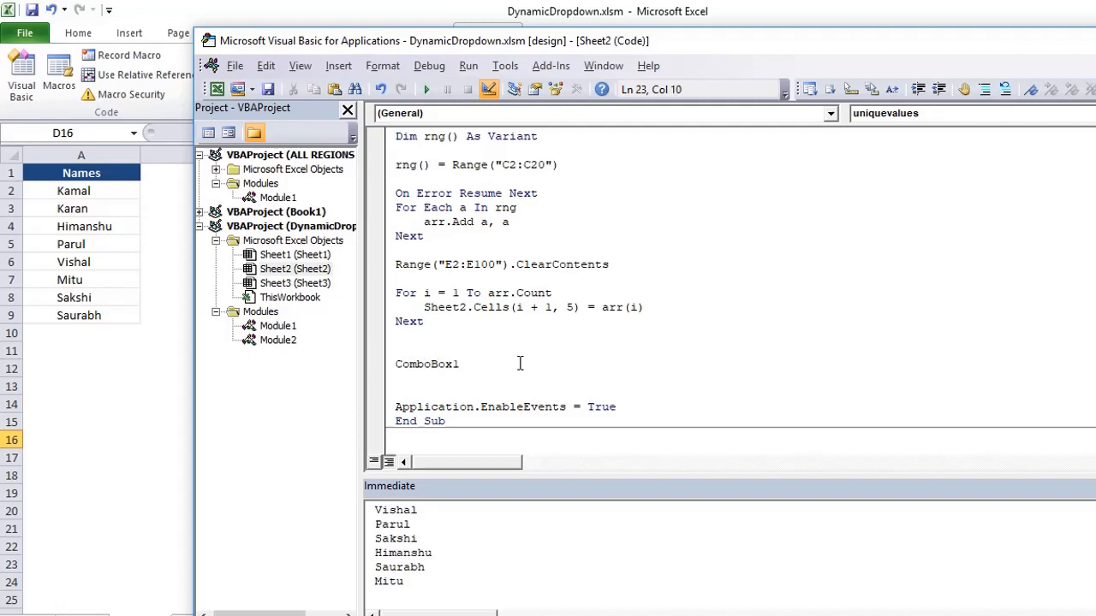
text(.)
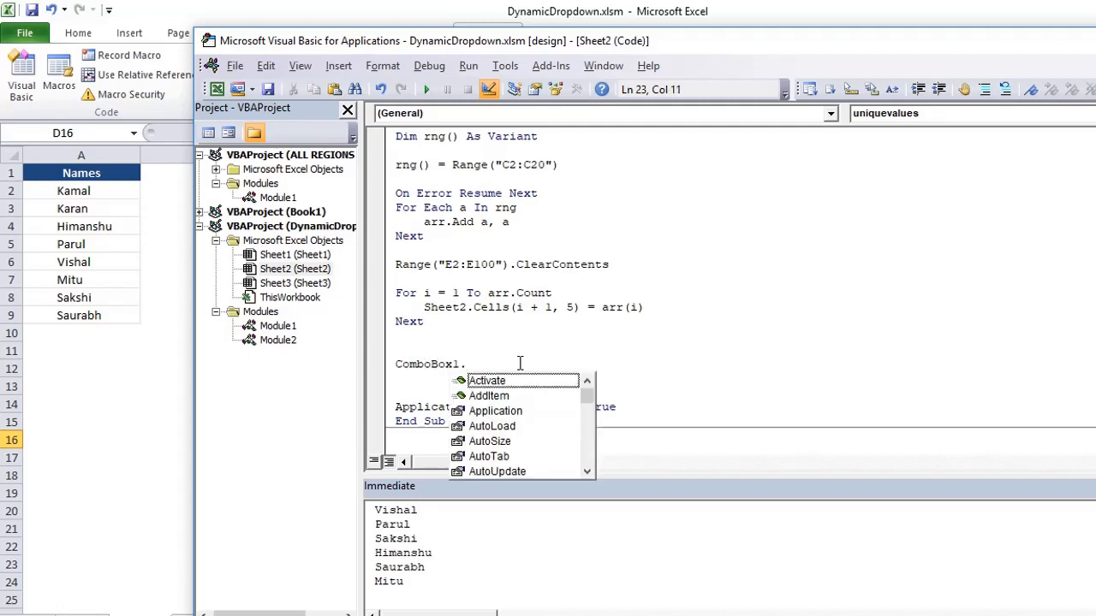
text(list)
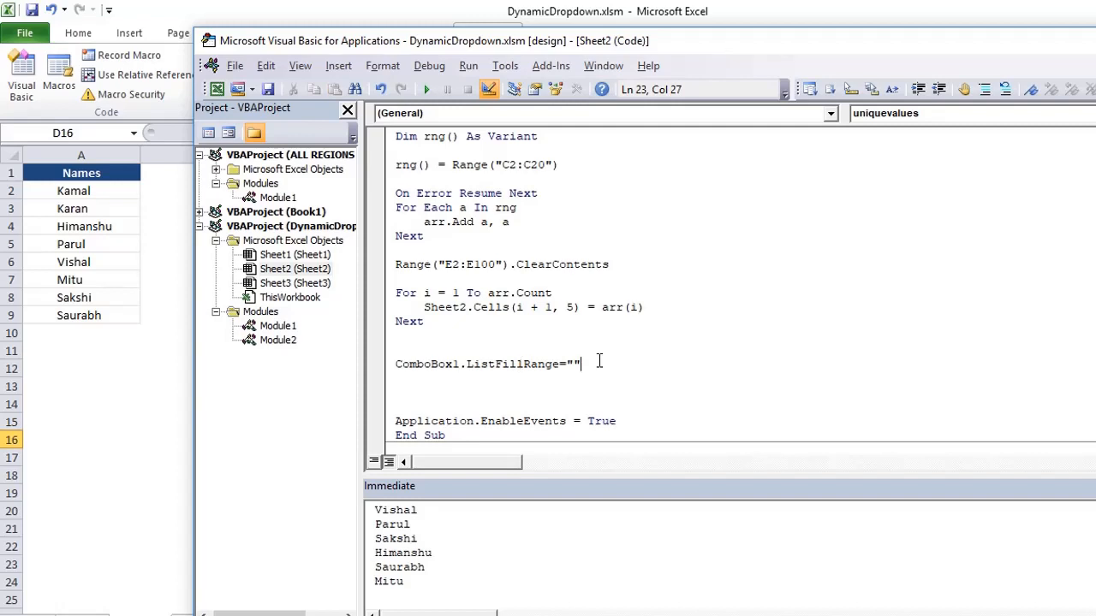
mouse_move(582, 363)
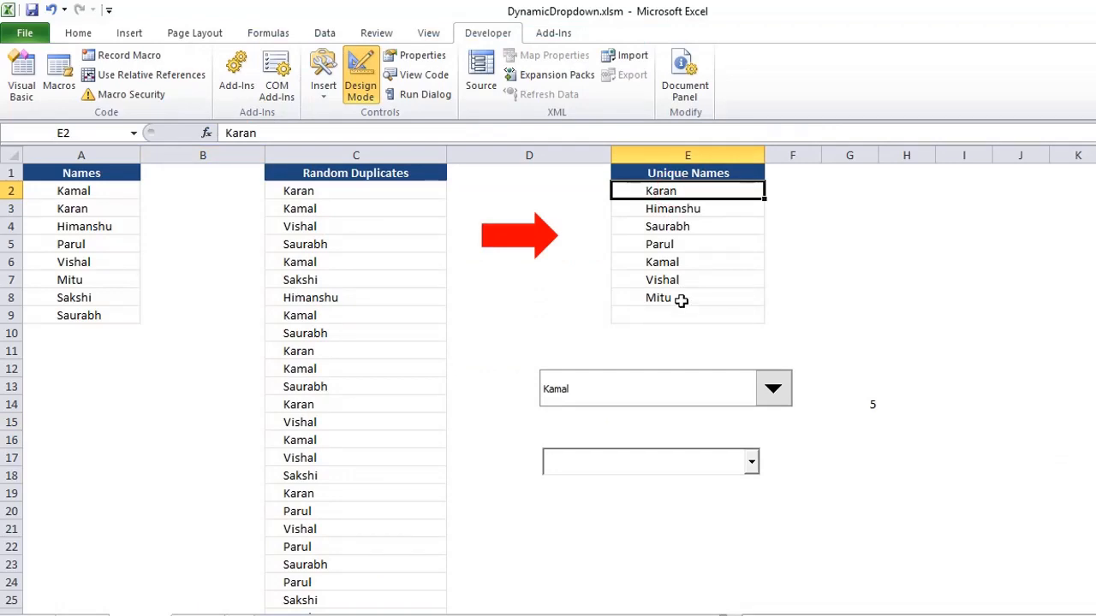
Step: Select E8 to confirm the unique names end with Mitu in row 8
click(686, 297)
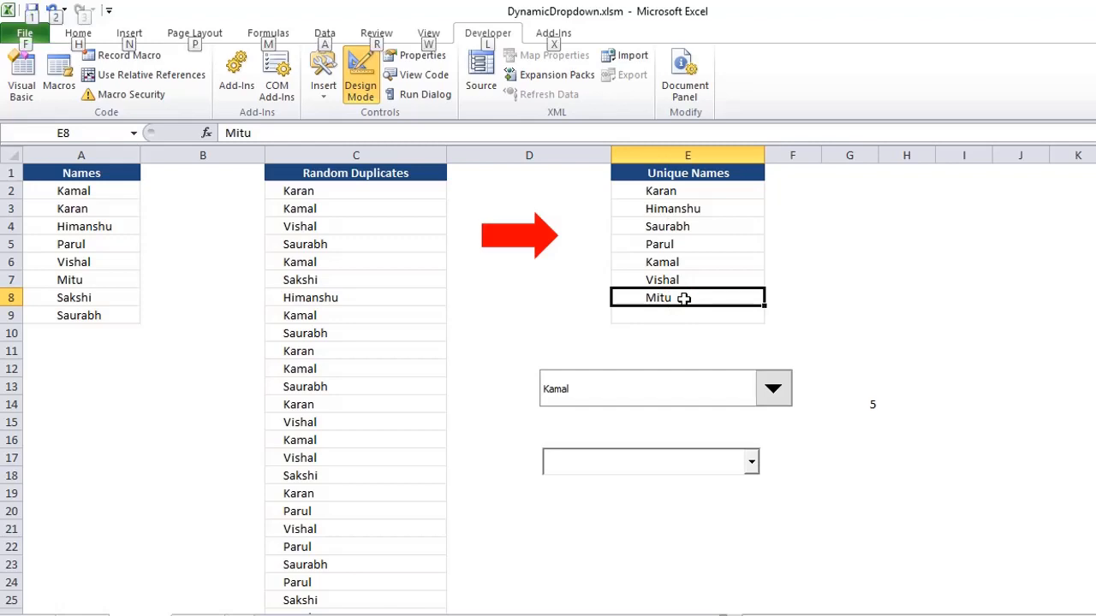
mouse_move(661, 248)
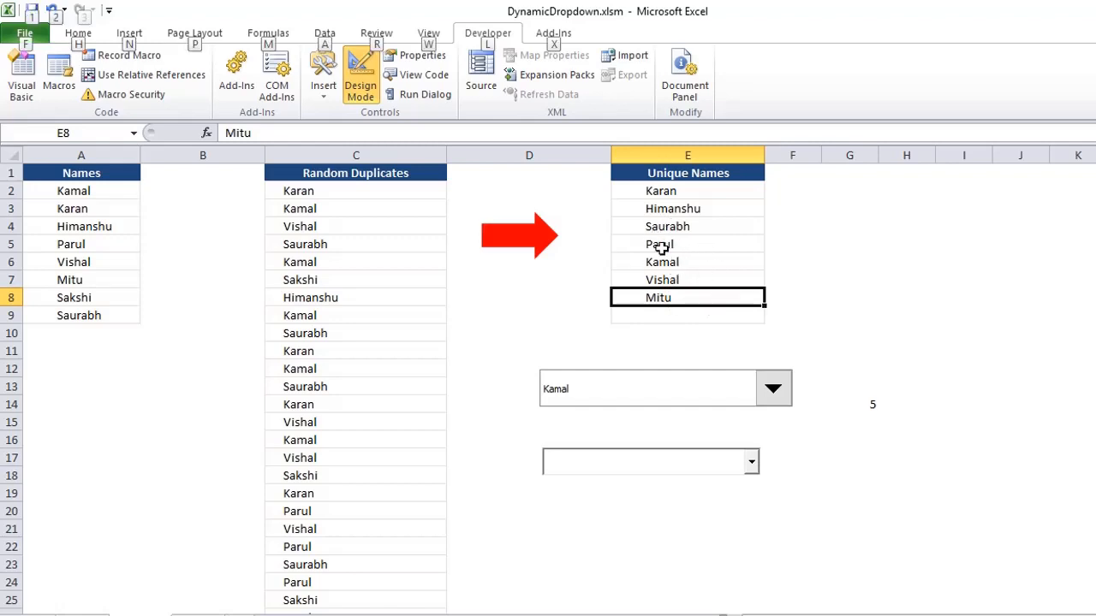
mouse_move(666, 260)
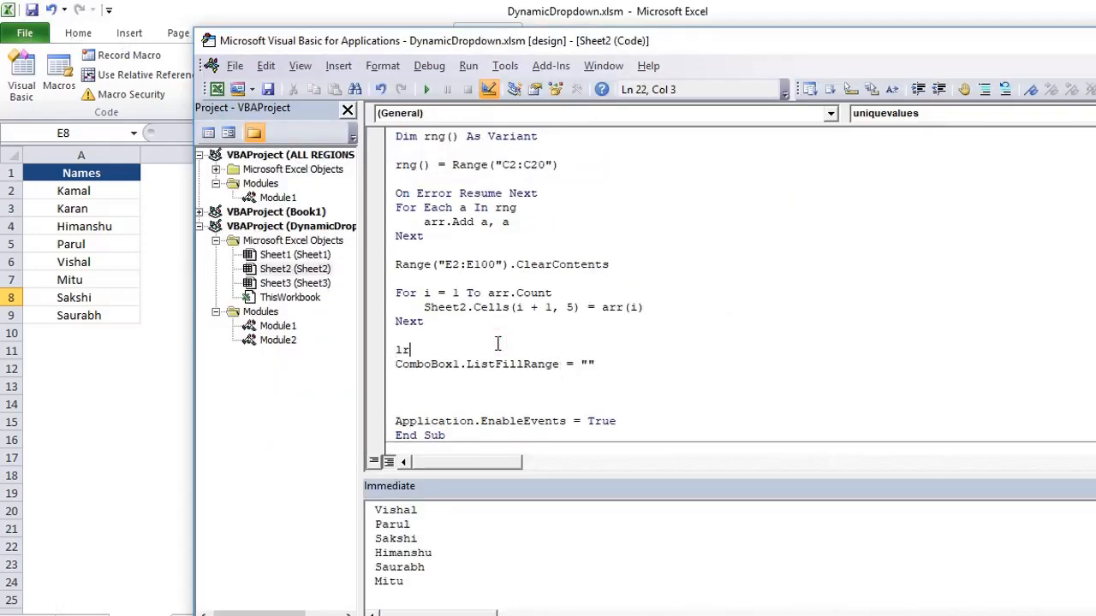
Step: Set lr = Cells(Rows.Count, 5).End(xlUp).Row and ListFillRange to "E2:E" & lr
text(=)
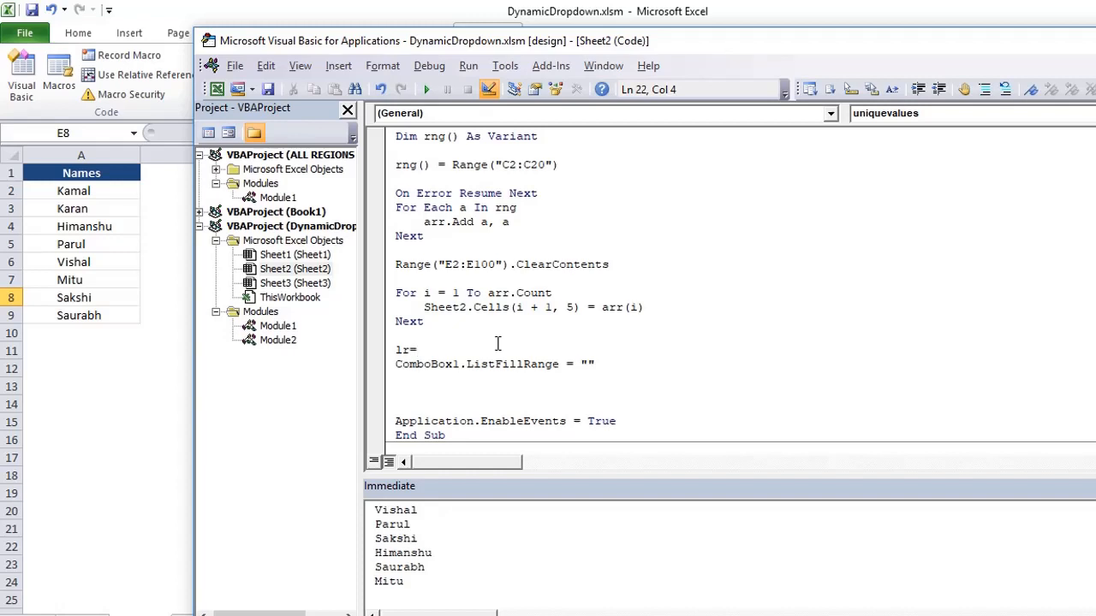
text(cells)
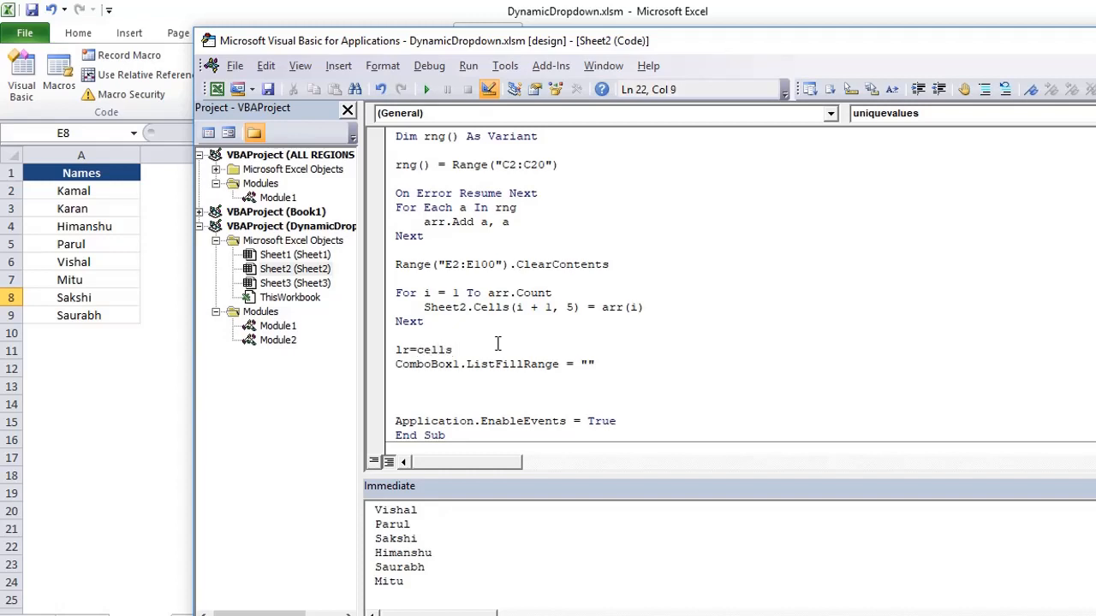
text((rows.co)
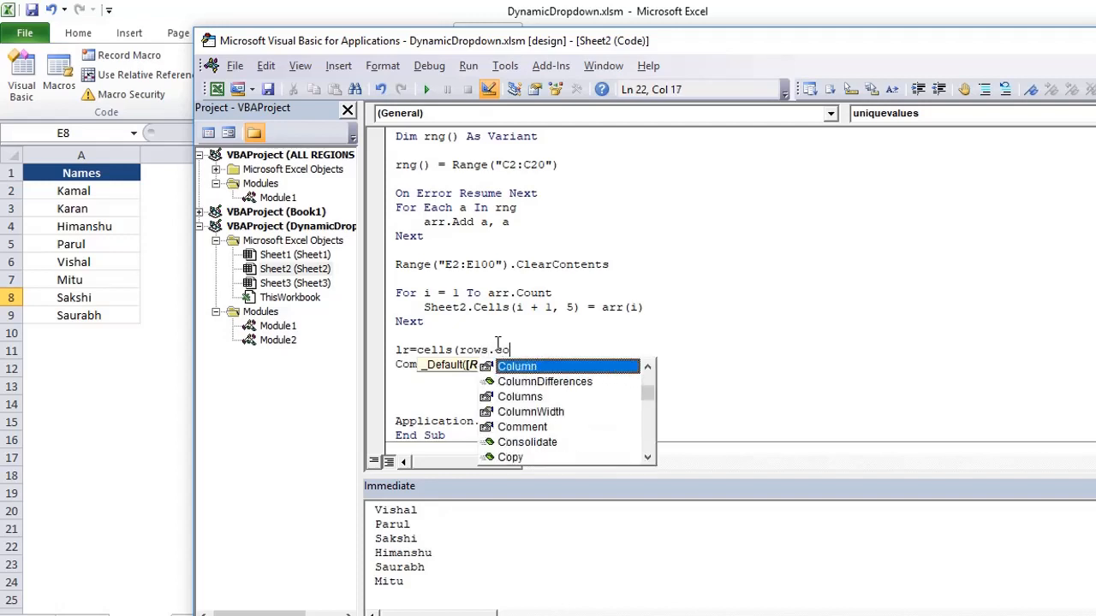
text(unt,)
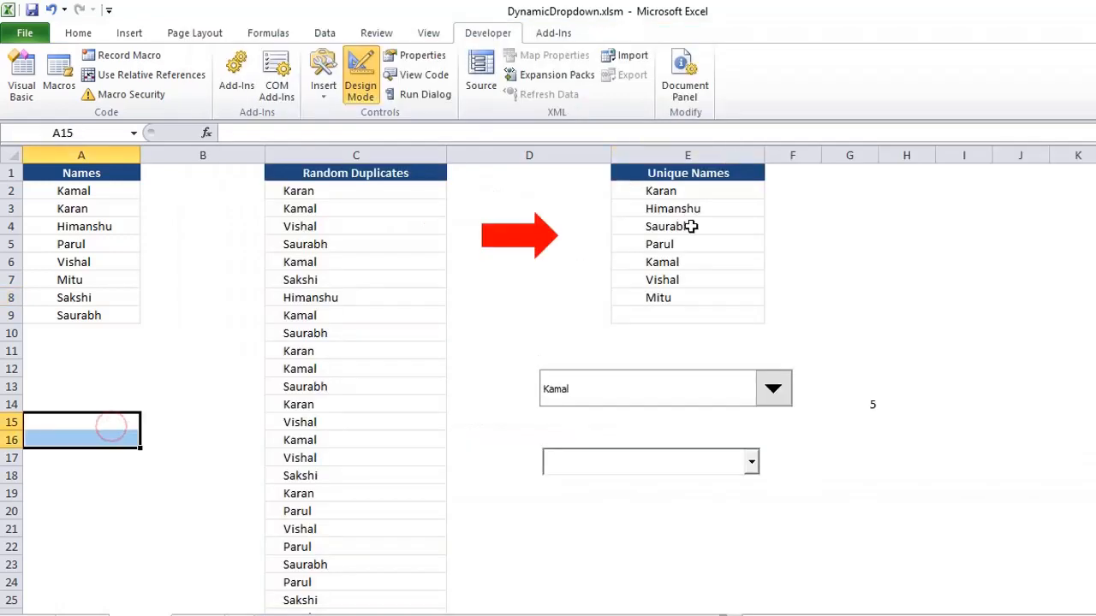
mouse_move(584, 378)
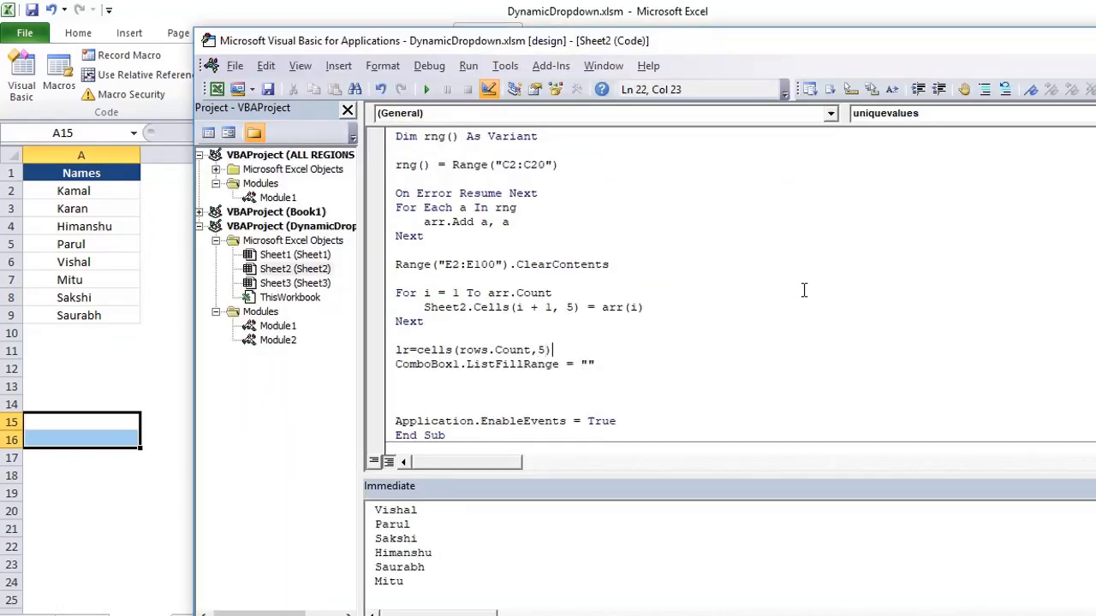
text(.end(xlu)
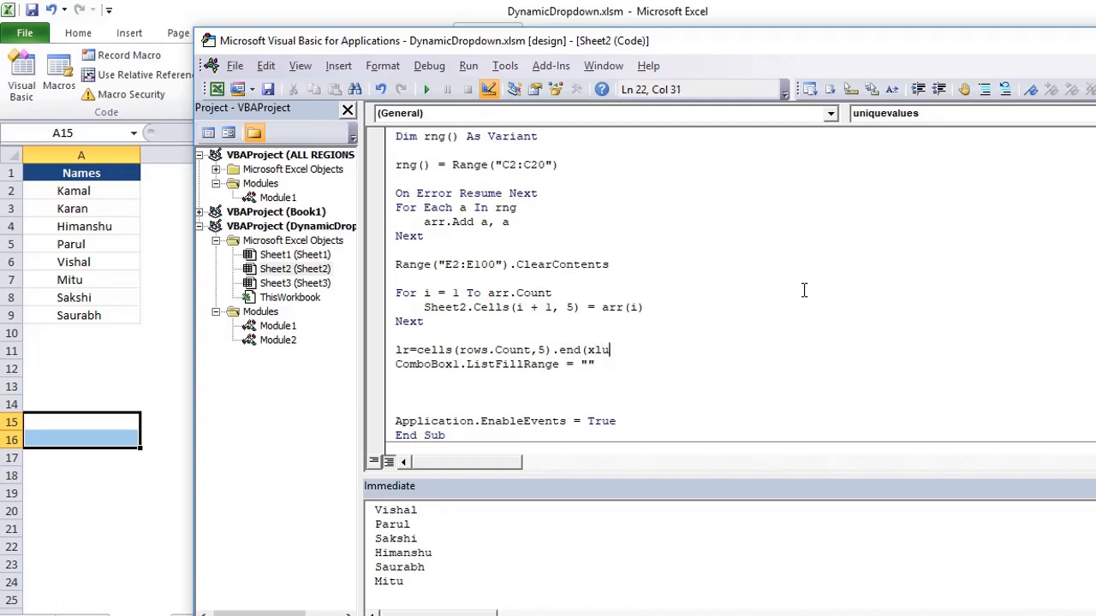
text(p).row)
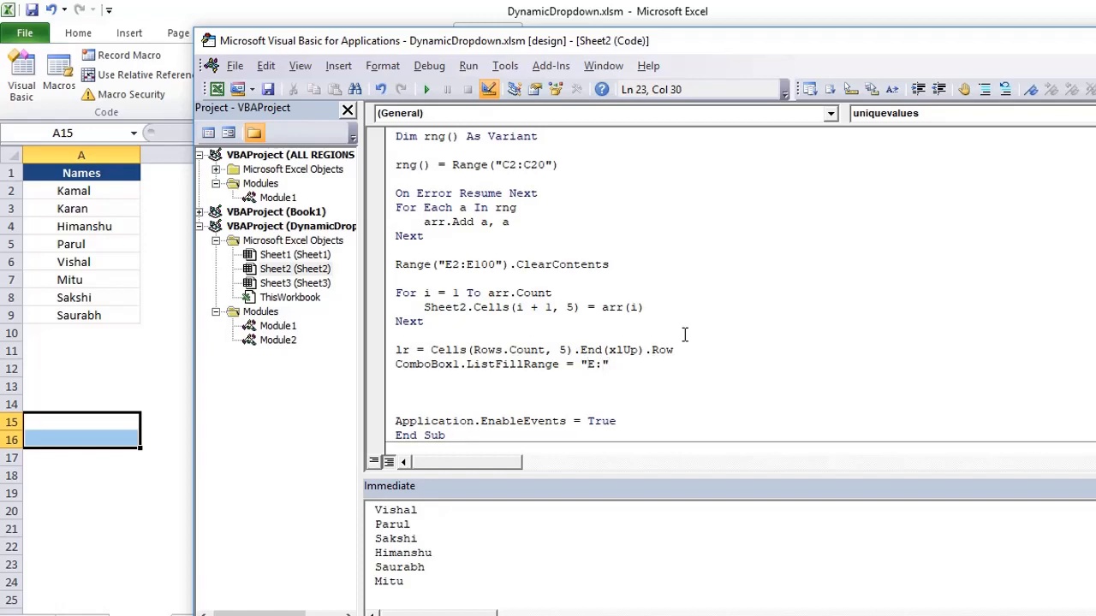
text(2:E)
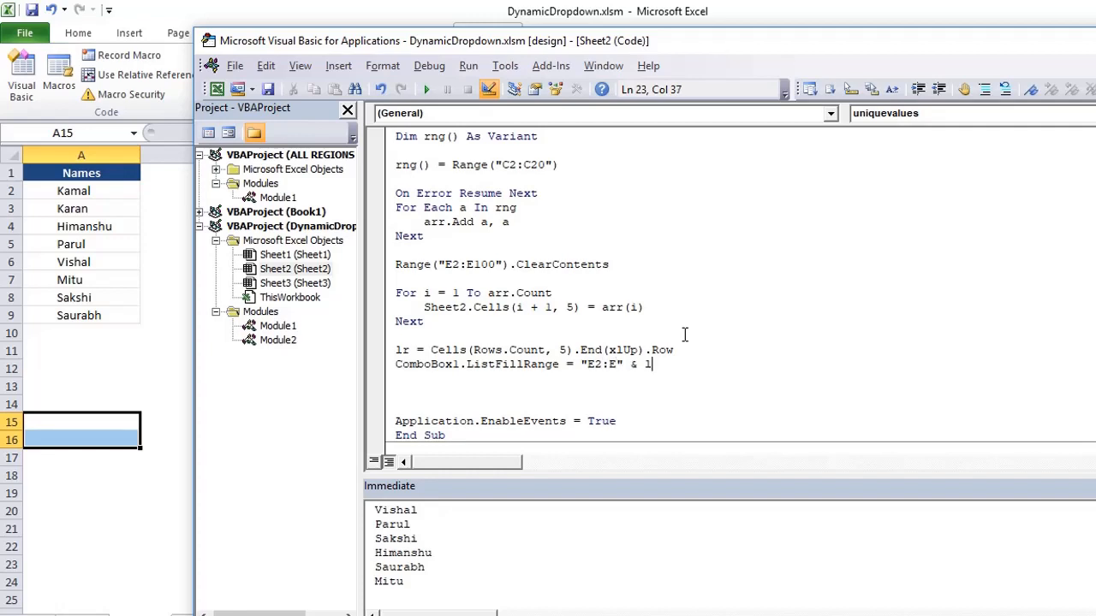
text(r)
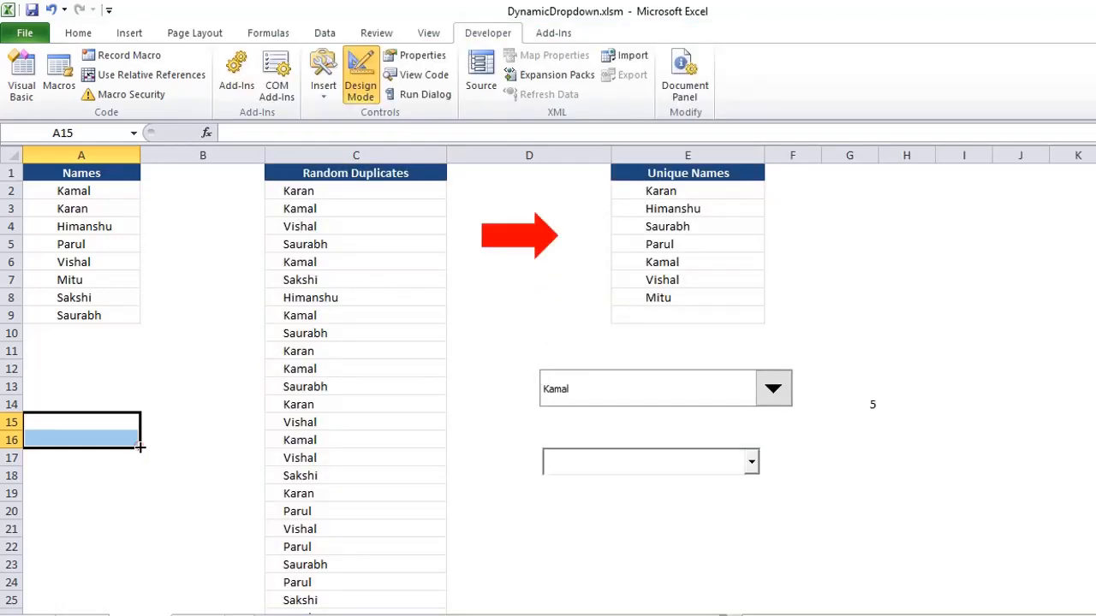
Step: Inspect the RANDBETWEEN formula in C5, then recalculate the sheet for new random names
click(687, 155)
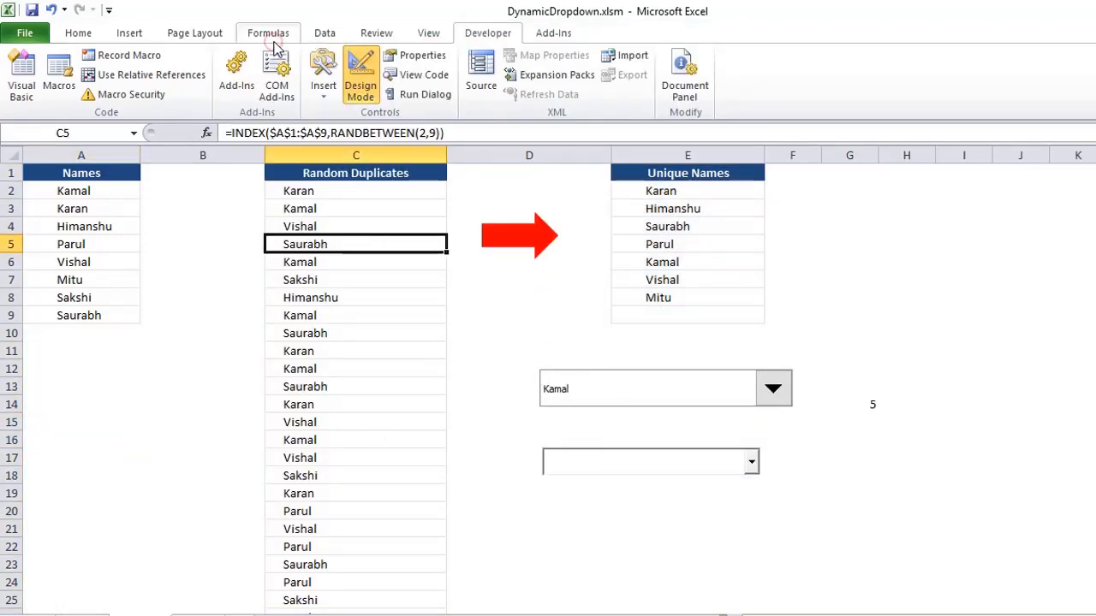
click(751, 462)
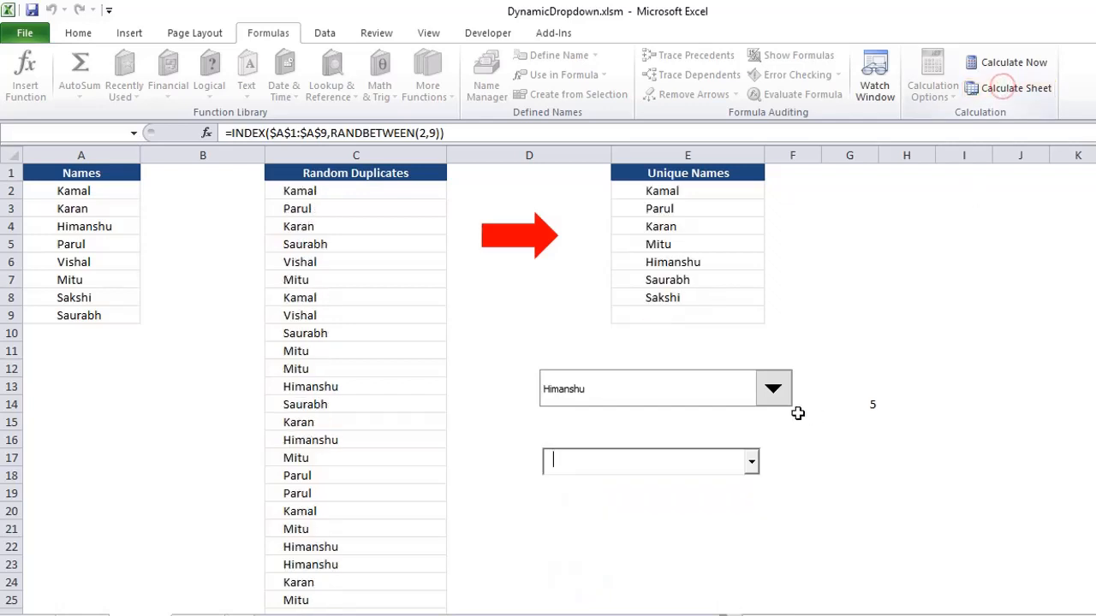
Step: Drop down the second ActiveX combo box to show the seven unique names starting with Kamal
click(750, 461)
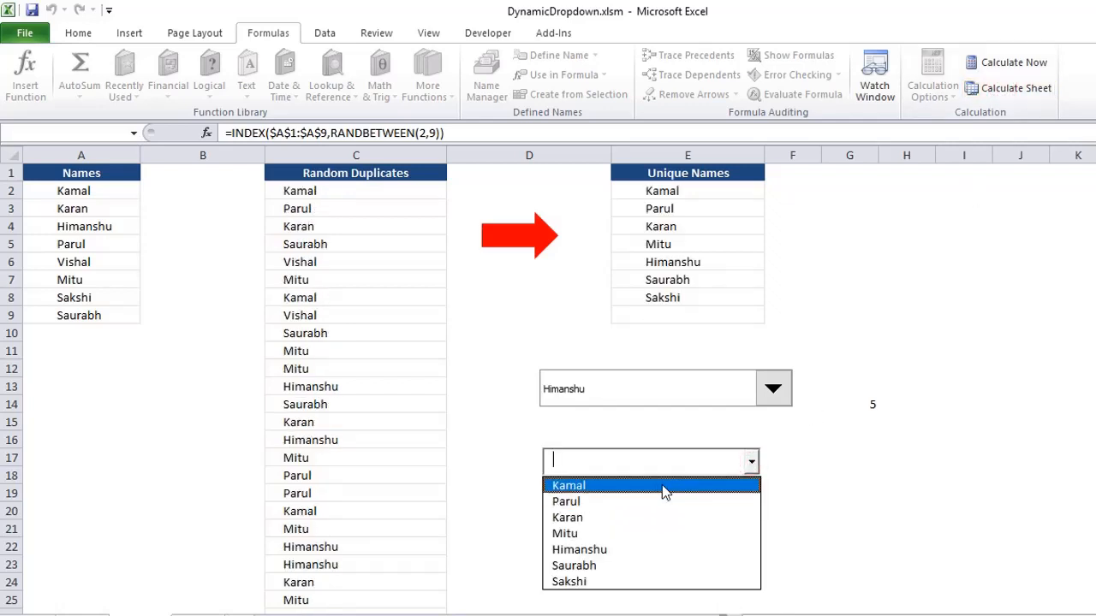
mouse_move(625, 492)
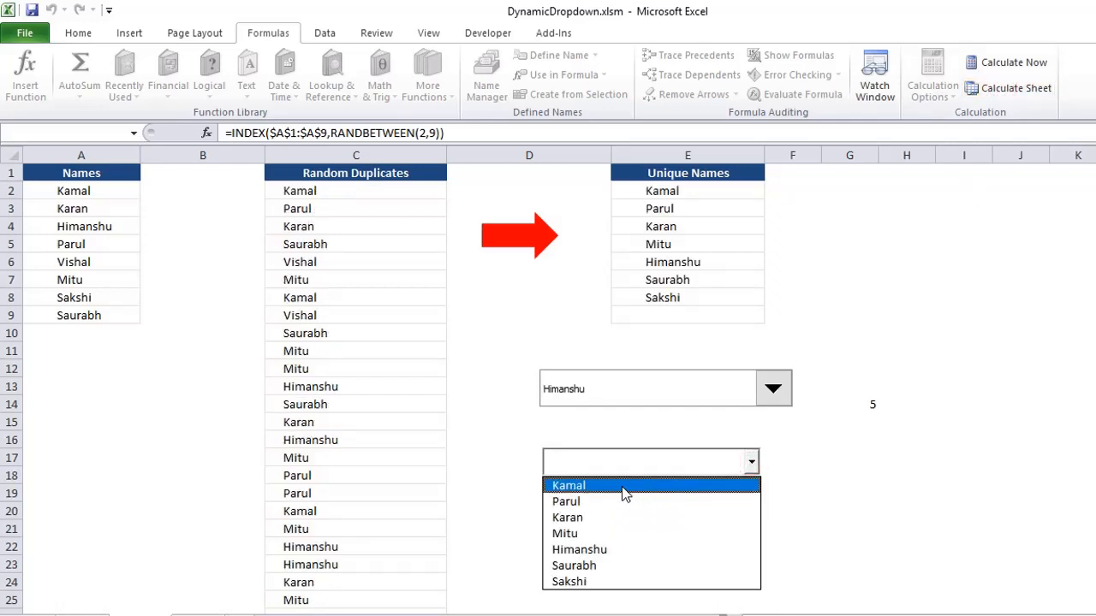
mouse_move(699, 271)
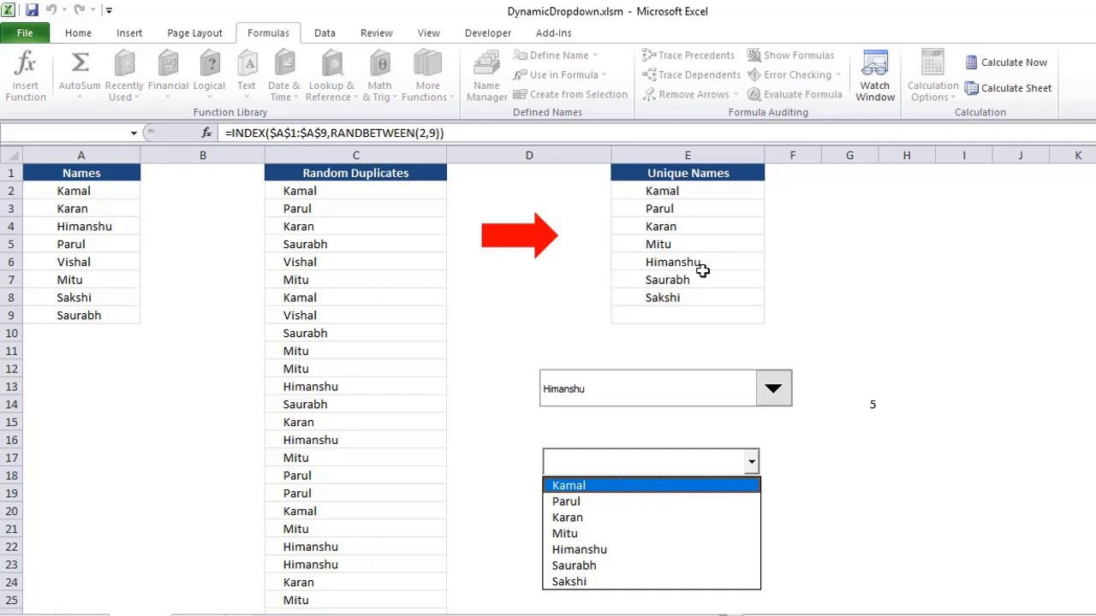
mouse_move(650, 394)
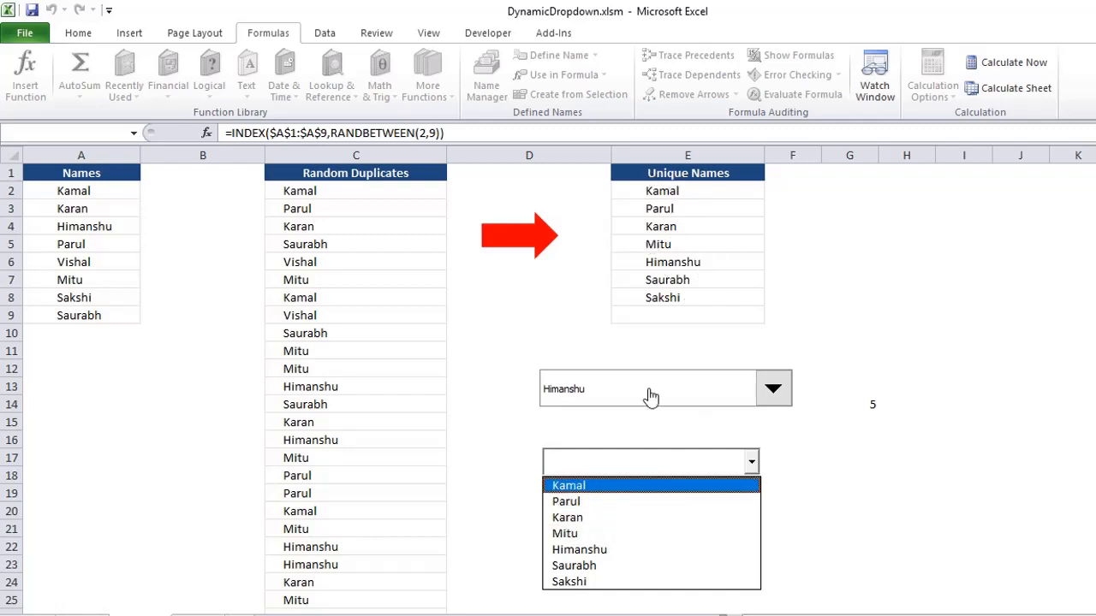